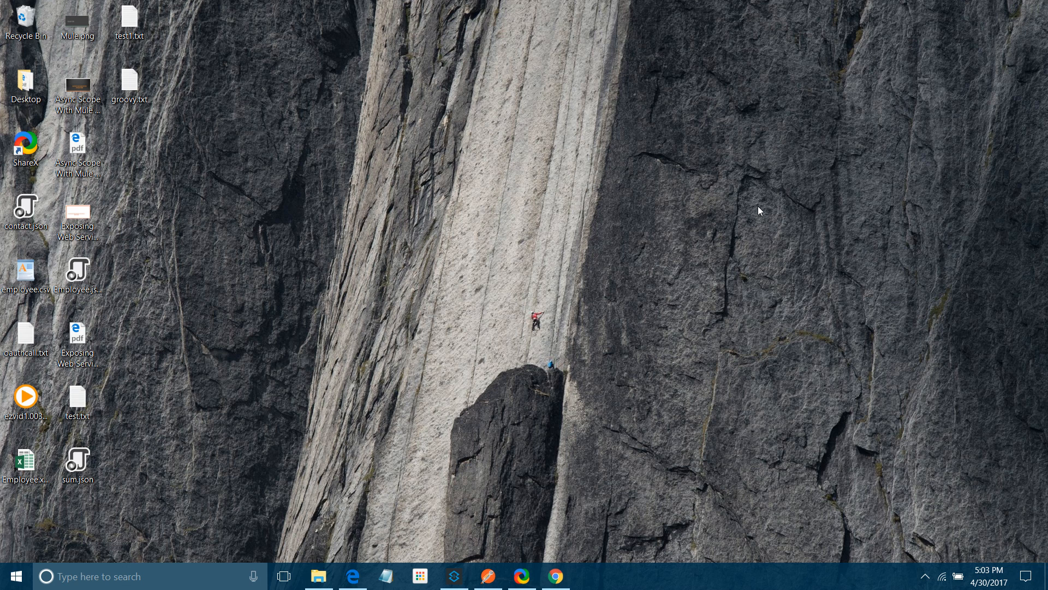
mouse_move(416, 533)
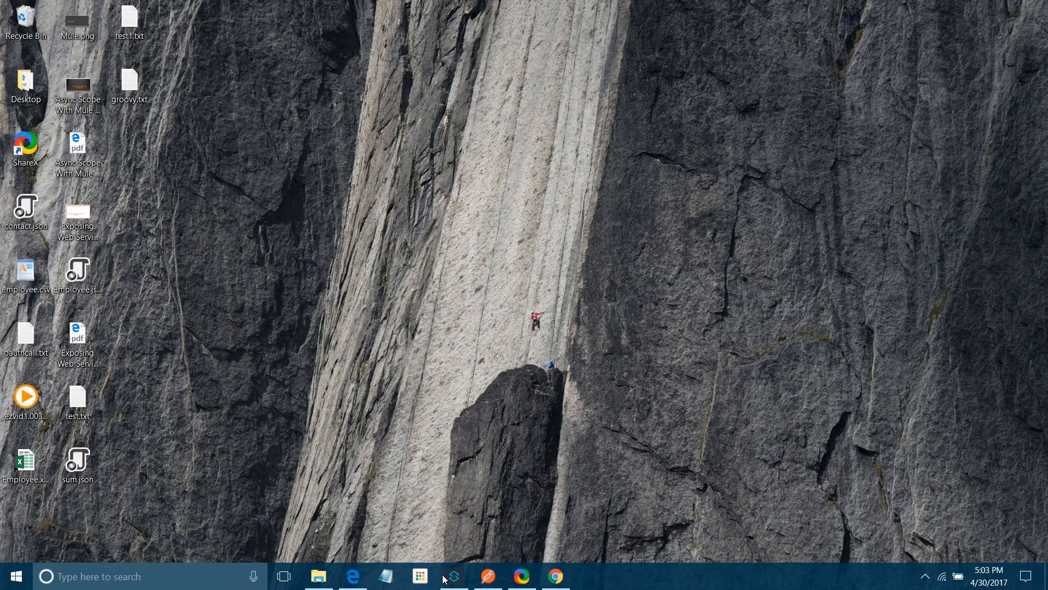
Bring Anypoint Studio to the front from the taskbar.
left_click(452, 576)
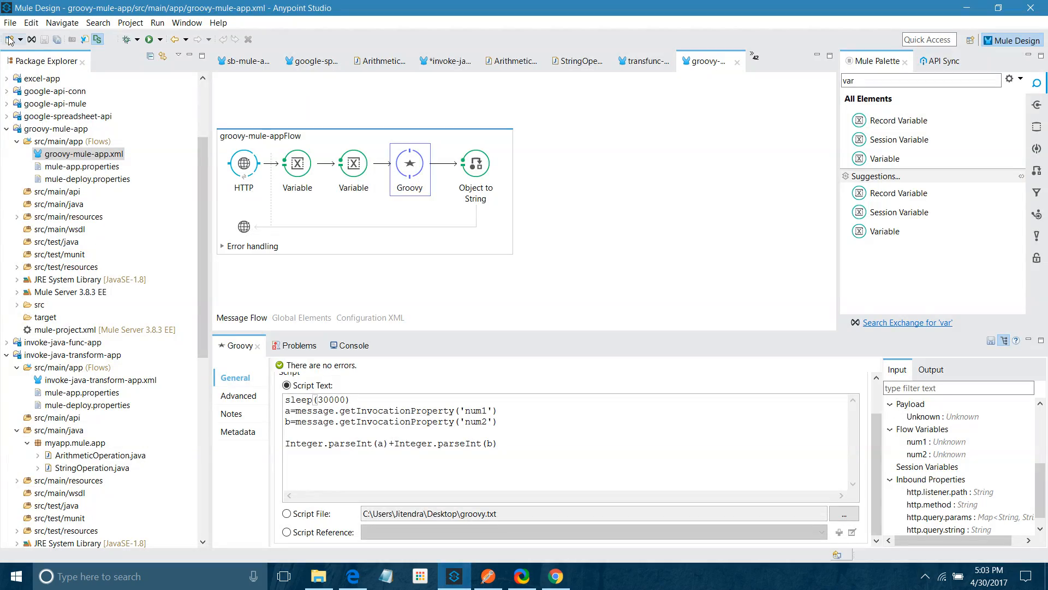
Create a new Mule project named groovy-comp-app through the wizard with default settings.
left_click(9, 22)
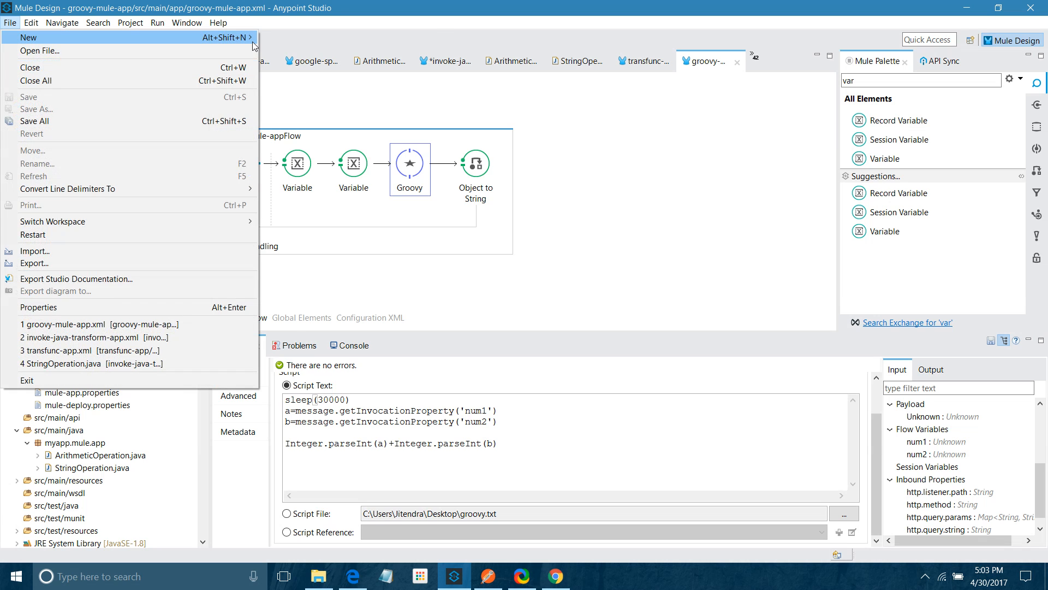
left_click(27, 37)
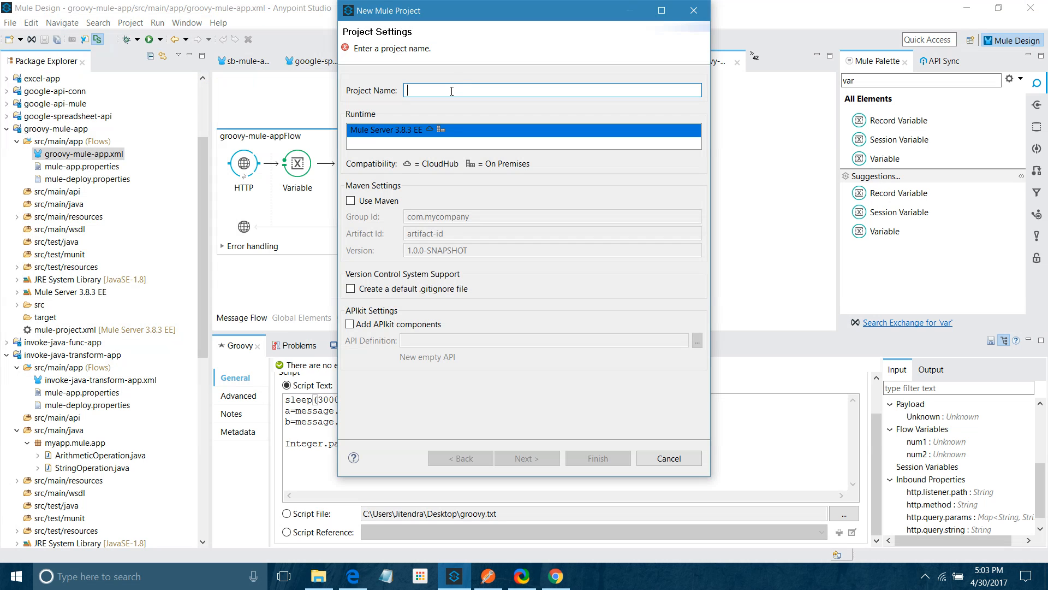
type("groovy-comp-app")
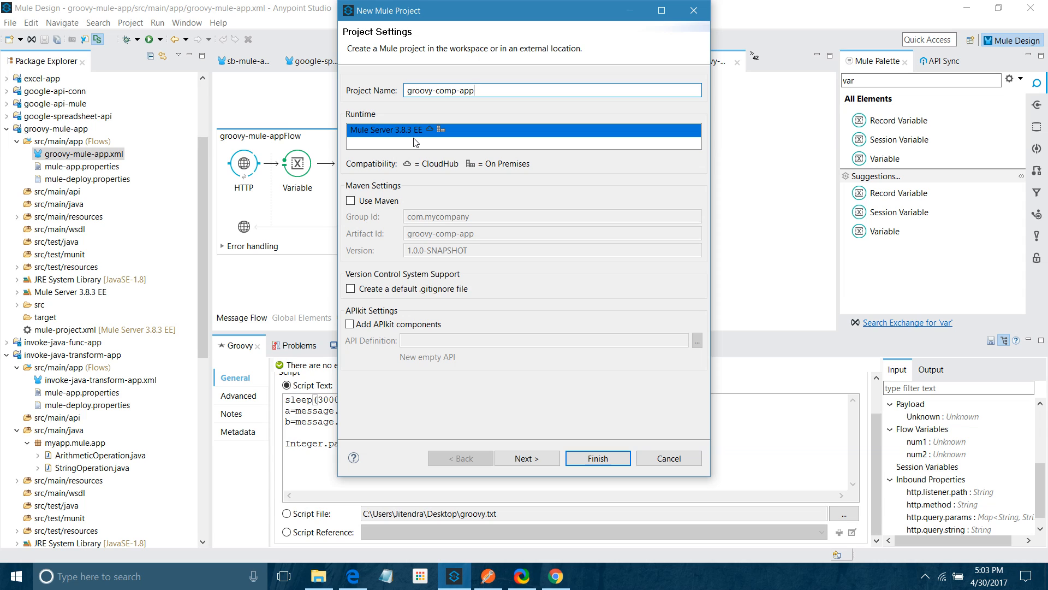
mouse_move(295, 253)
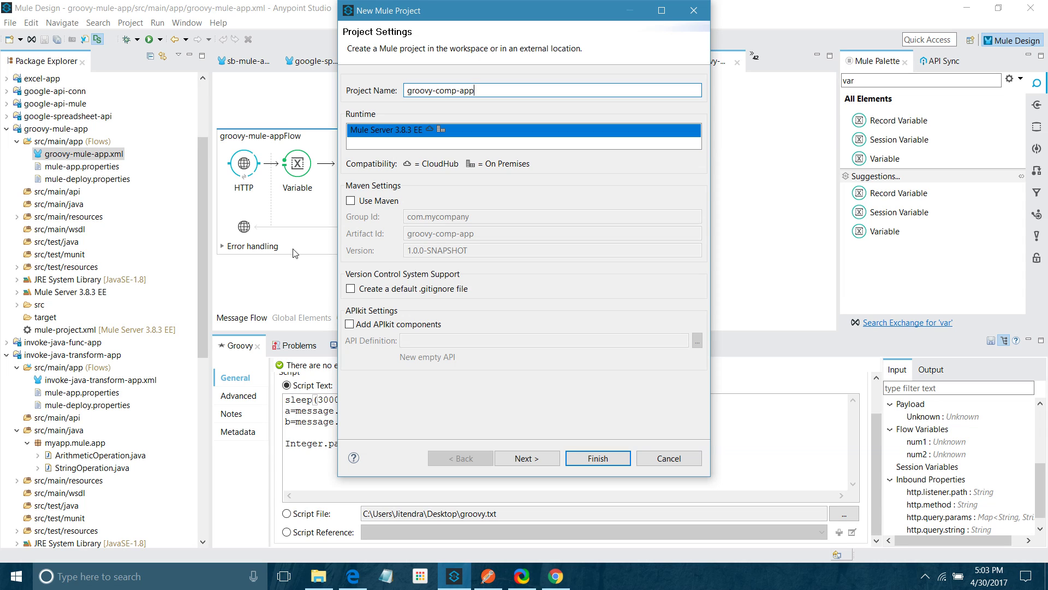
mouse_move(471, 469)
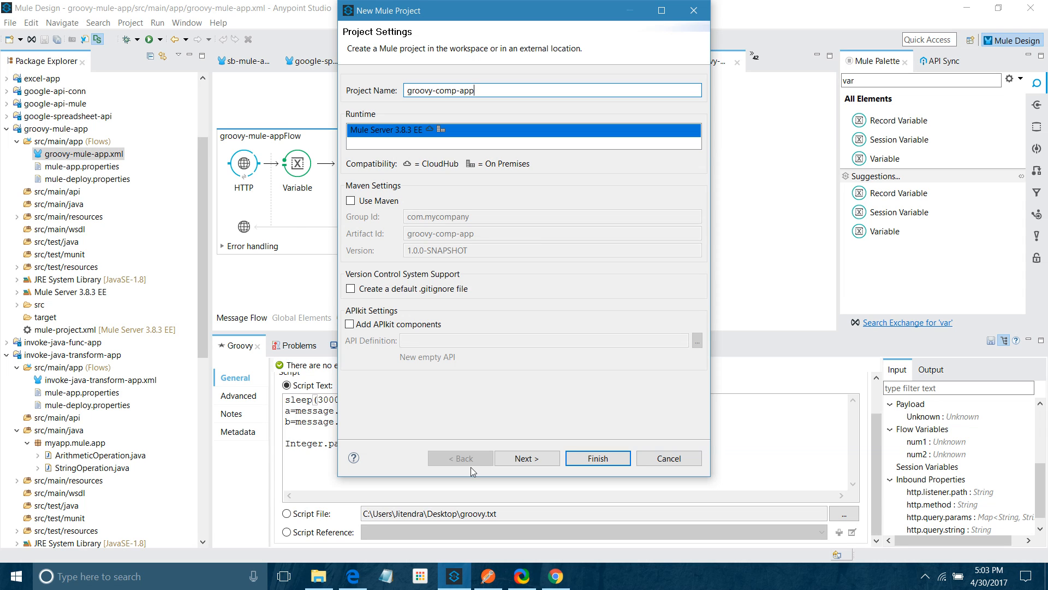
left_click(528, 457)
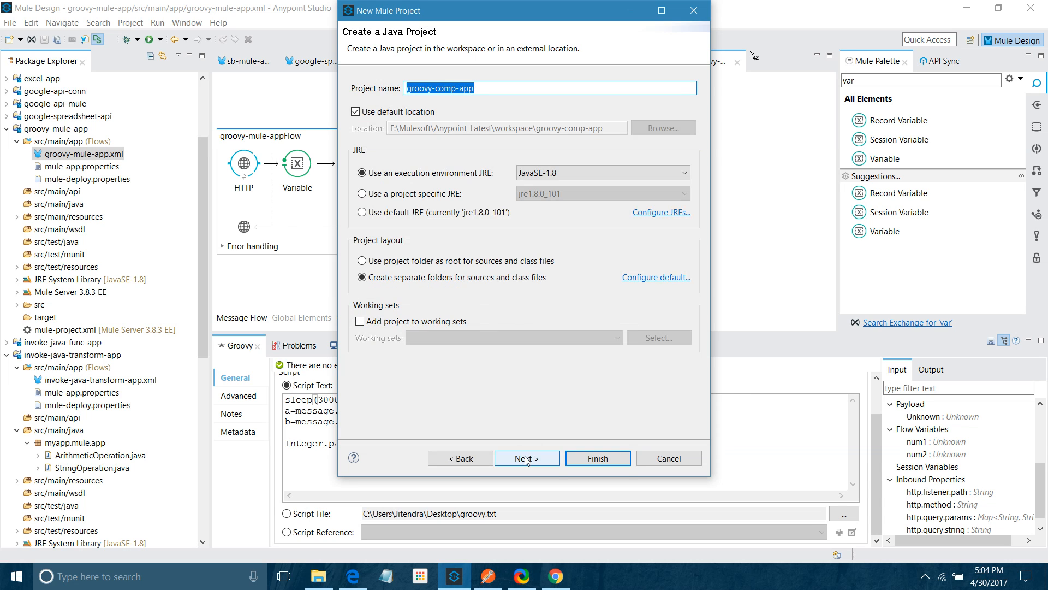
left_click(527, 457)
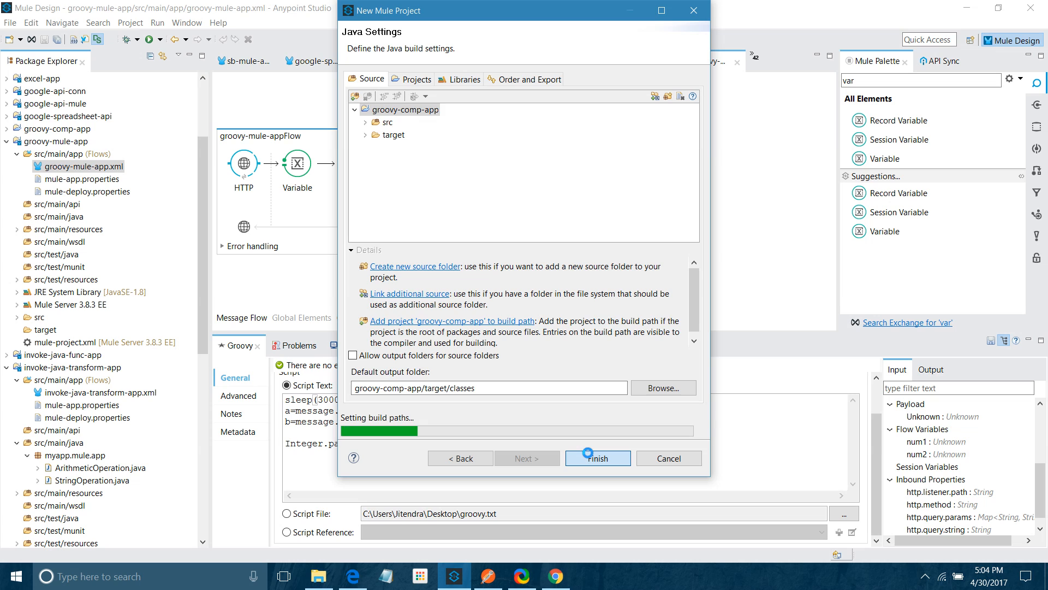
left_click(598, 457)
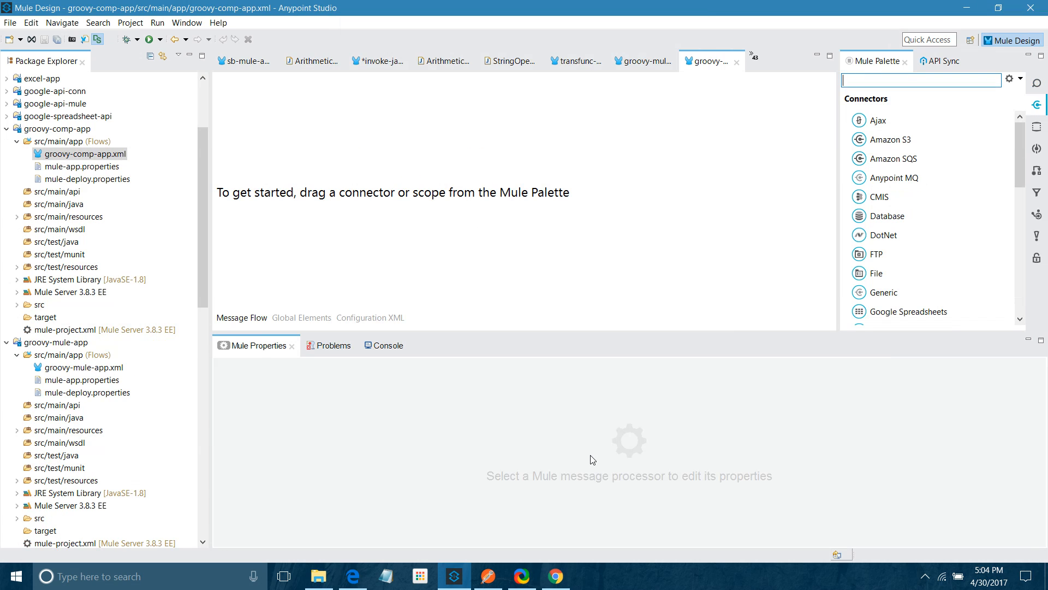
Add an HTTP listener as the flow source with a default 8081 listener configuration.
type("http")
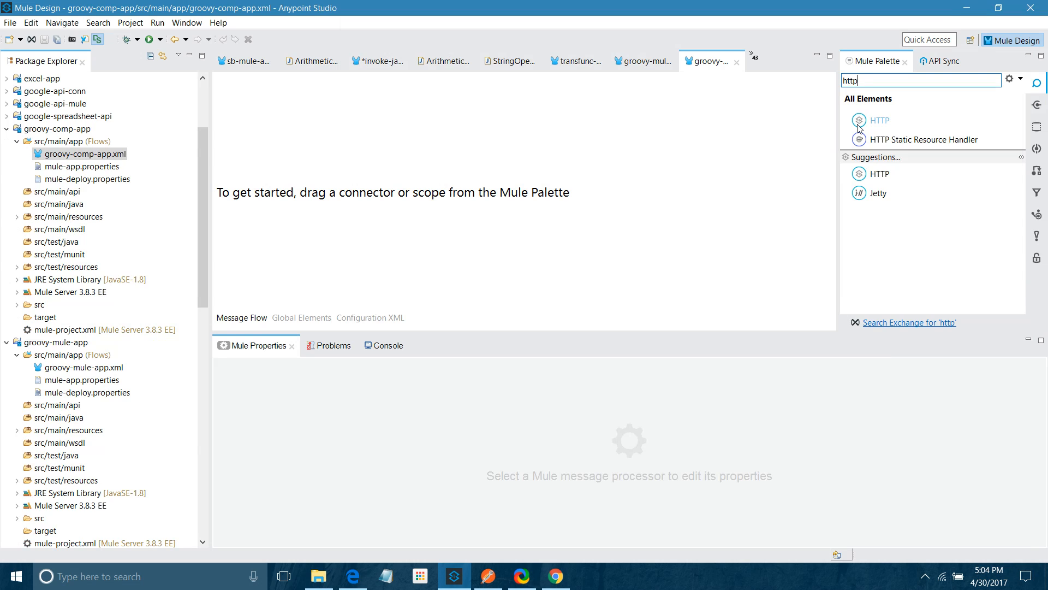
left_click_drag(879, 120, 267, 174)
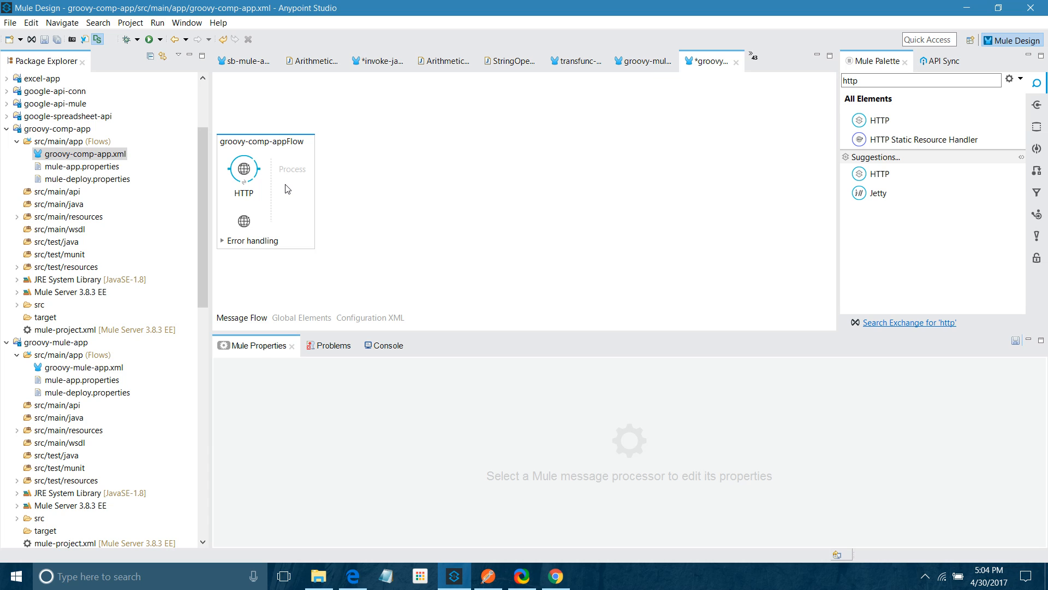
left_click(245, 170)
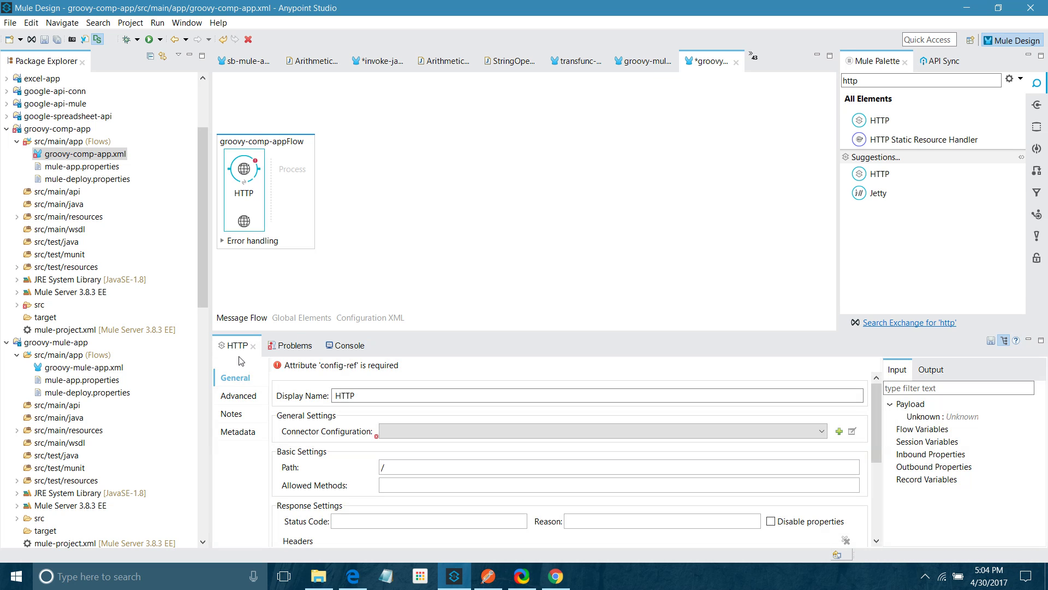
mouse_move(293, 458)
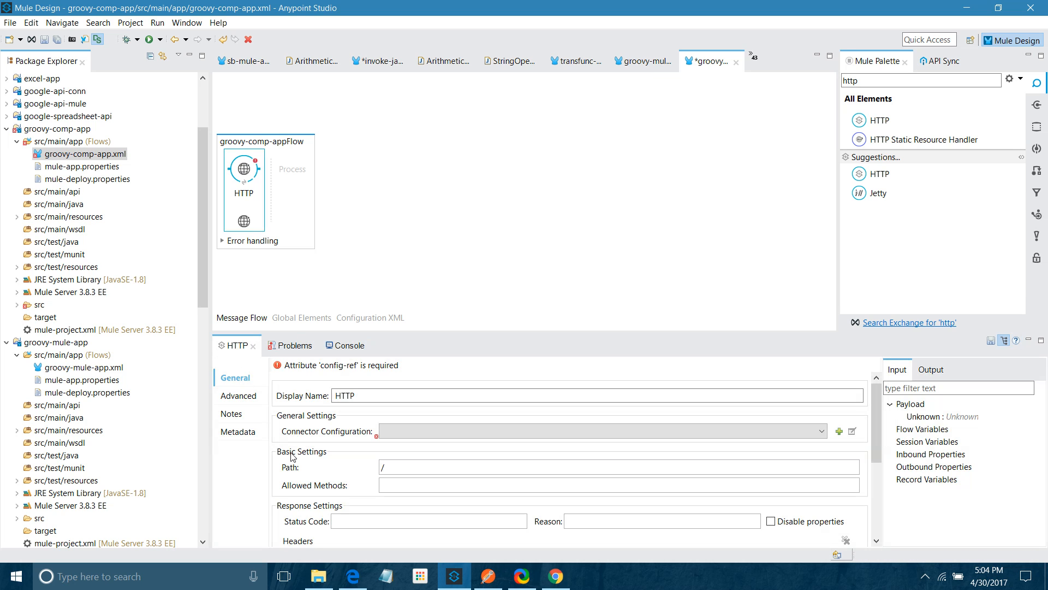
mouse_move(343, 419)
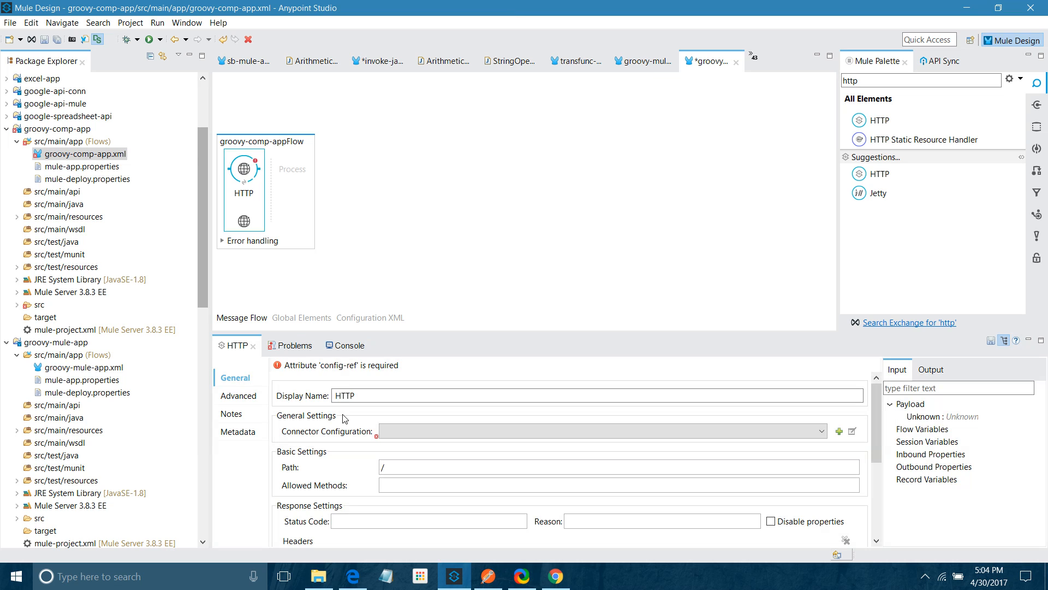
mouse_move(318, 435)
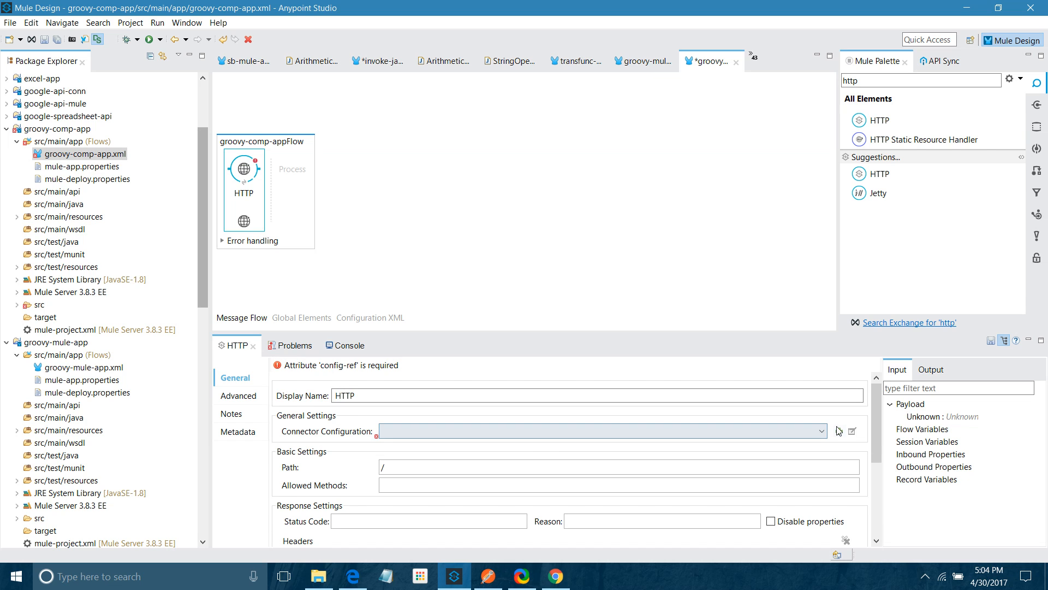
left_click(838, 431)
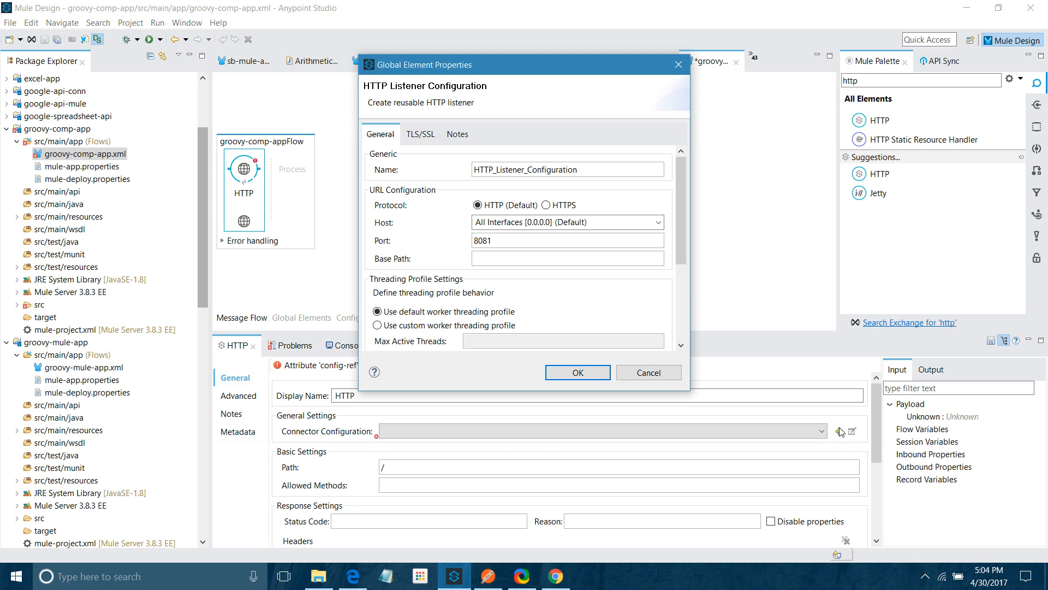
mouse_move(560, 376)
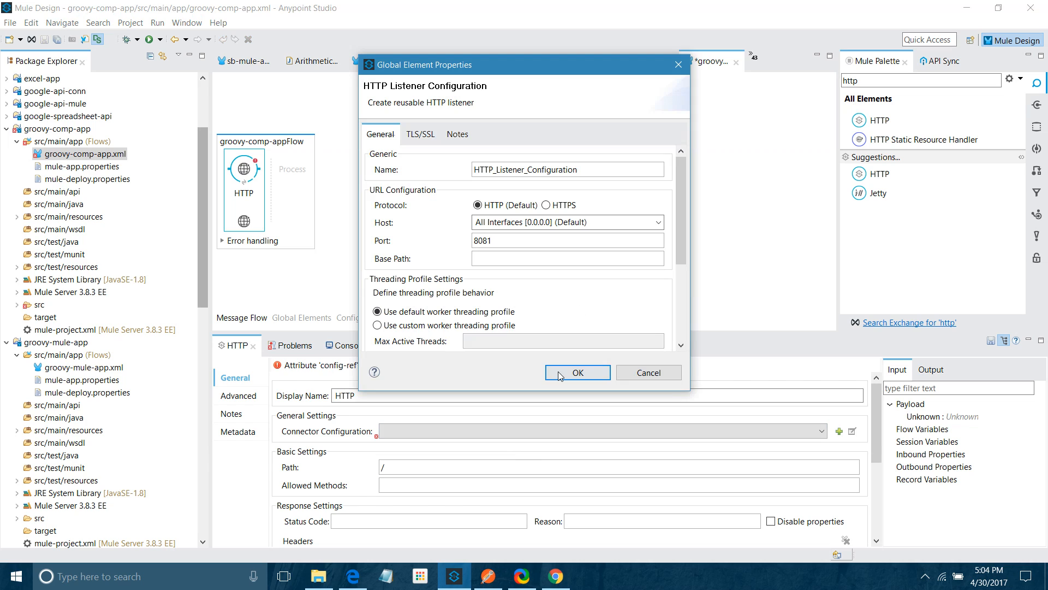
left_click(578, 372)
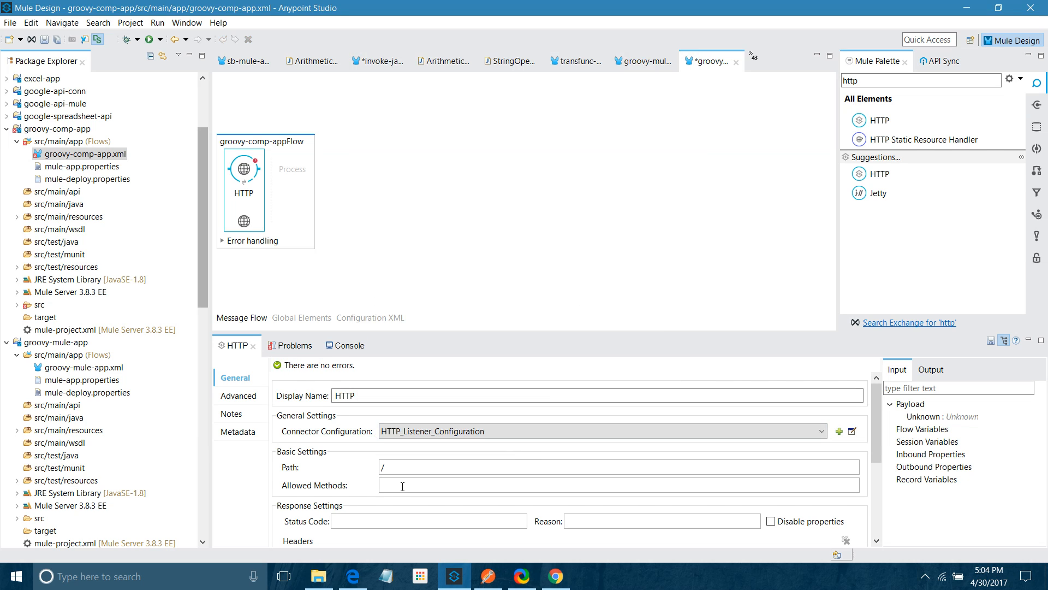
Set the listener path to /groovy and allowed methods to POST.
left_click(404, 467)
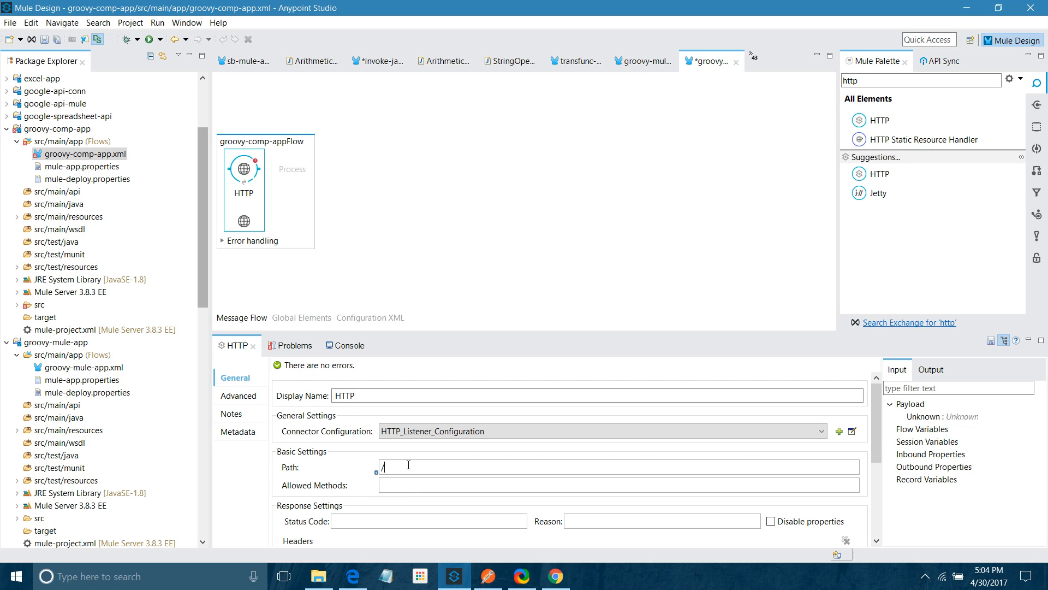
type("groovy")
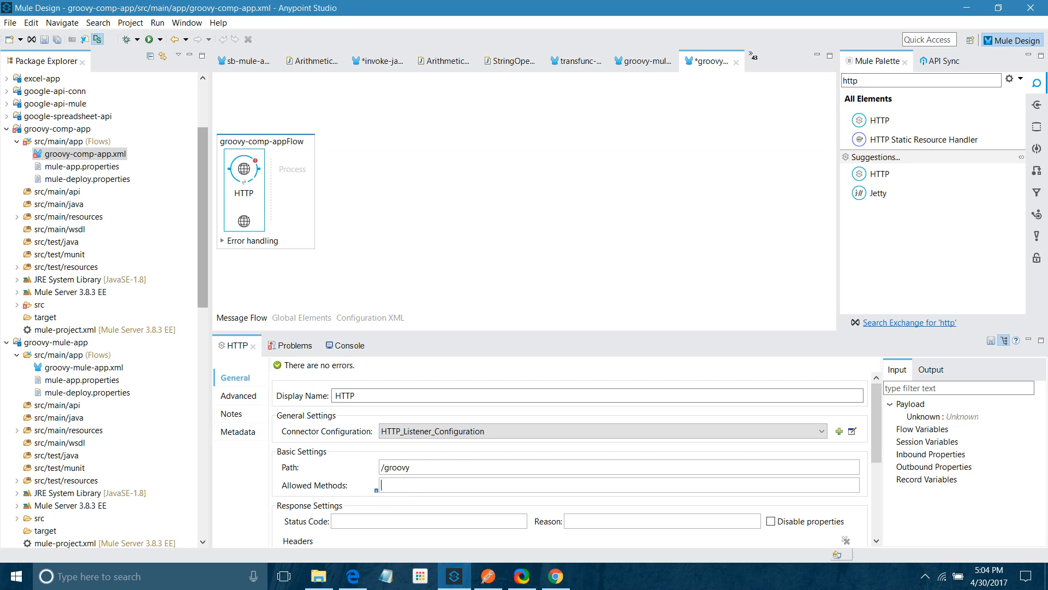
type("POST")
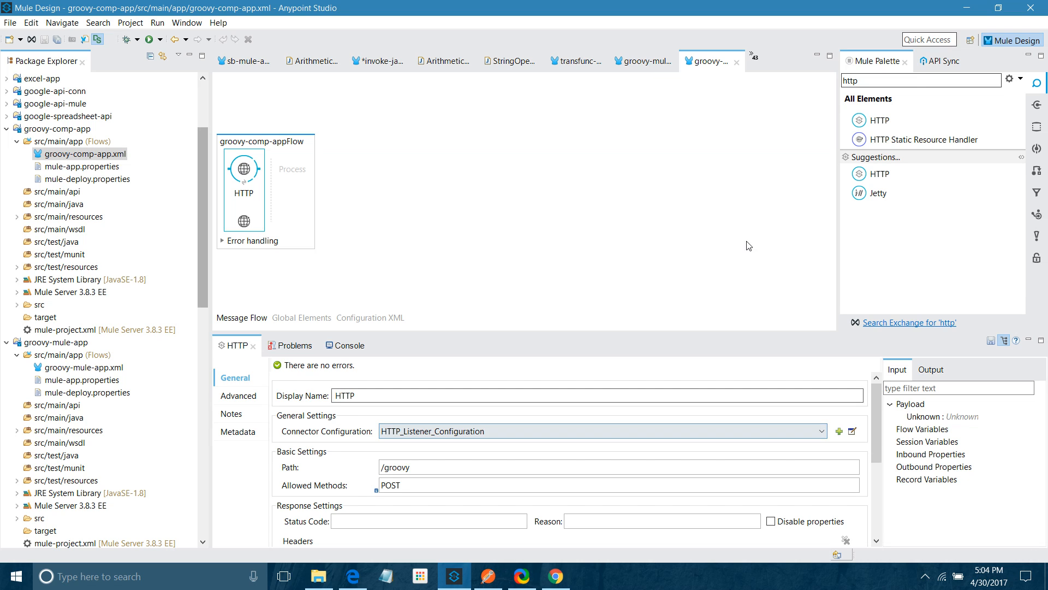
Add a Groovy component after the listener and go to its Script Text field.
left_click(921, 80)
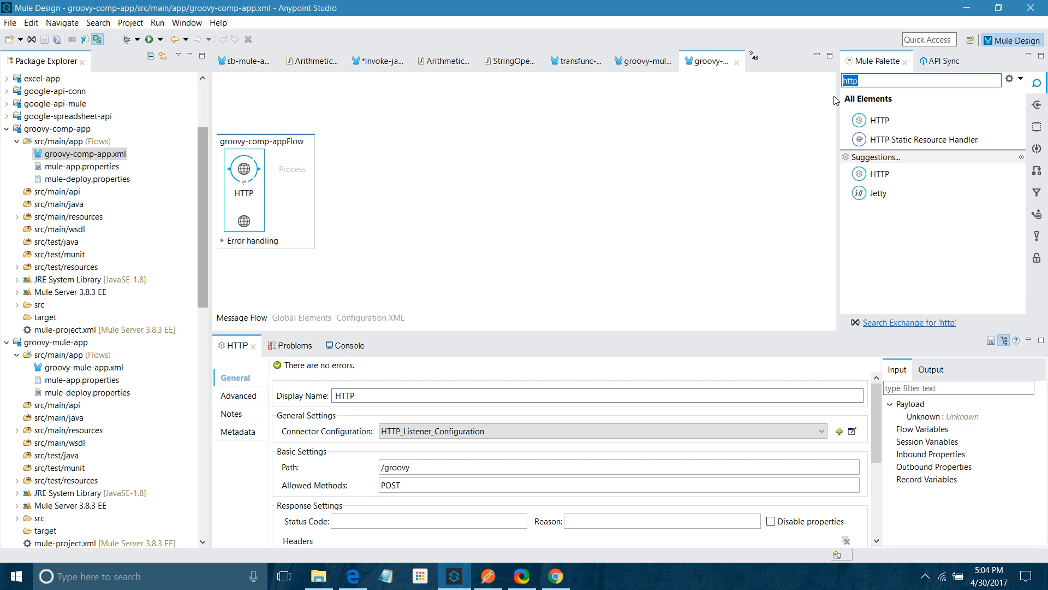
type("groov")
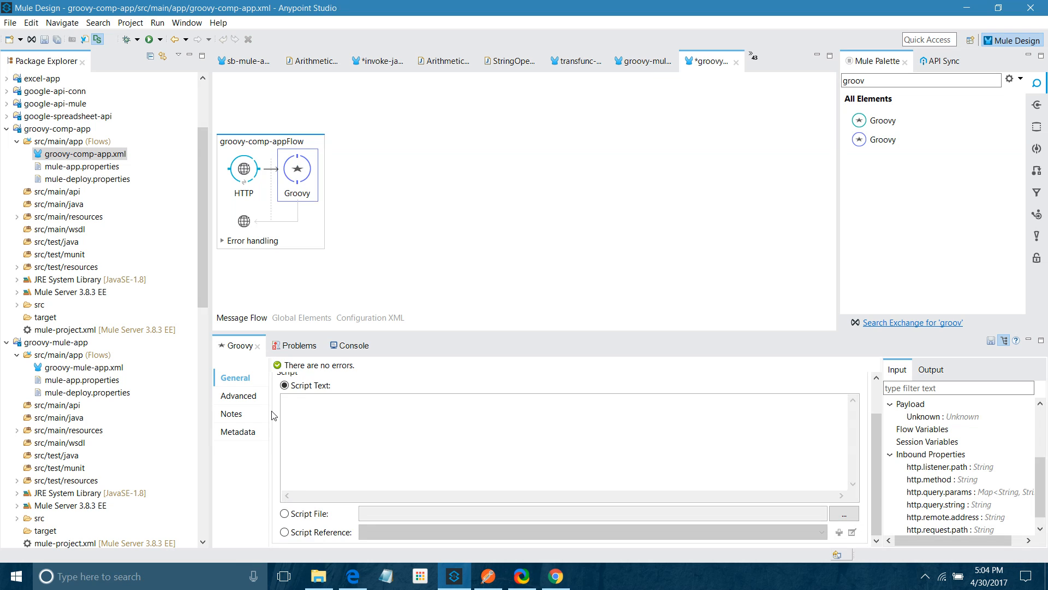
left_click(238, 396)
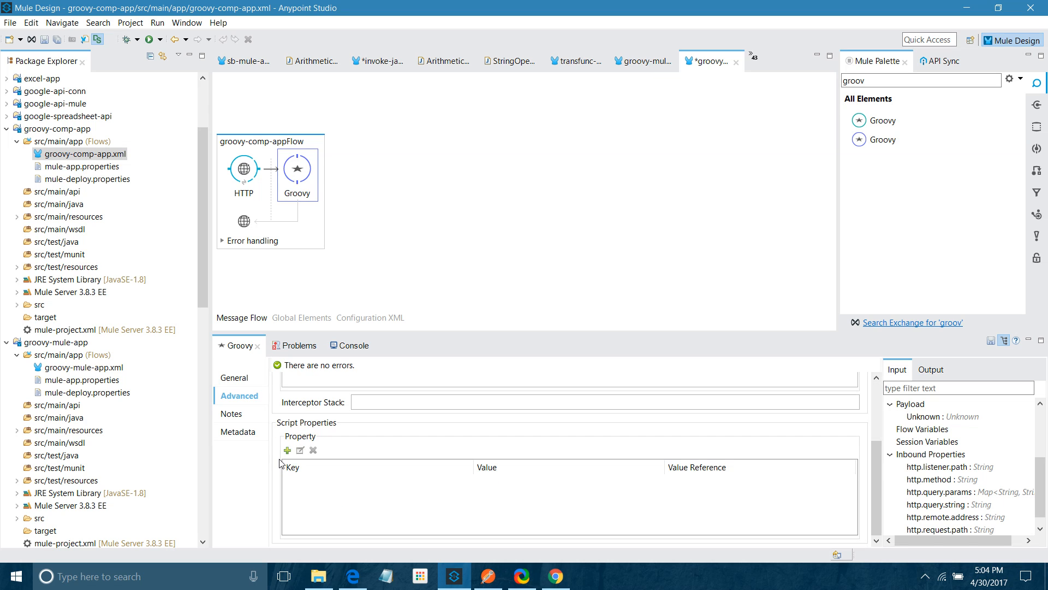
left_click(234, 378)
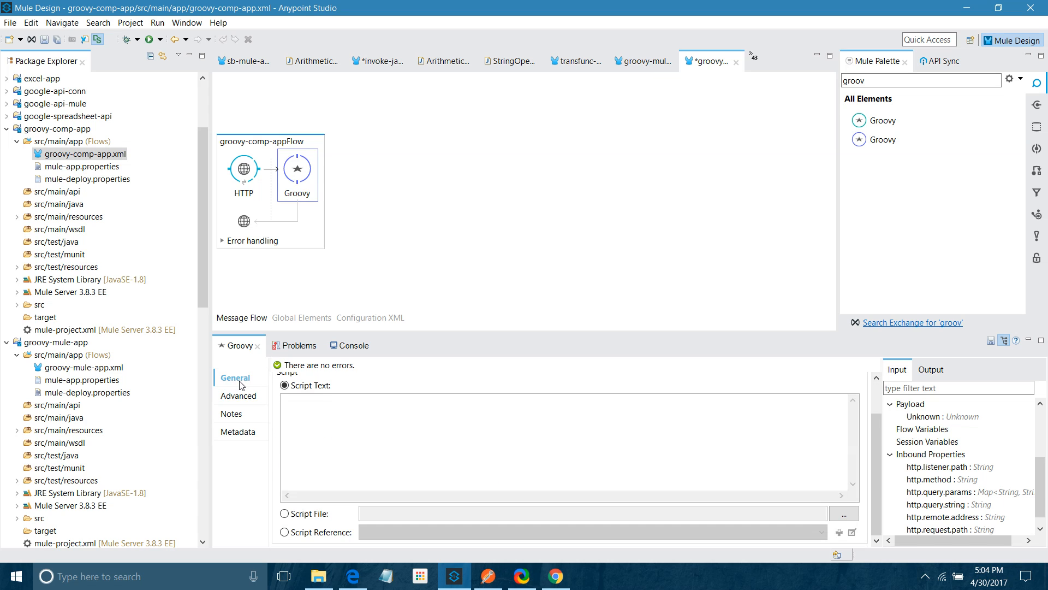
left_click(313, 415)
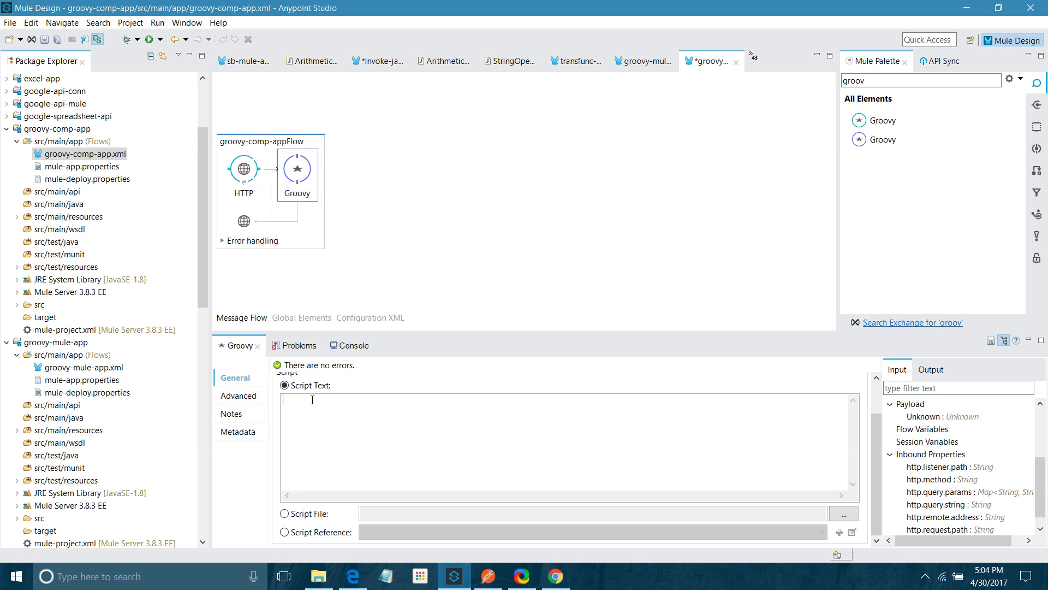
Write the script a=10, b=20, sum=a+b.
type("a=10")
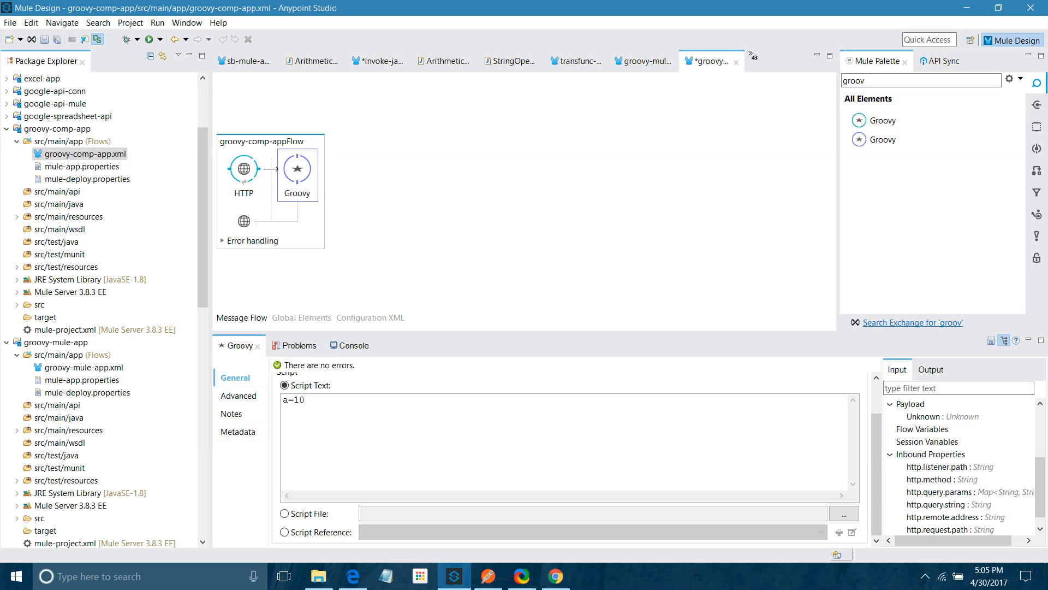
type("b=20")
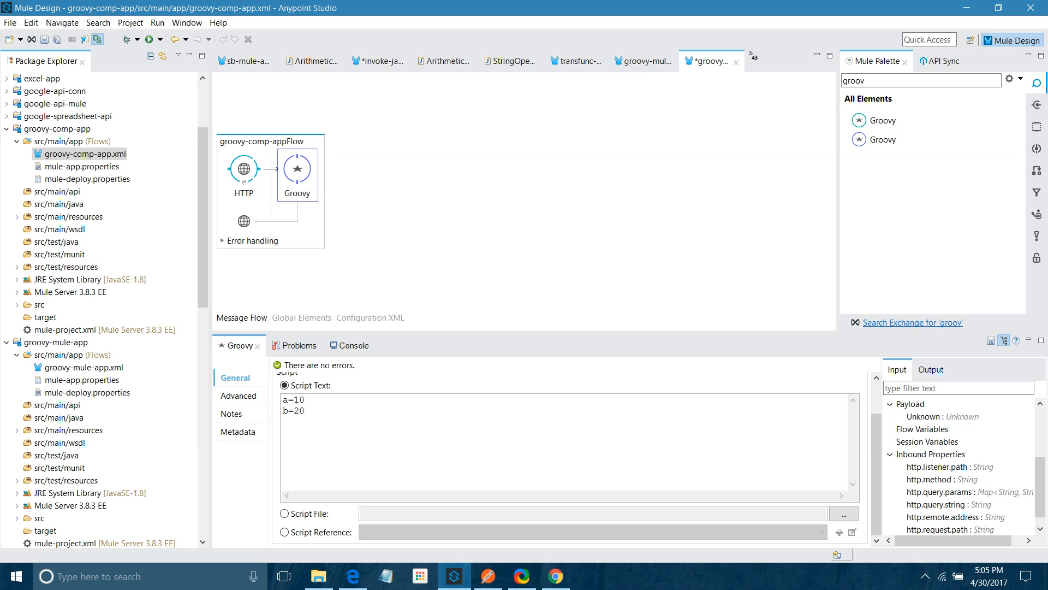
type("c")
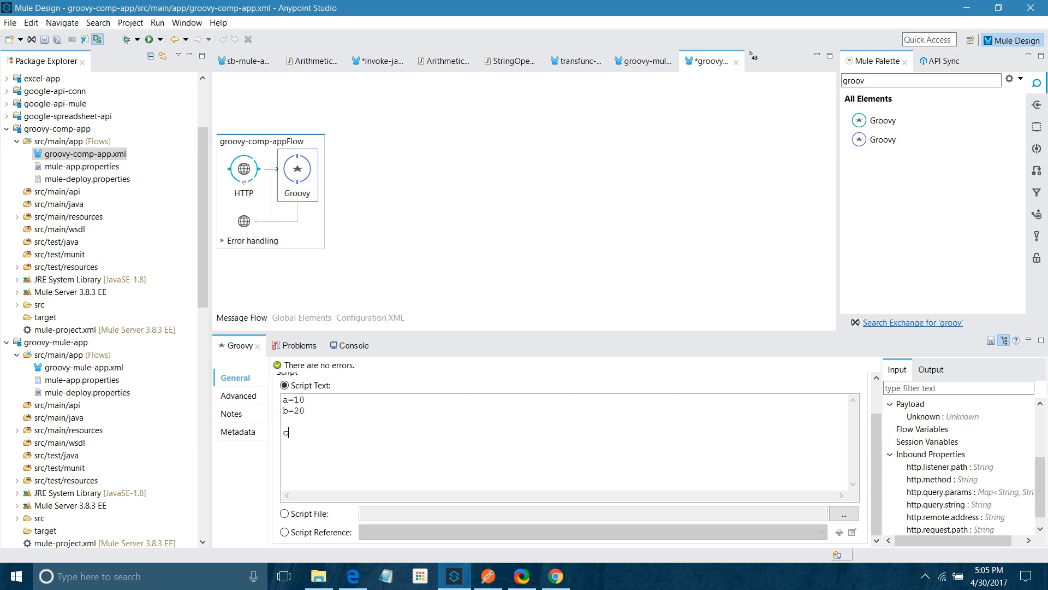
type("um")
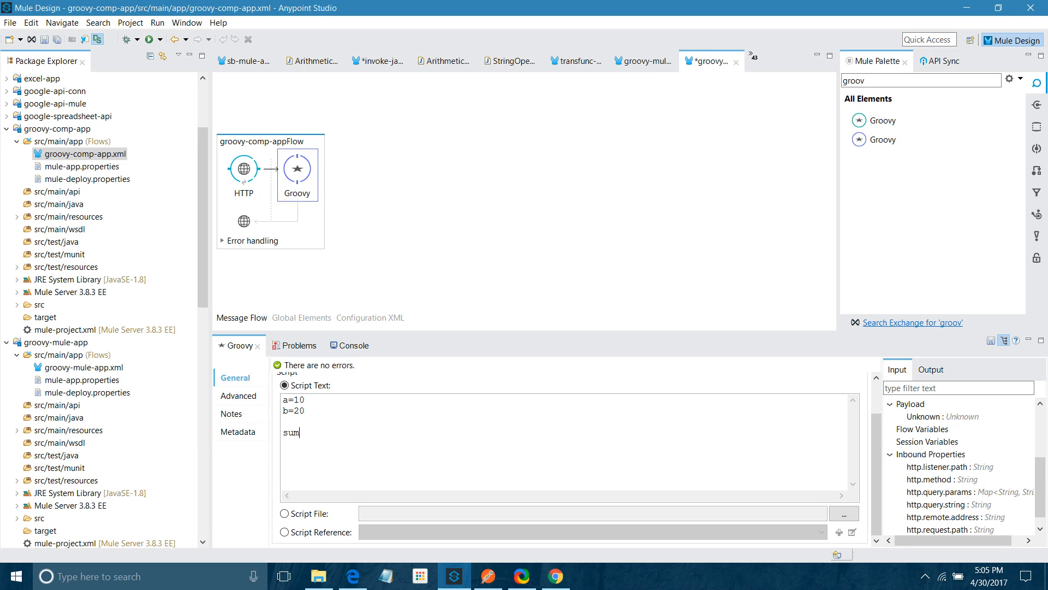
type("=a+")
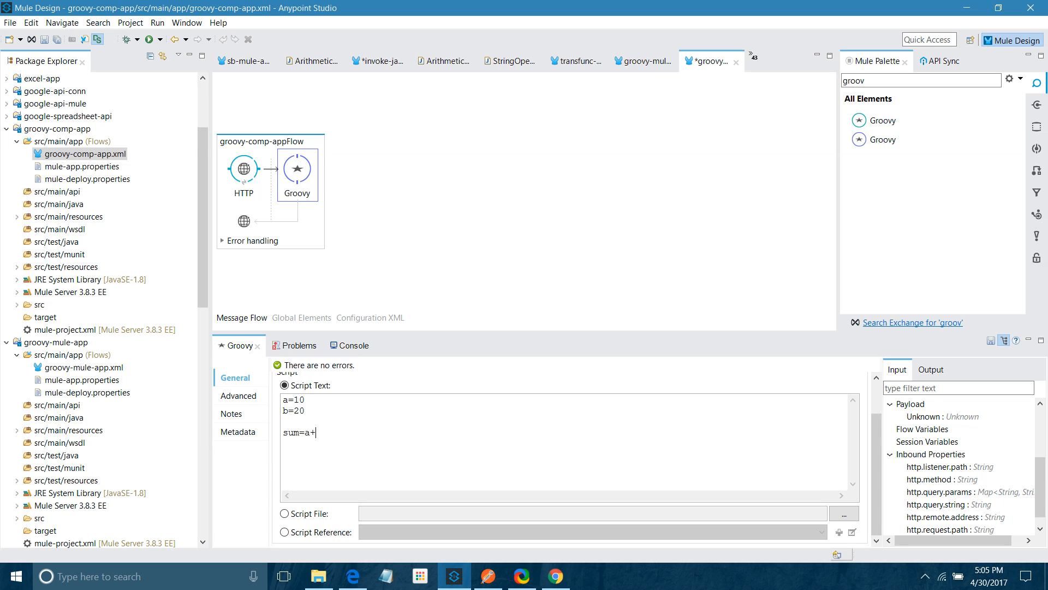
type("b")
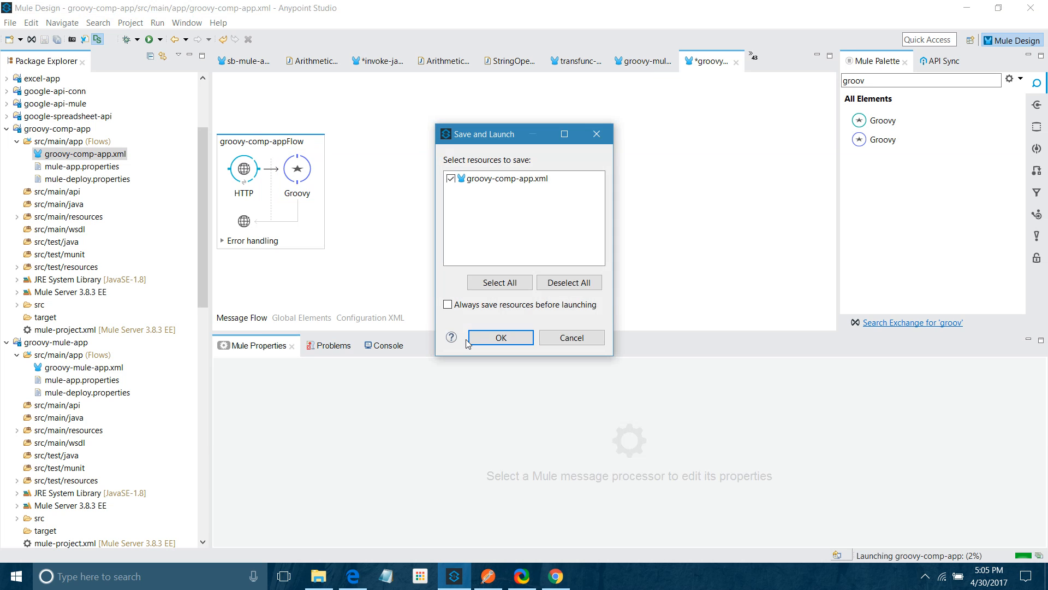
Save the flow and launch groovy-comp-app, stopping the already running application.
left_click(500, 337)
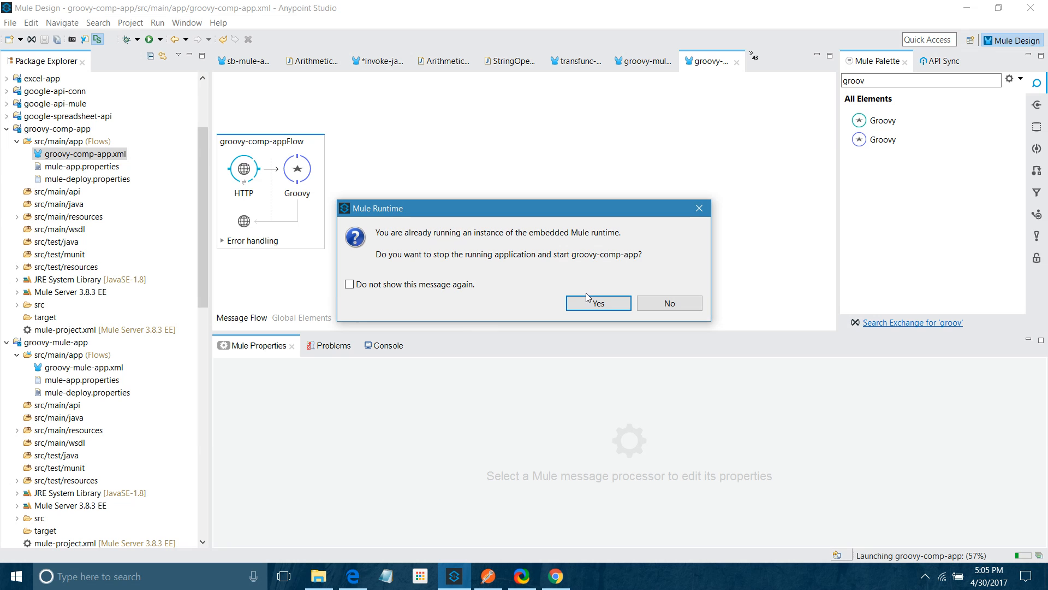
left_click(599, 302)
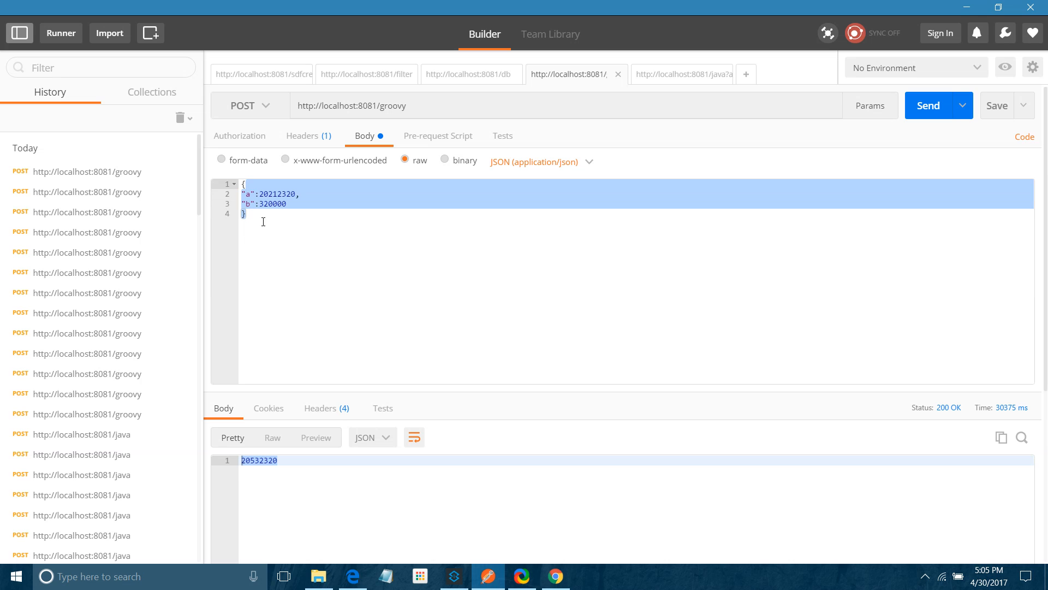
mouse_move(386, 118)
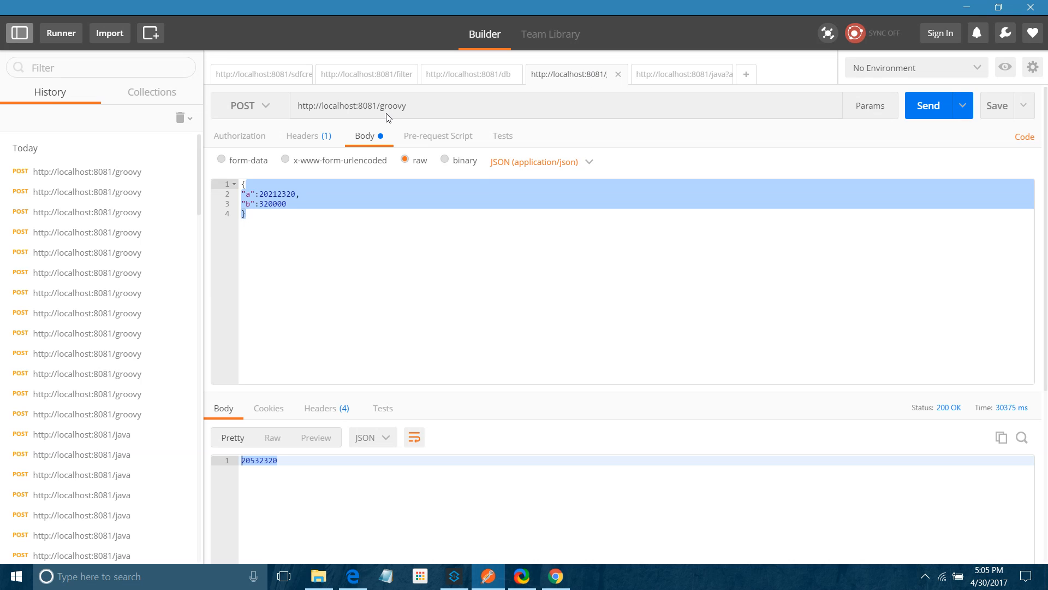
mouse_move(939, 83)
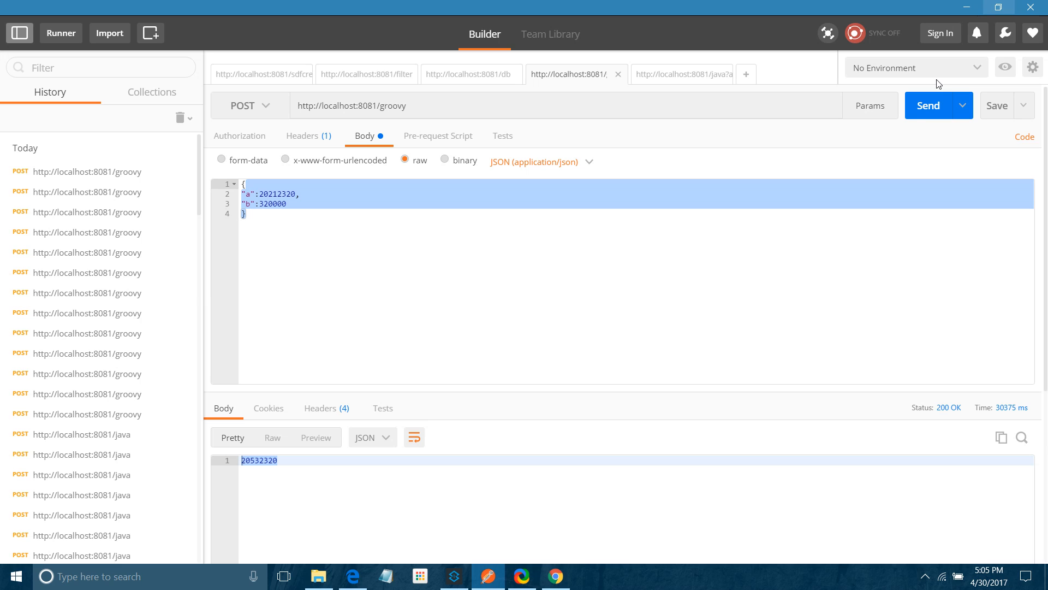
Resend the POST to localhost:8081/groovy in Postman, then return to Anypoint Studio.
left_click(928, 104)
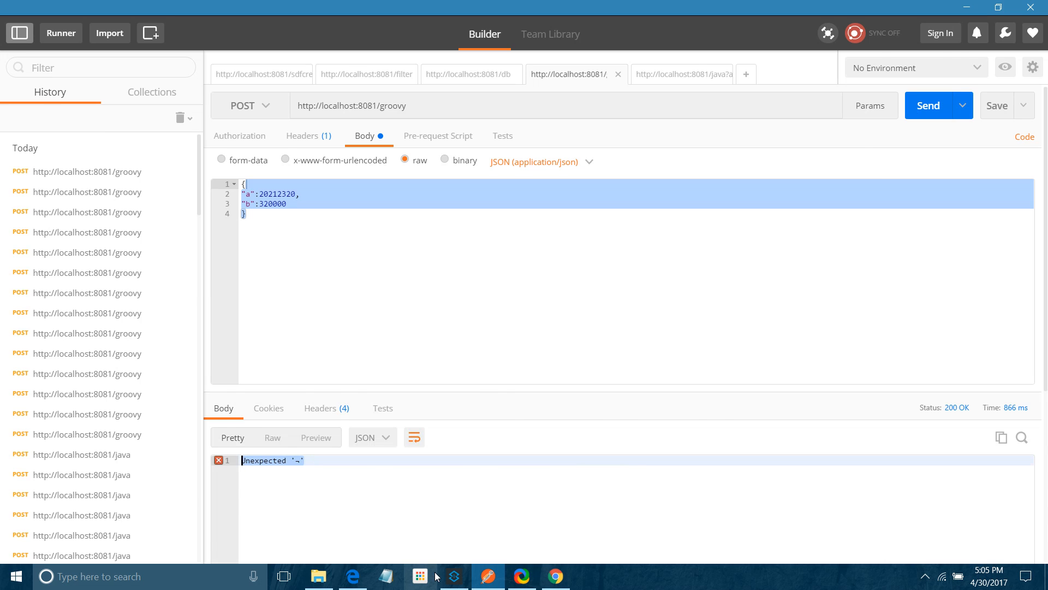
left_click(454, 577)
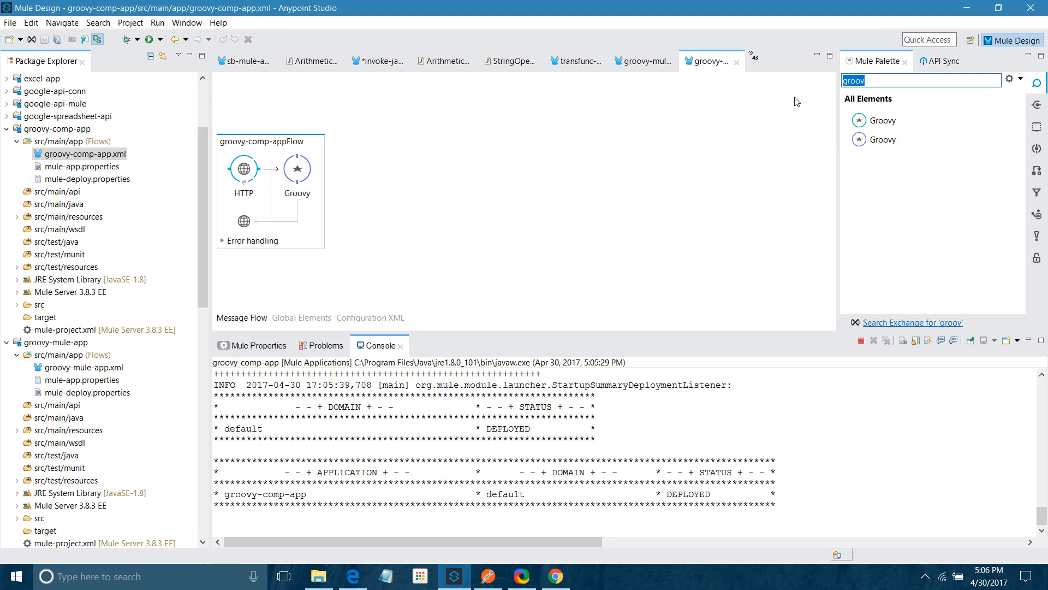
Place an Object to String transformer after the Groovy component in the flow.
type("obje")
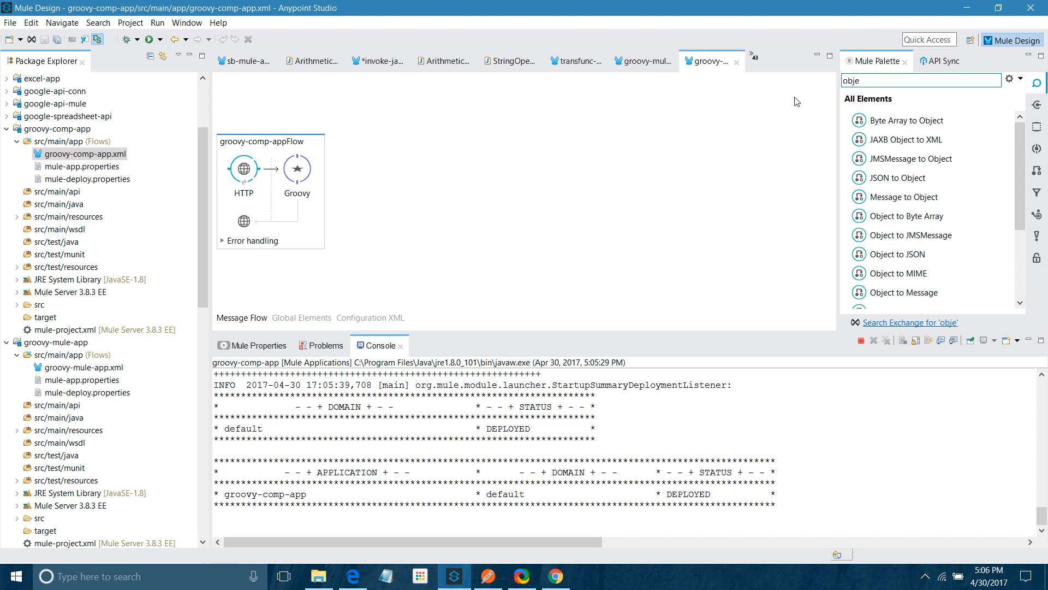
mouse_move(1019, 220)
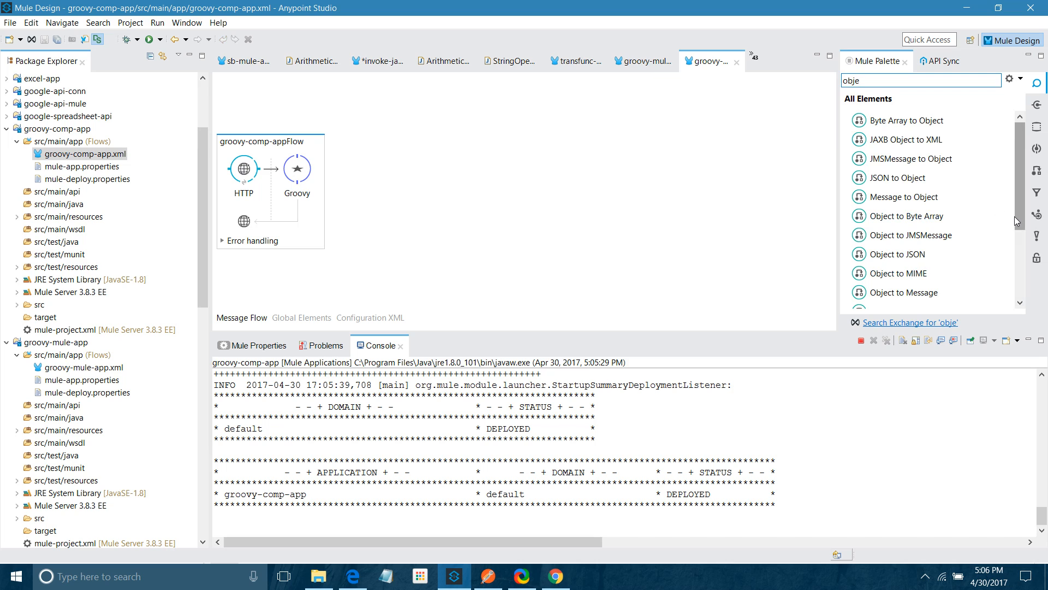
scroll("down", 3)
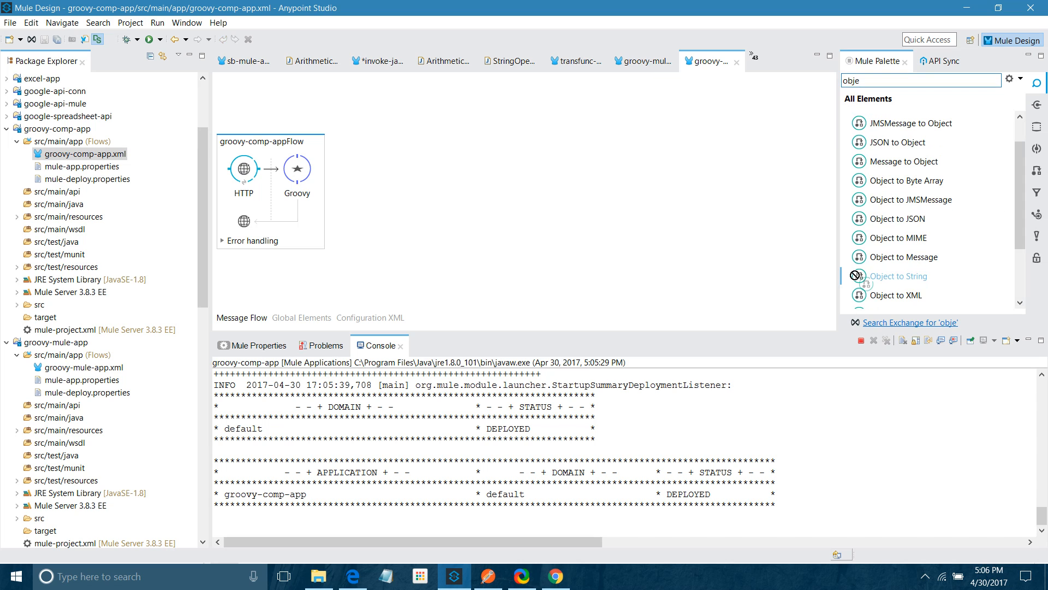
left_click_drag(896, 275, 361, 164)
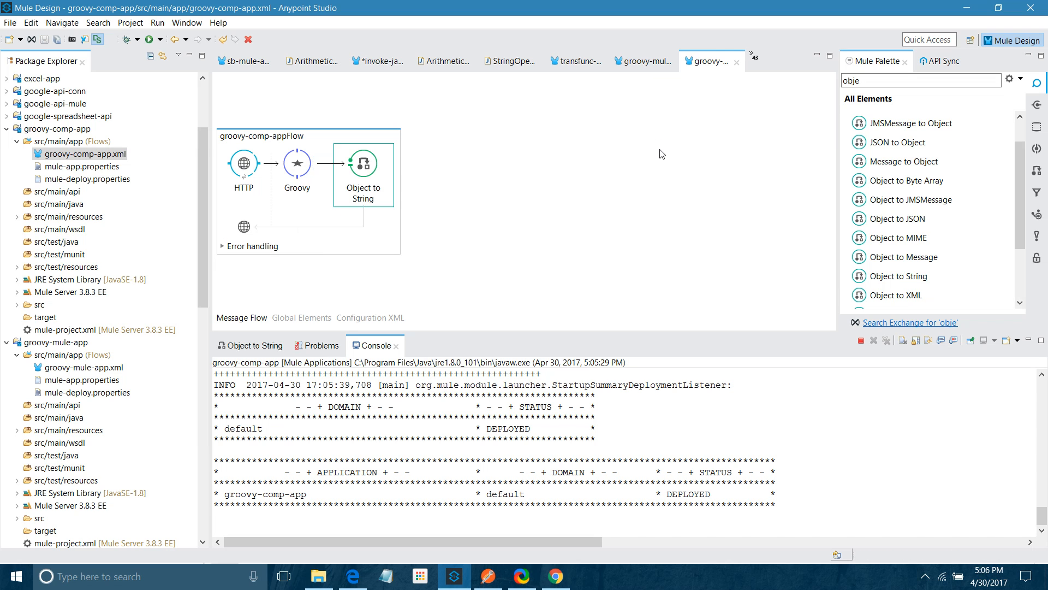
mouse_move(15, 98)
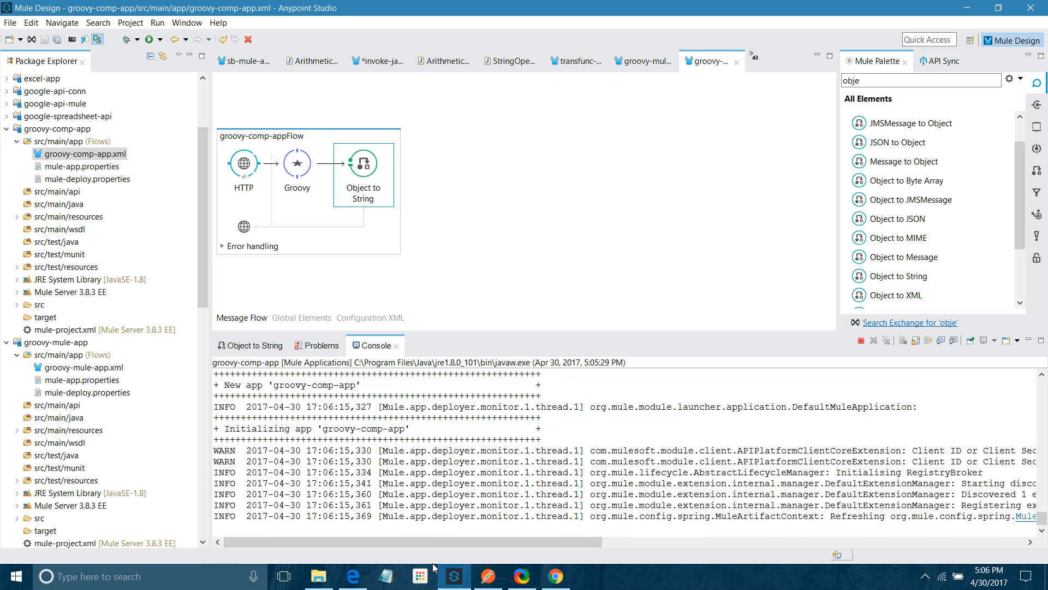
Resend the groovy POST request in Postman and get 30 back.
left_click(487, 575)
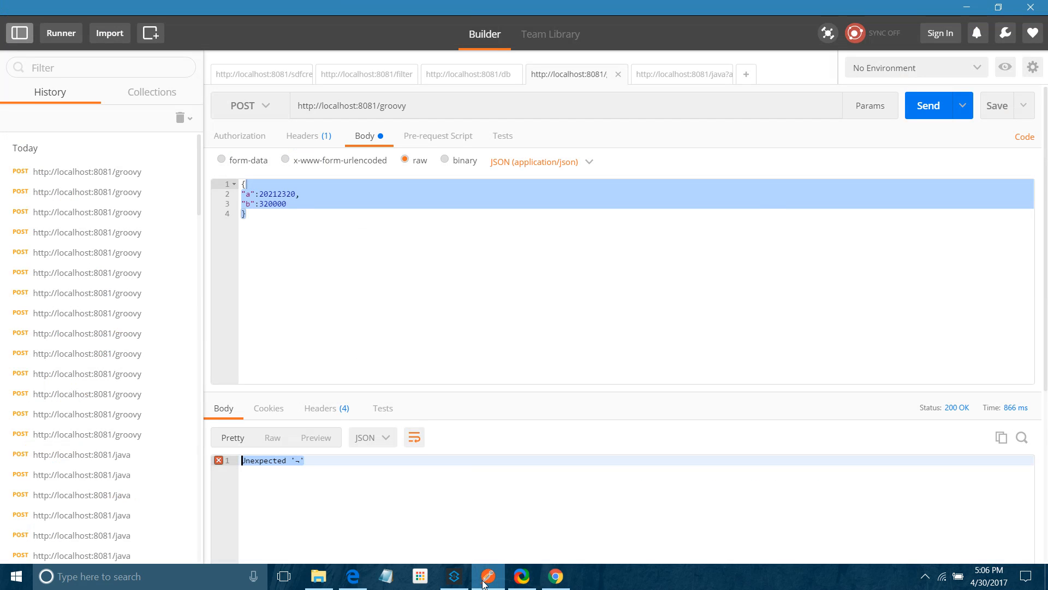
left_click(928, 105)
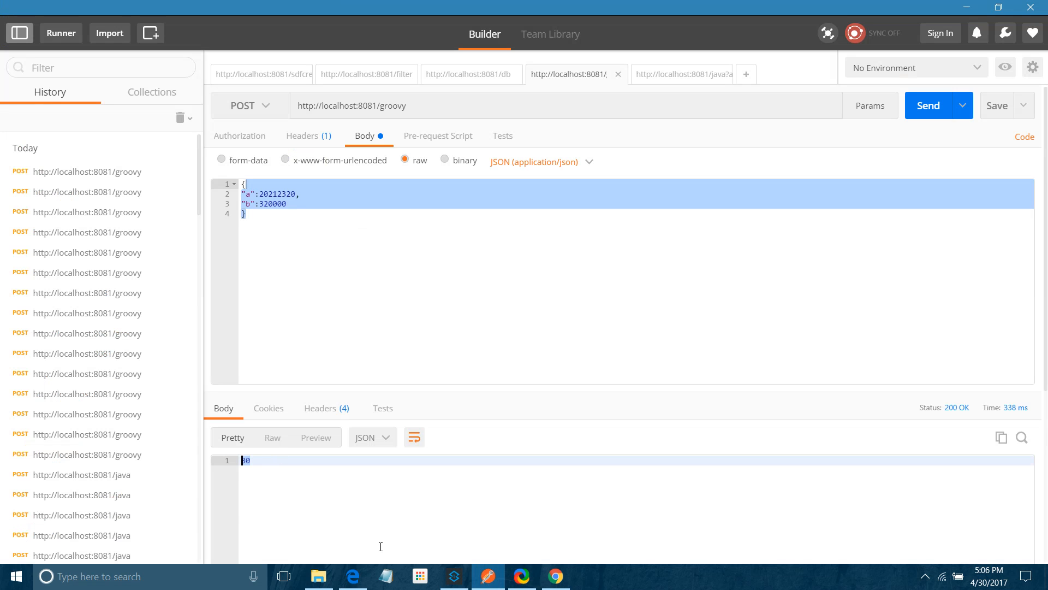
Change a=10 to a=30 in the Groovy script and watch the app redeploy.
left_click(454, 576)
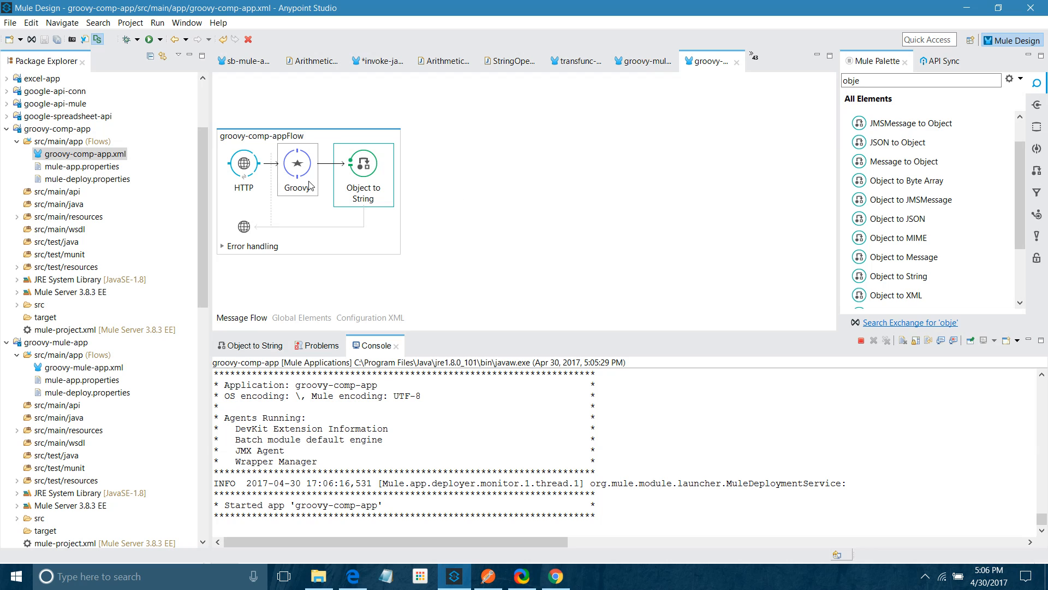
double_click(297, 163)
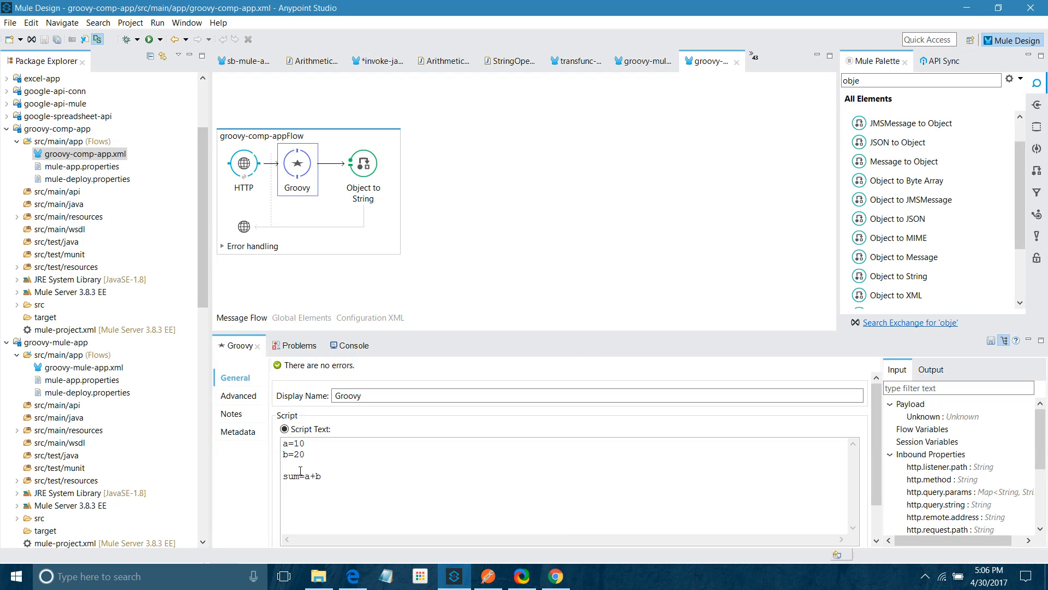
type("30")
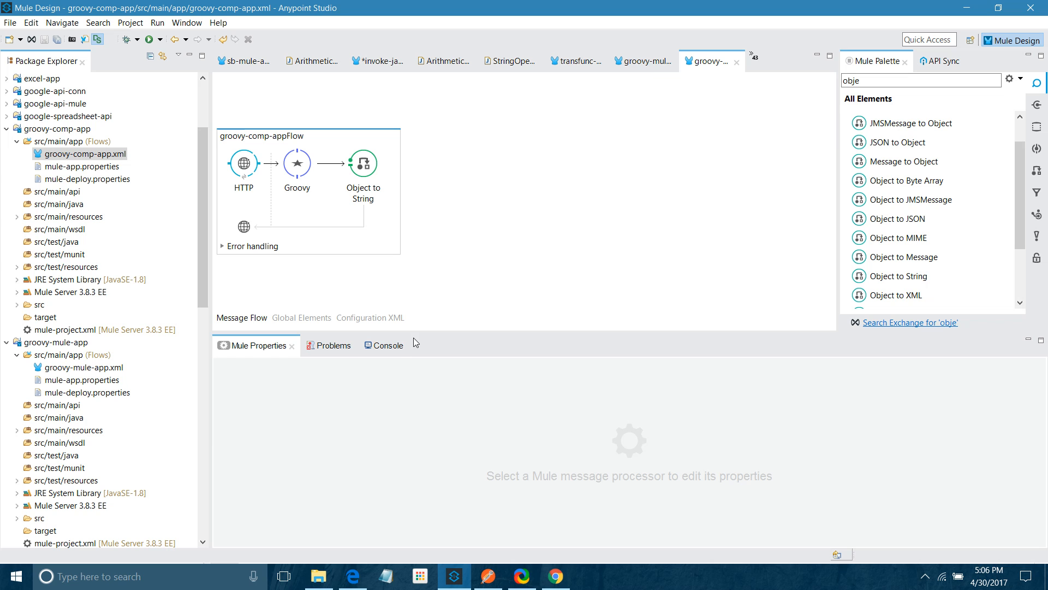
left_click(386, 345)
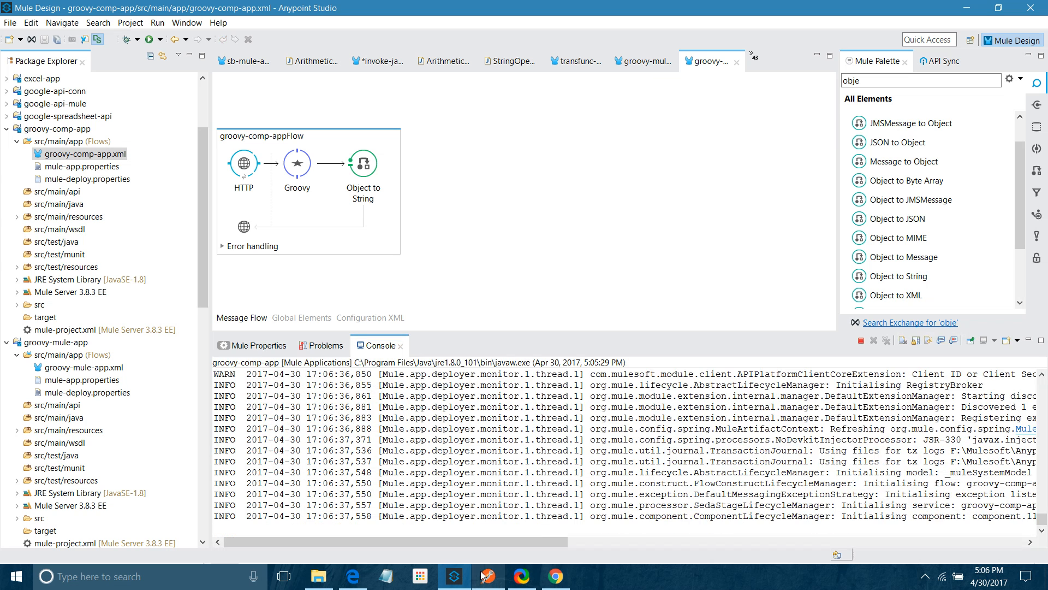
Resend the request in Postman to get 50, then return to Anypoint Studio.
left_click(488, 575)
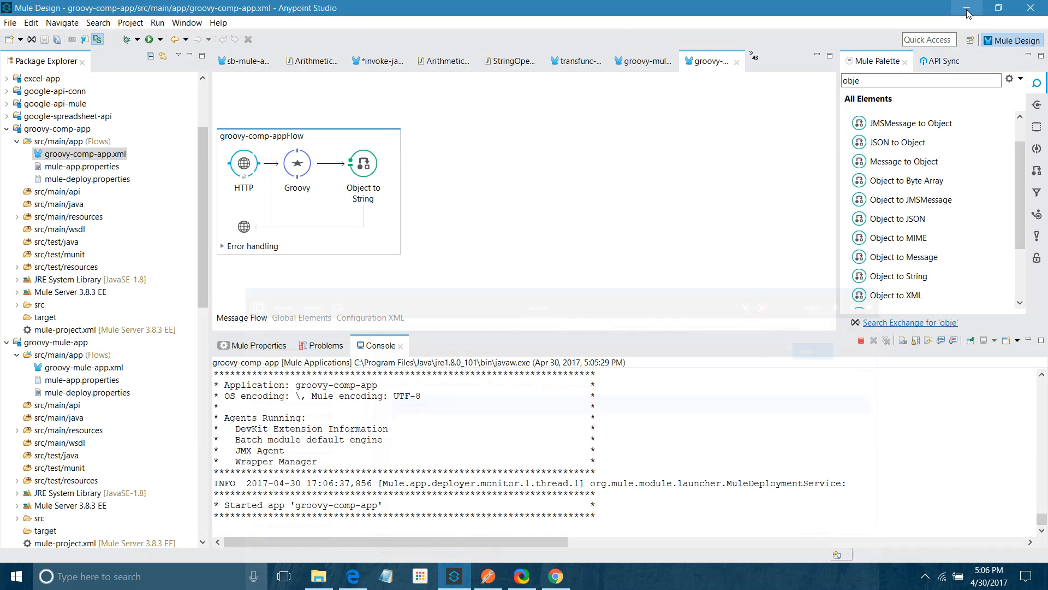
left_click(257, 345)
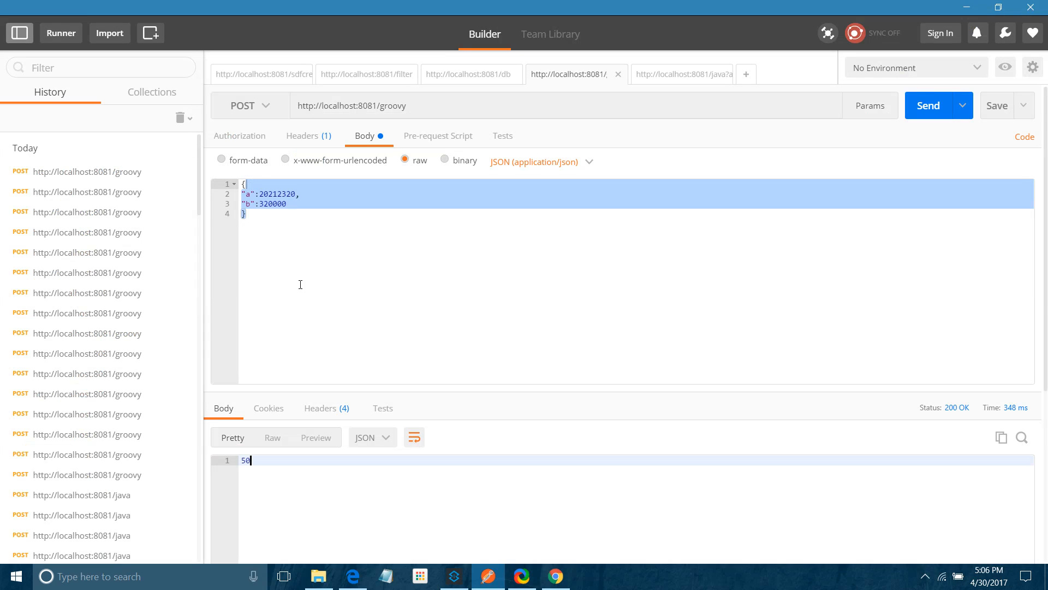
mouse_move(249, 266)
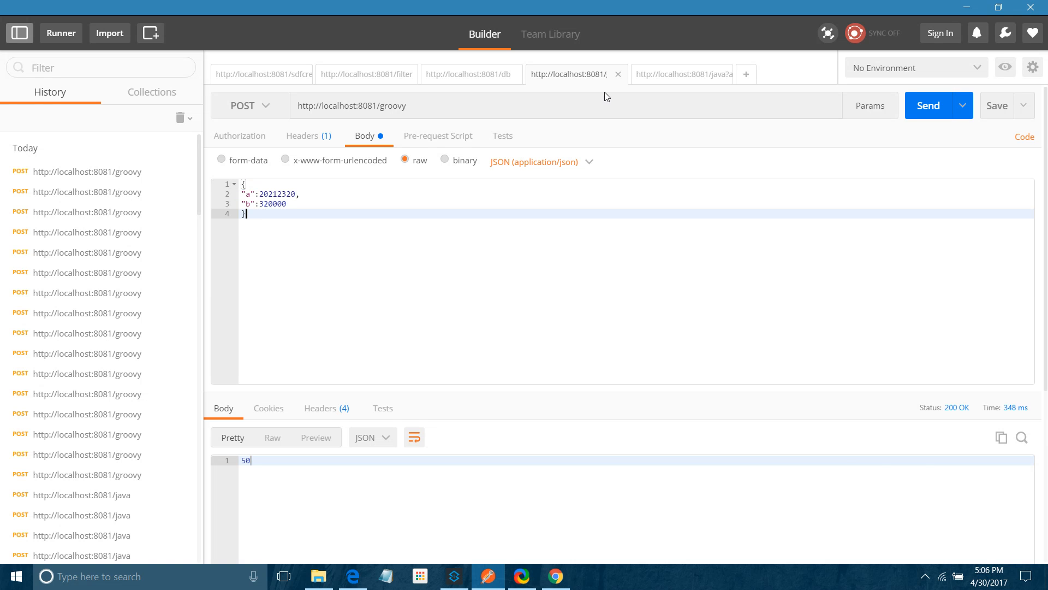
left_click(454, 576)
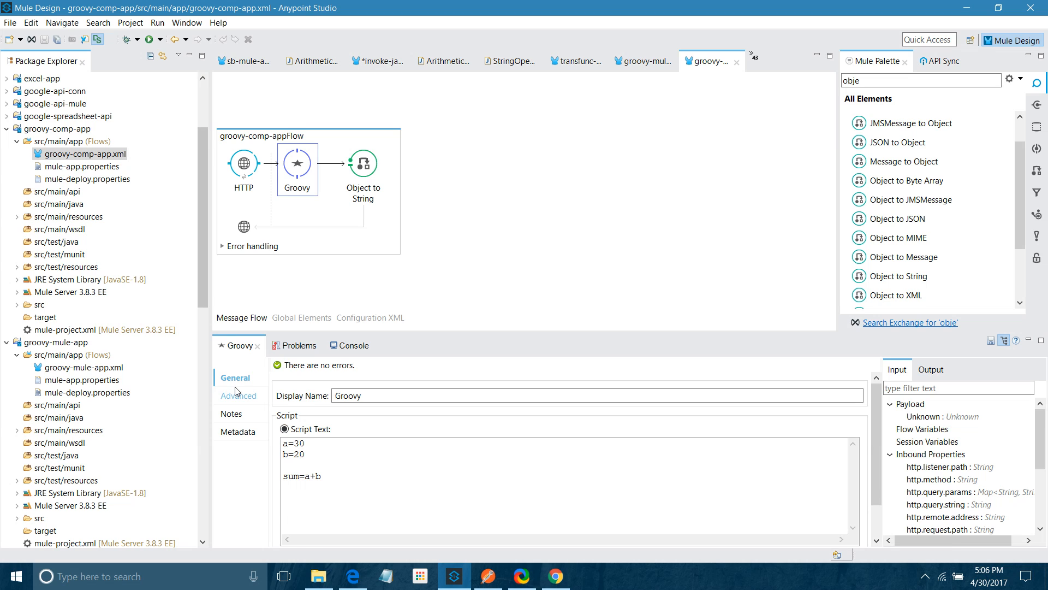
Set Groovy script property num1 to #[json:a], checking the request body in Postman.
left_click(238, 395)
type("n")
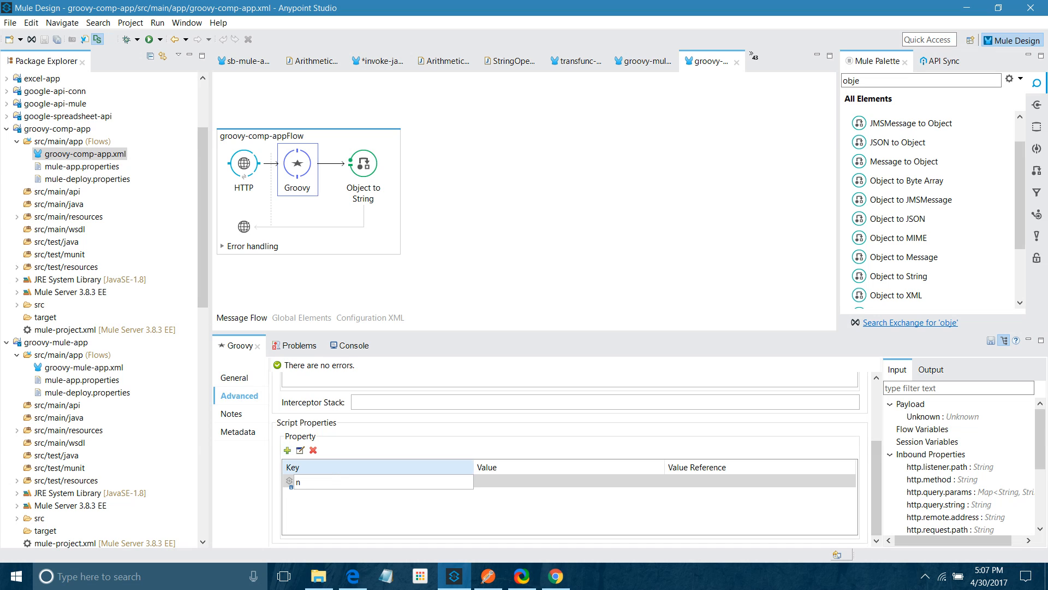
left_click(568, 481)
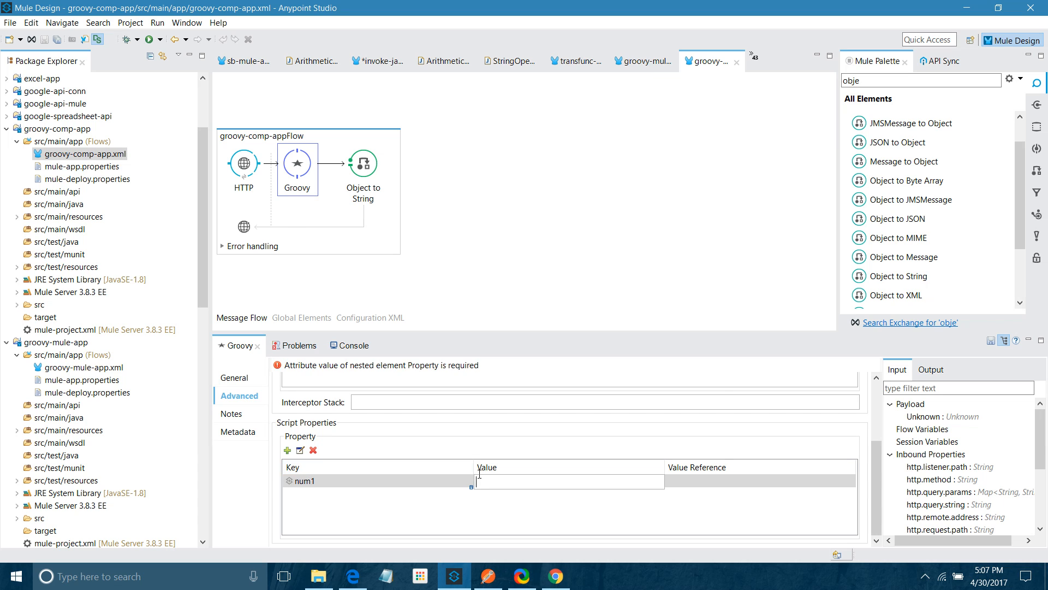
type("#u")
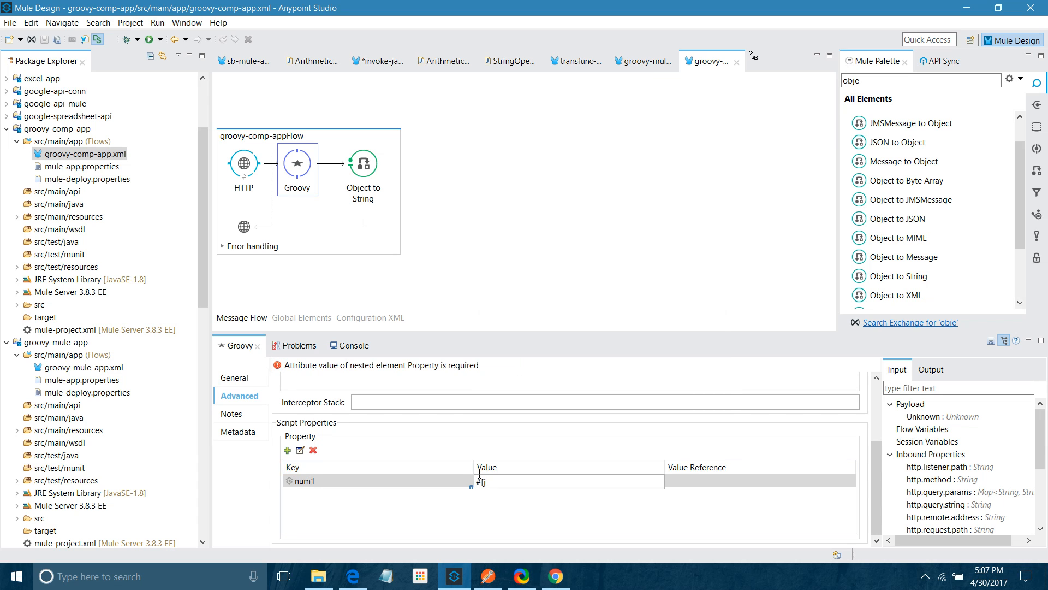
type("json:")
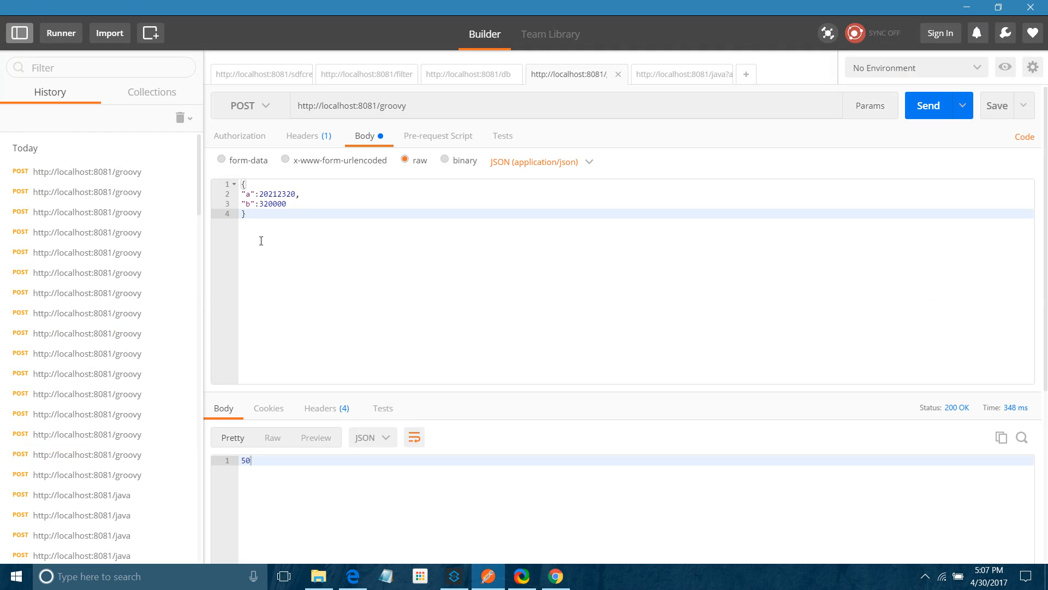
key("ctrl+a")
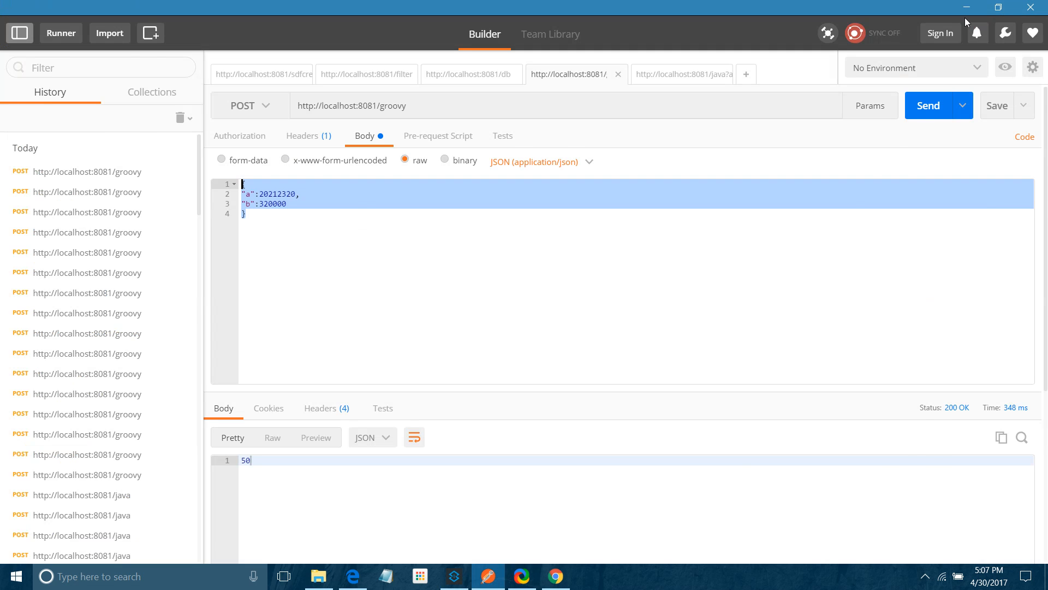
left_click(454, 577)
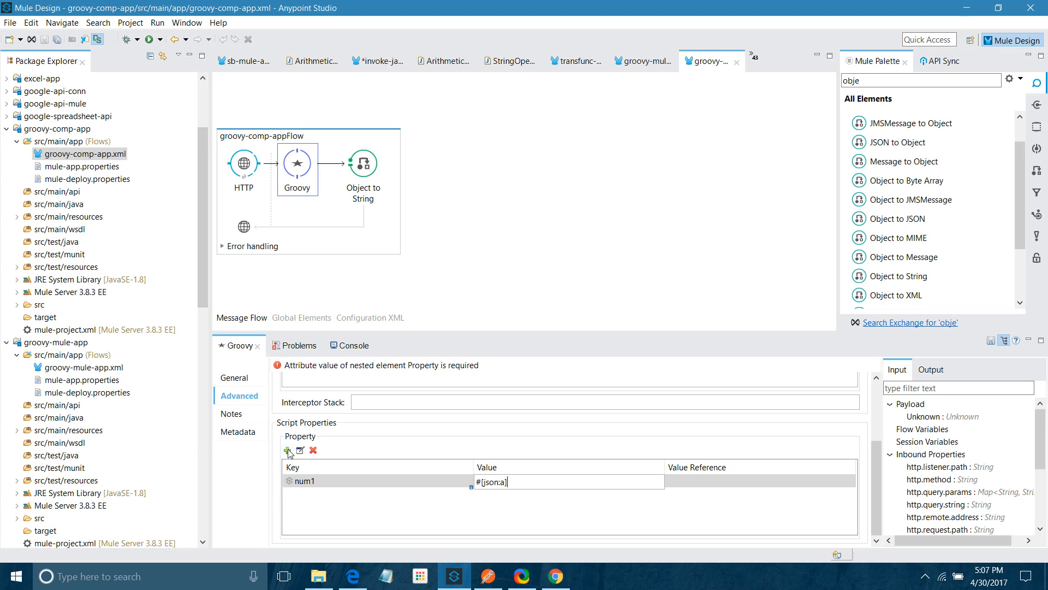
Add a num2 script property with a #[json: value.
left_click(284, 450)
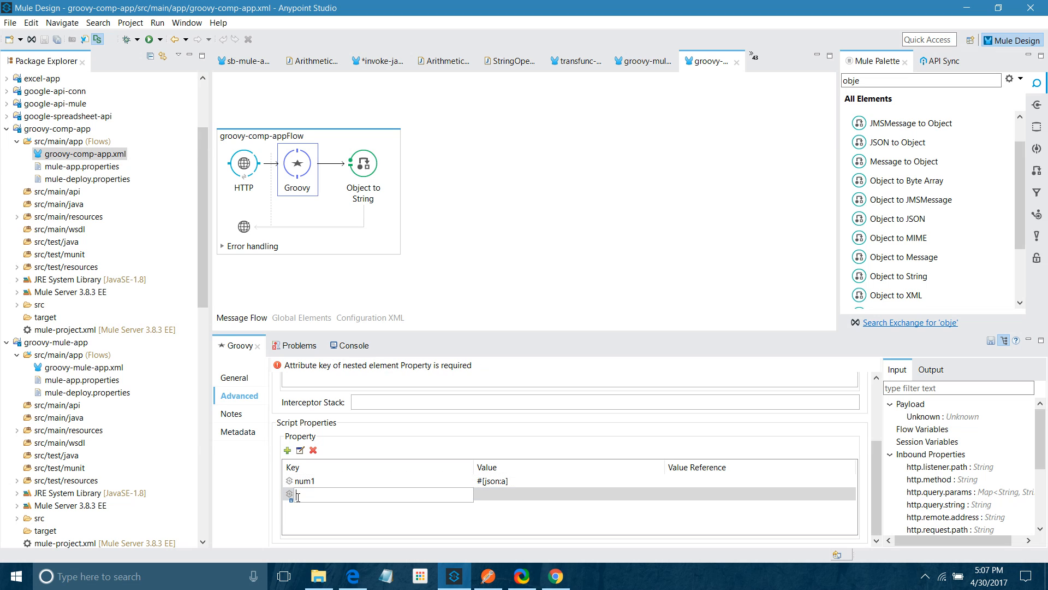
type("num2")
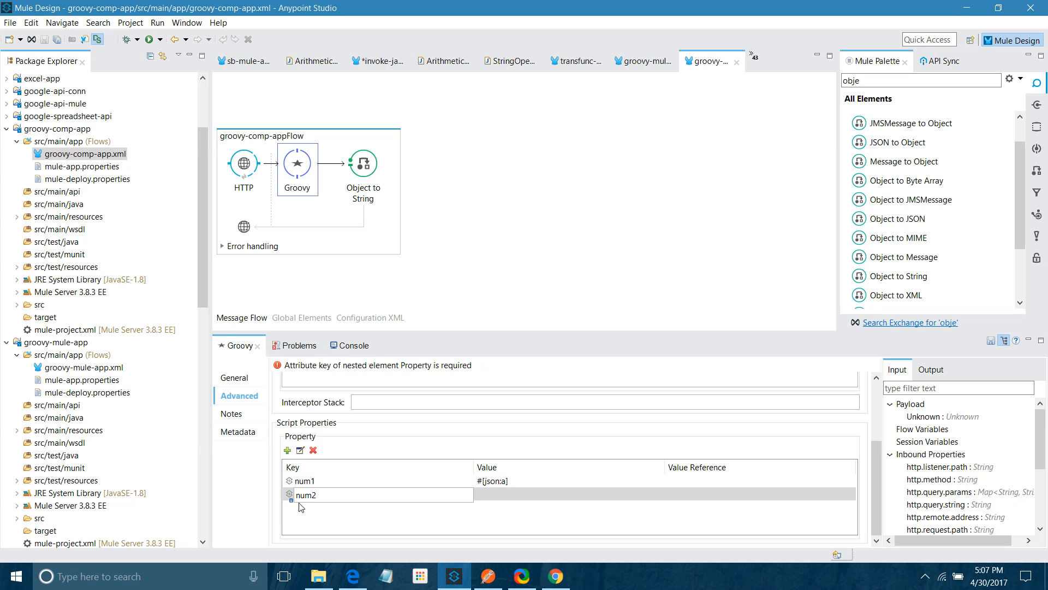
left_click(567, 495)
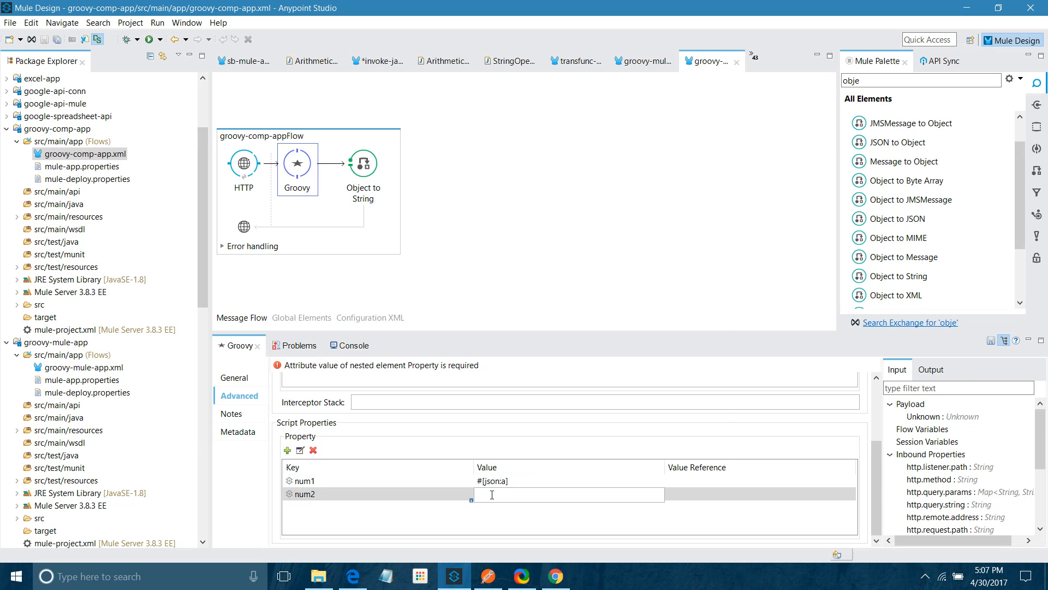
type("#[j")
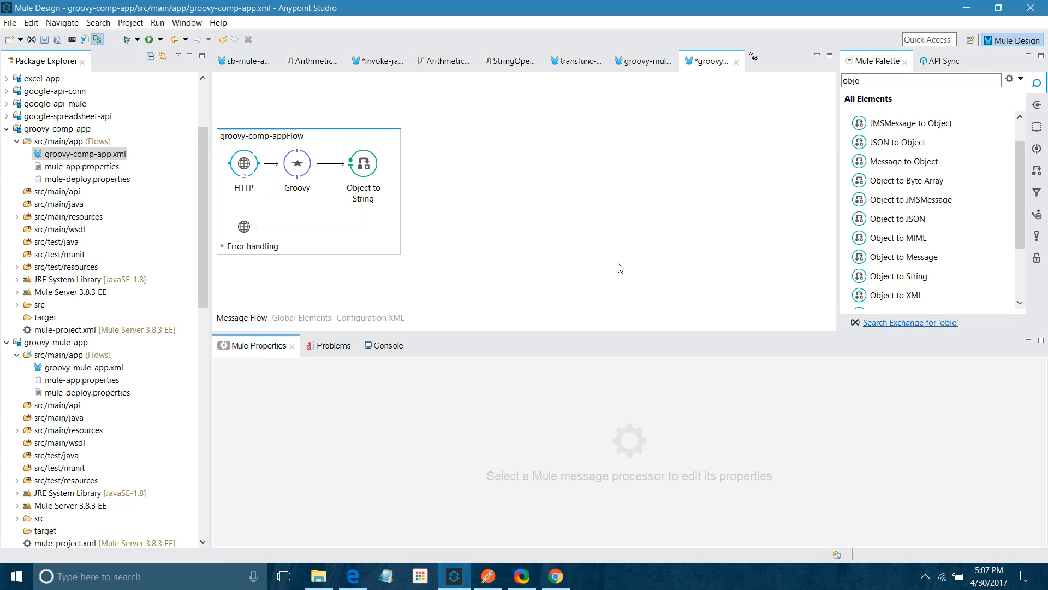
Change the Groovy Script Text to num1+num2, save, and review the scriptText-not-set error in the Console.
left_click(297, 162)
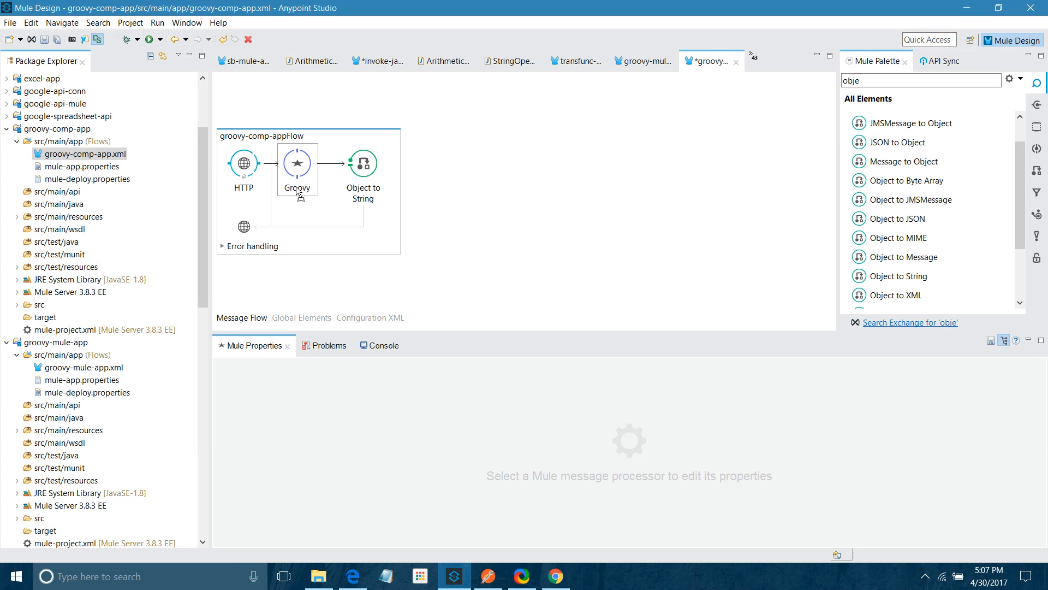
double_click(297, 164)
type("num1+num")
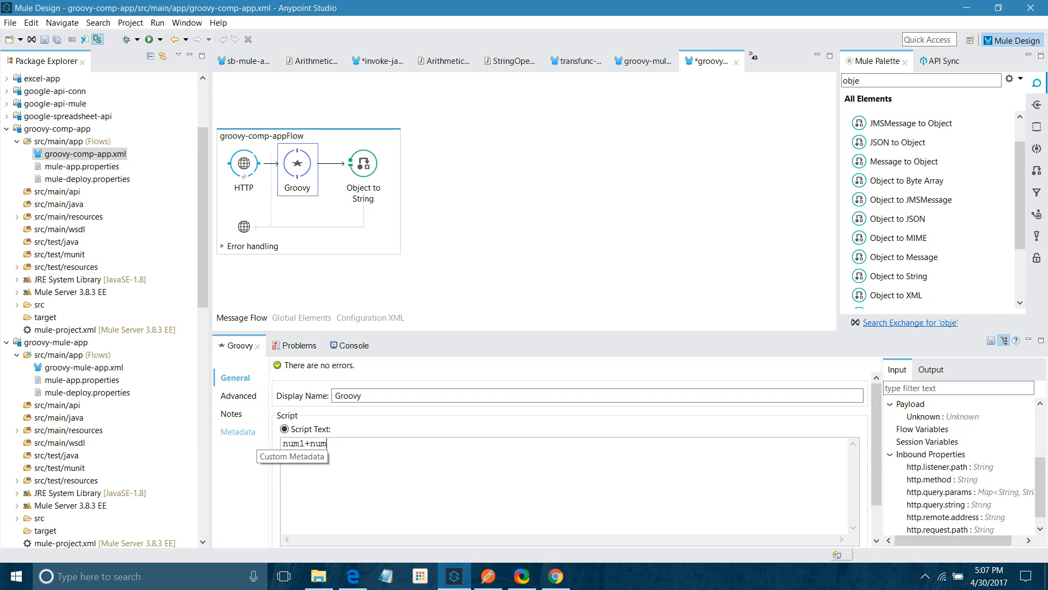
type("2")
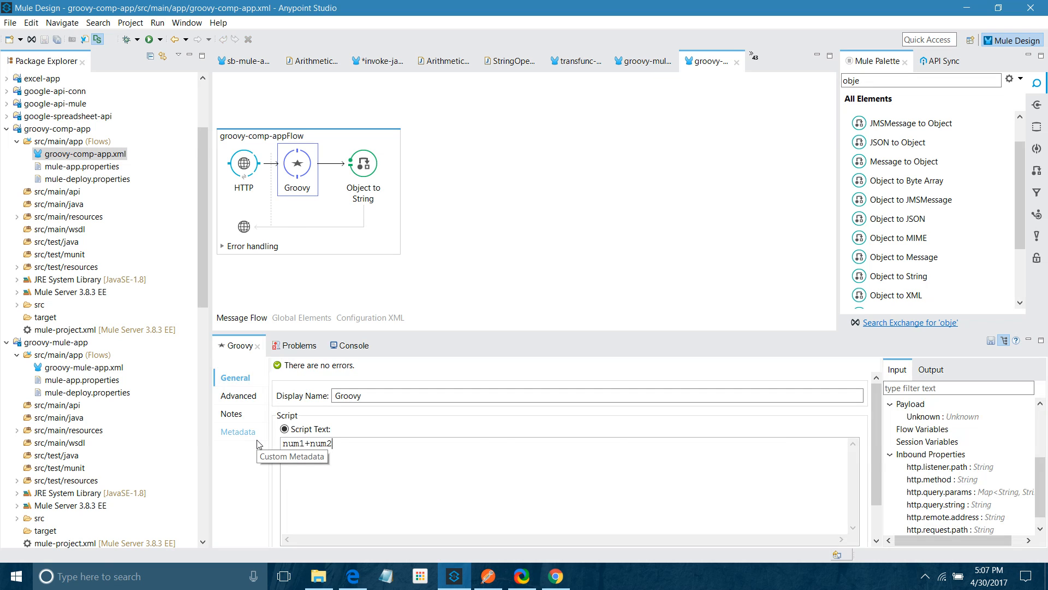
mouse_move(295, 253)
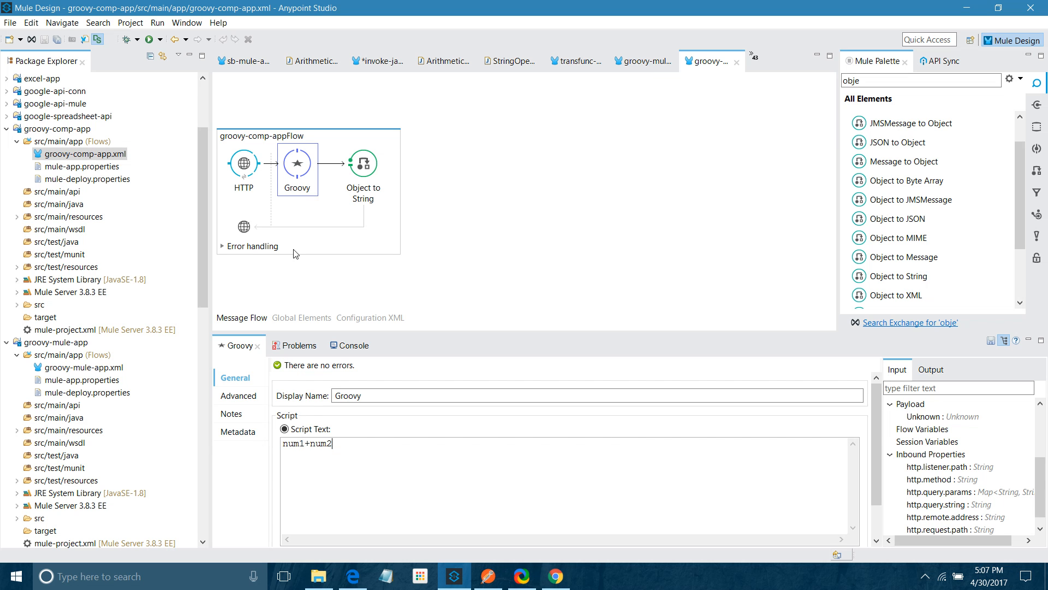
left_click(350, 345)
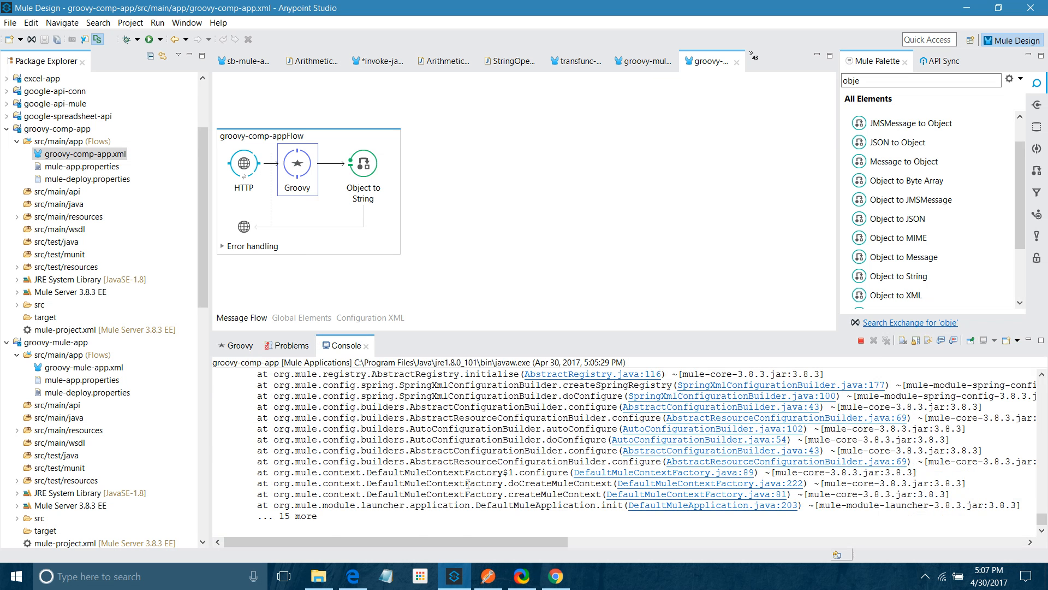
scroll("down", 3)
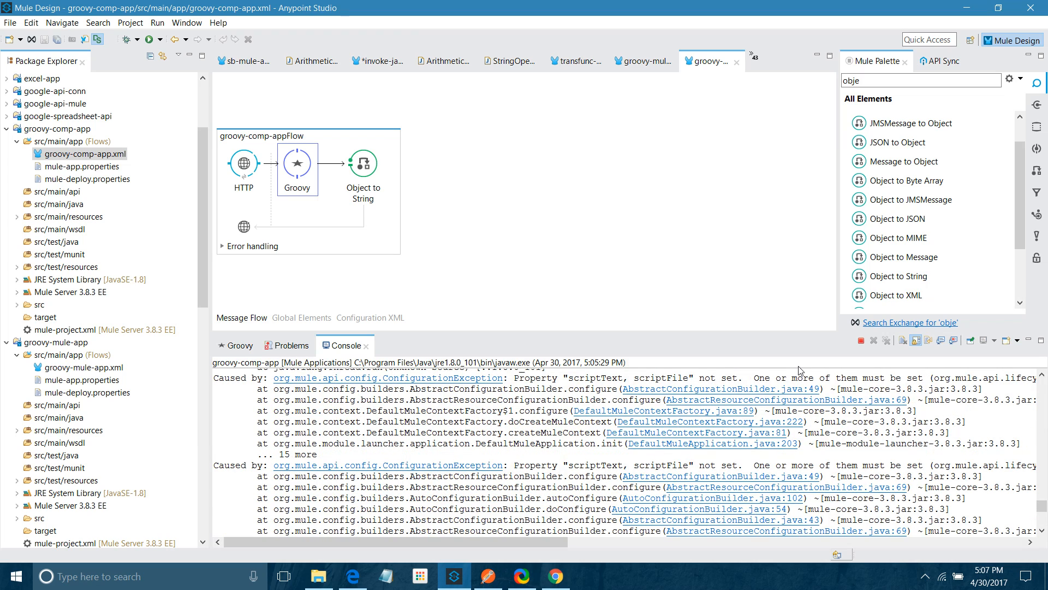
mouse_move(387, 330)
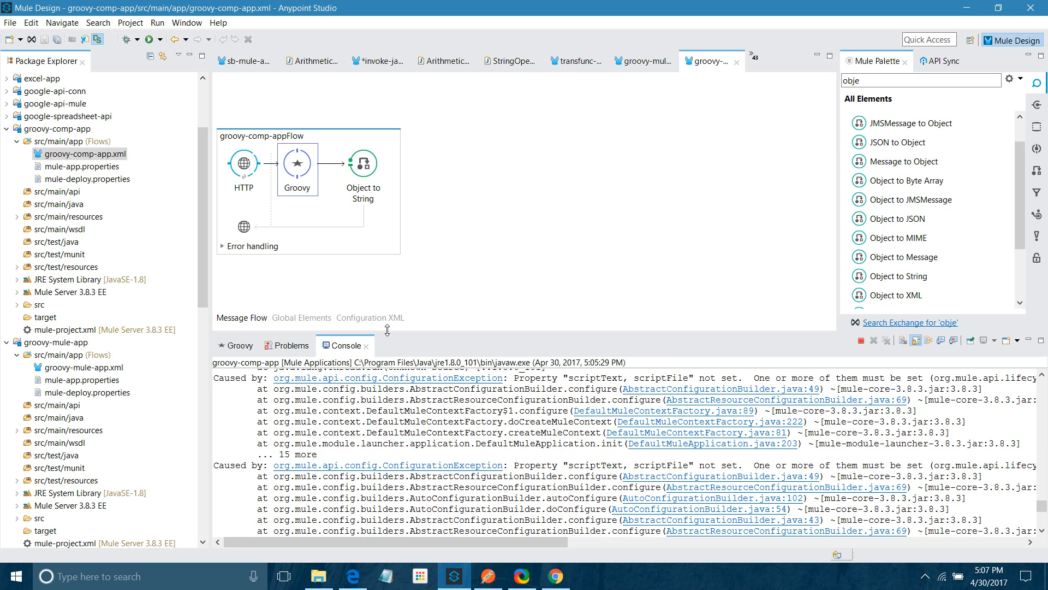
left_click(370, 317)
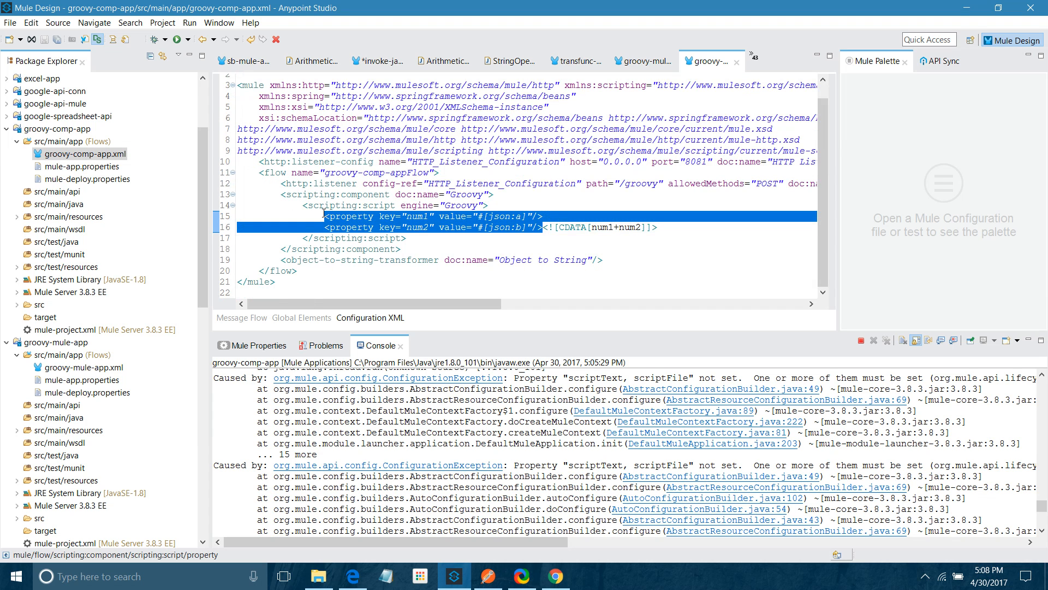
Cut the num1 and num2 property lines and re-add num1 #[json:a] below the num1+num2 CDATA.
key("Delete")
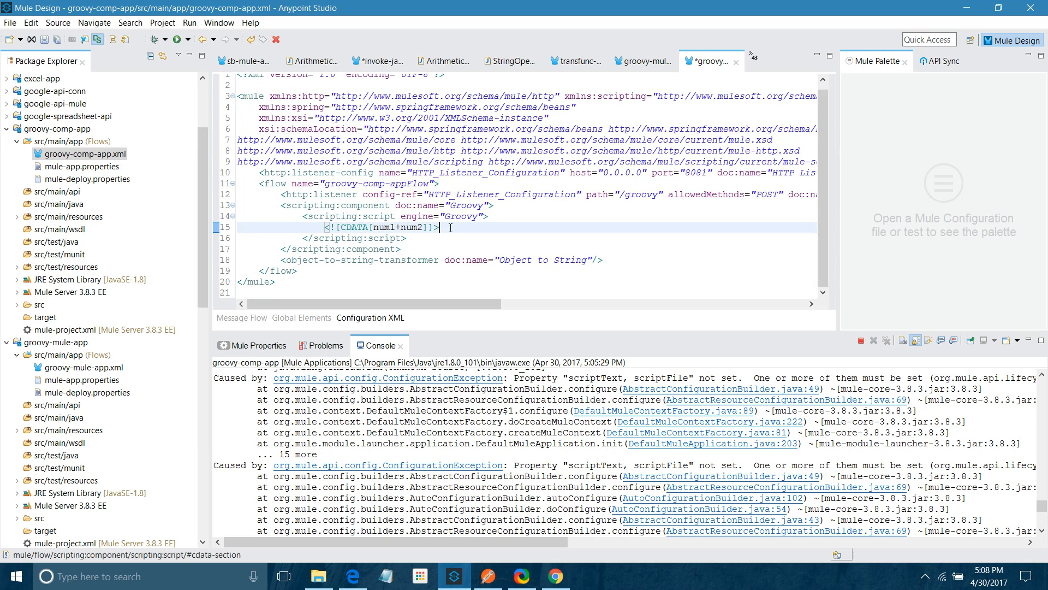
type("<property key=\"num1\" value=\"#[json:a]\"/>")
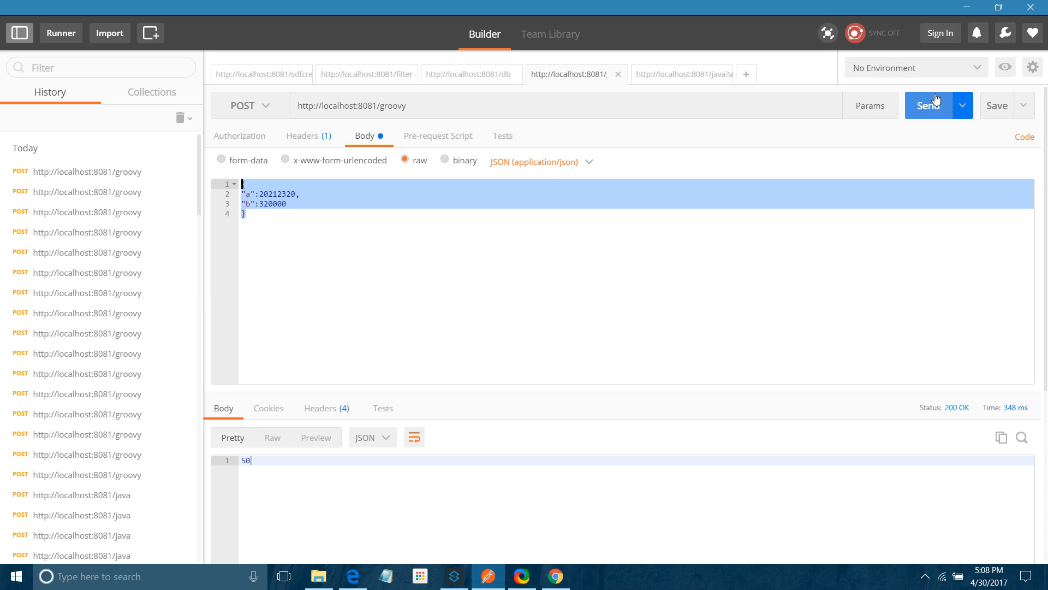
left_click(928, 104)
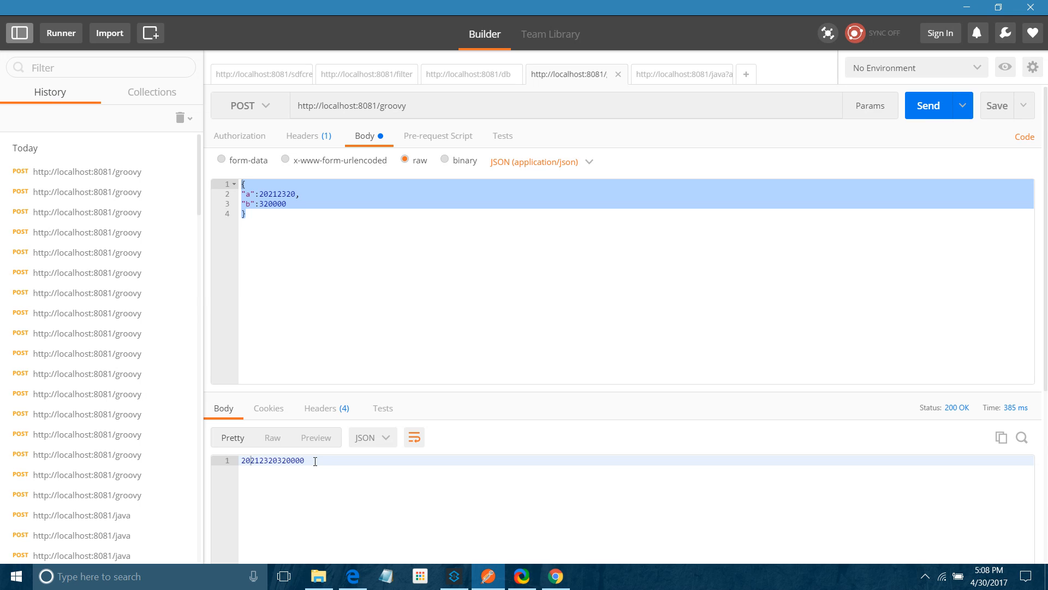
left_click(452, 576)
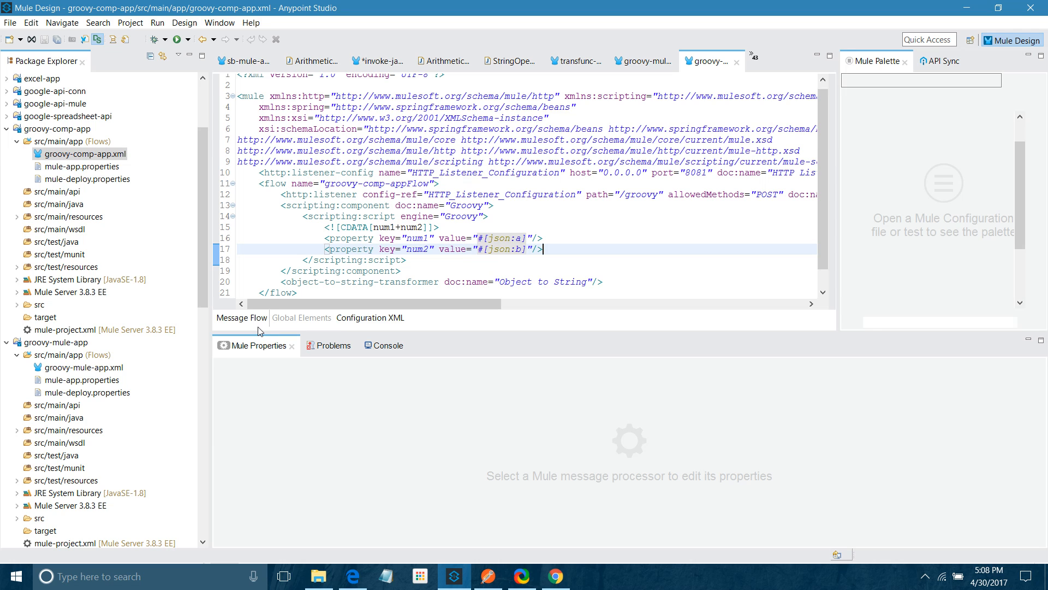
Wrap both values as Integer.parseInt(num1)+Integer.parseInt(num2), save, and redeploy groovy-comp-app.
left_click(241, 318)
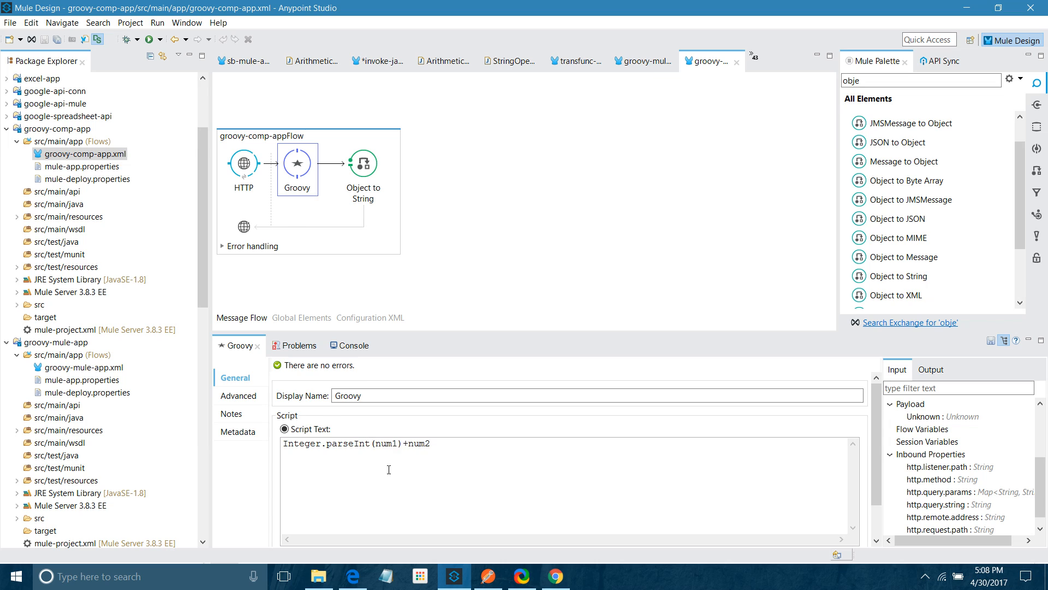
double_click(327, 443)
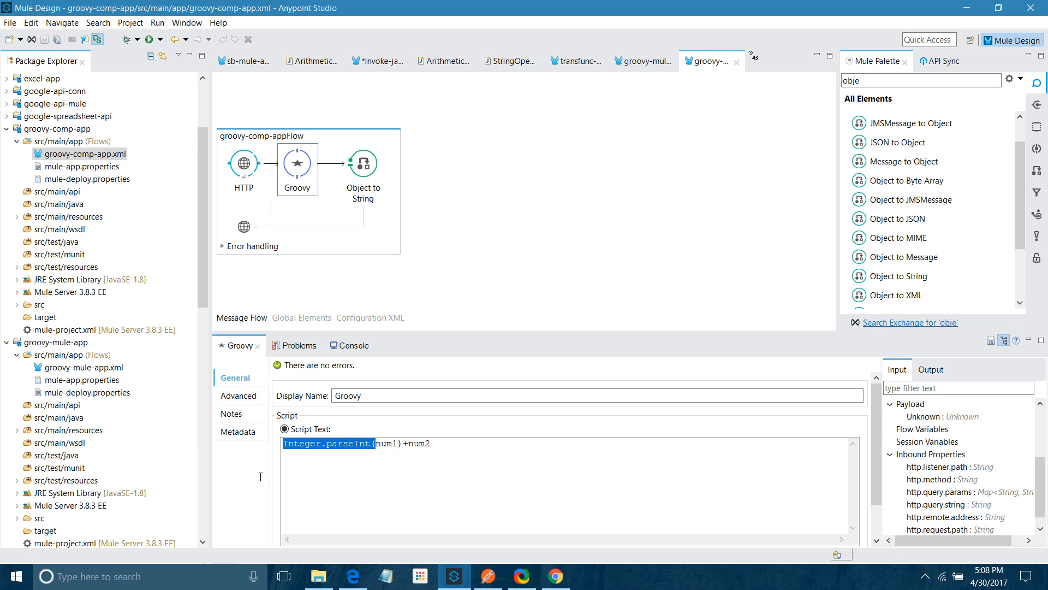
left_click(408, 443)
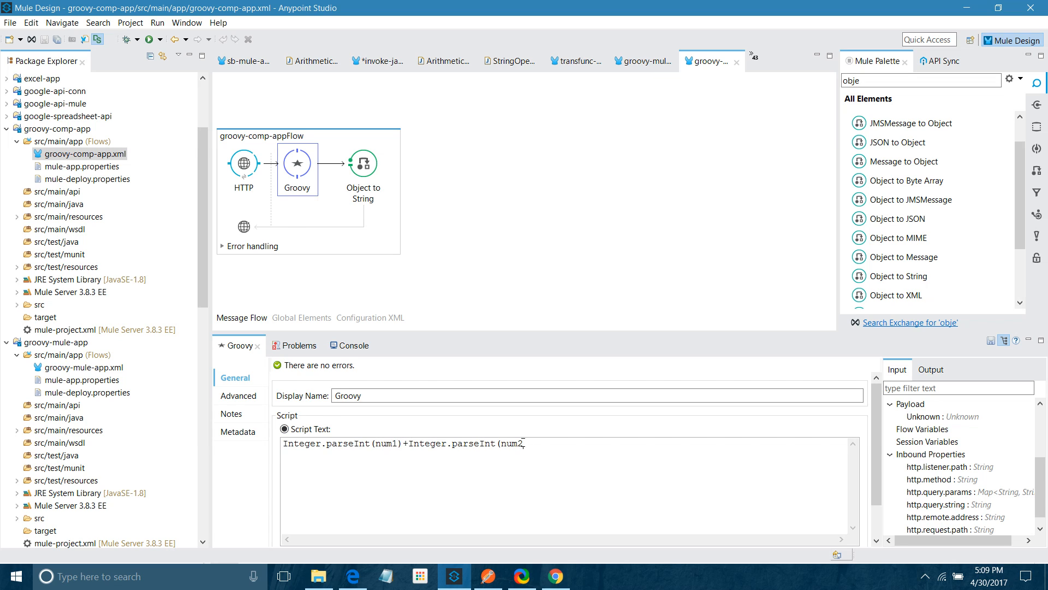
type("s")
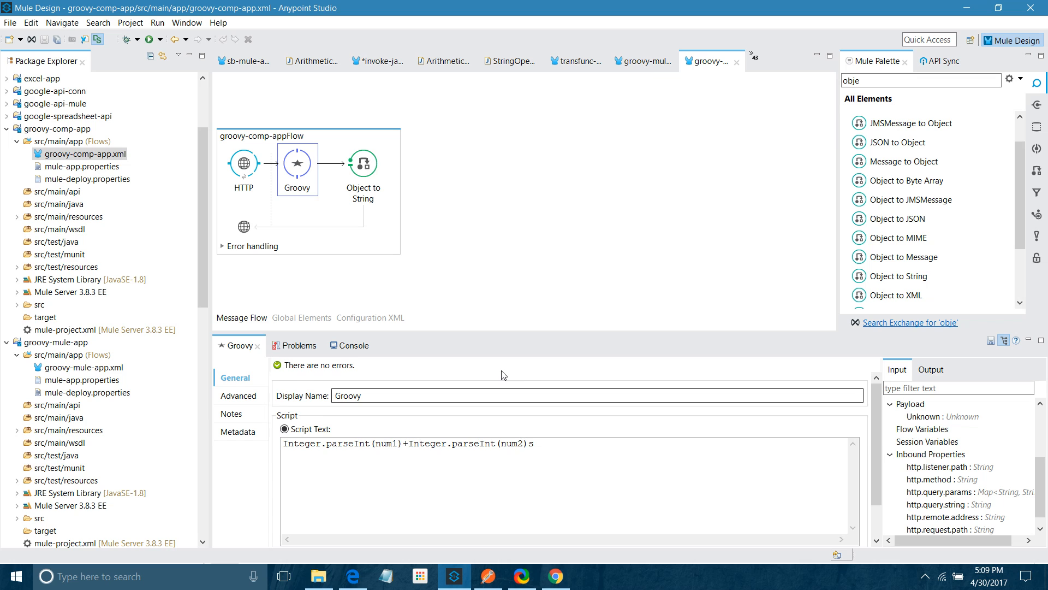
key("Backspace")
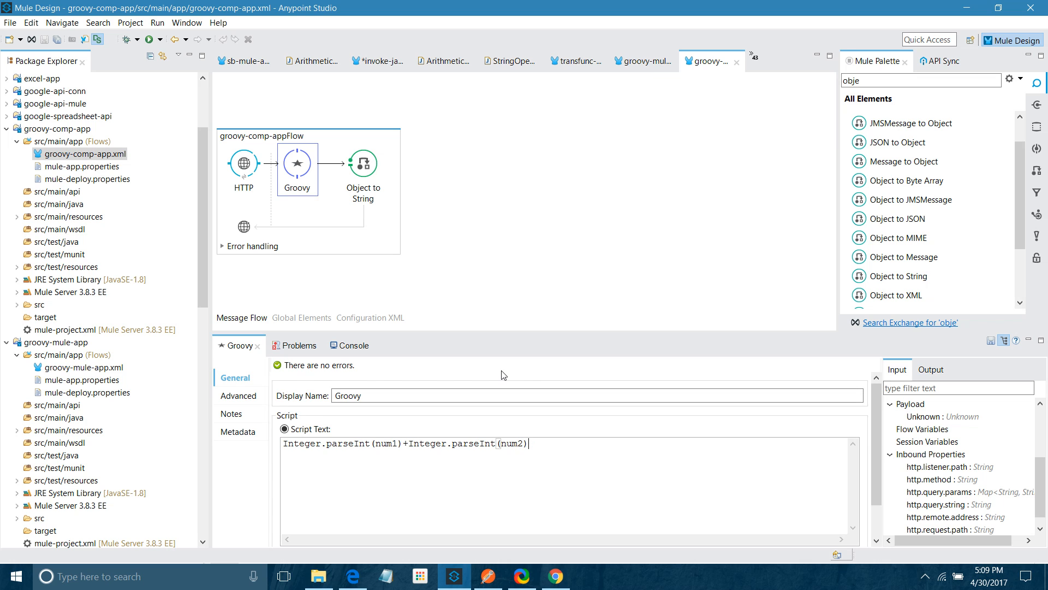
left_click(353, 345)
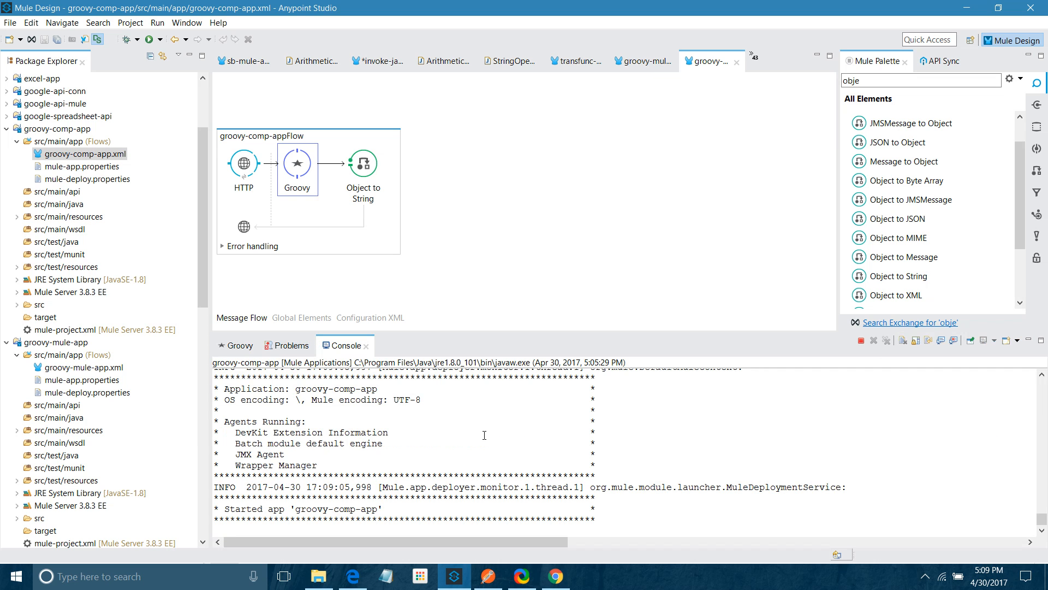
mouse_move(506, 569)
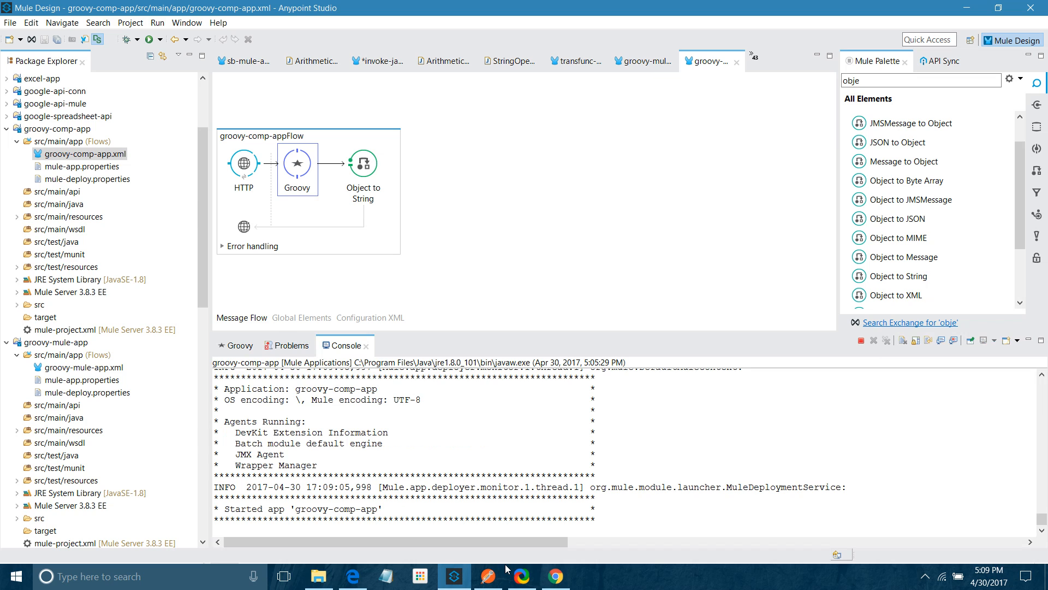
left_click(487, 575)
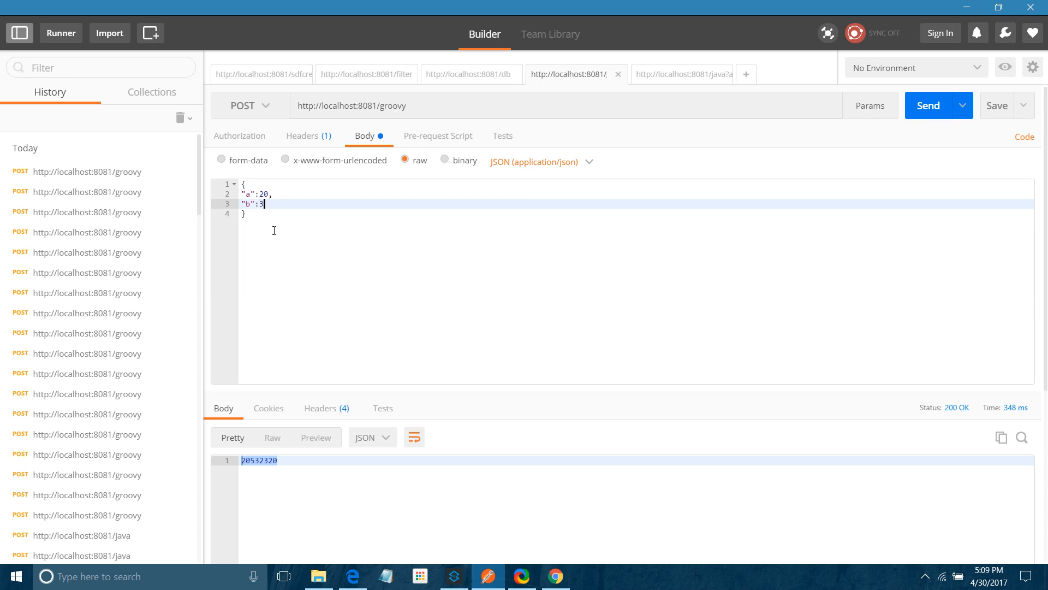
Send a 20 and b 30 to the groovy endpoint and receive the integer sum 50.
type("0")
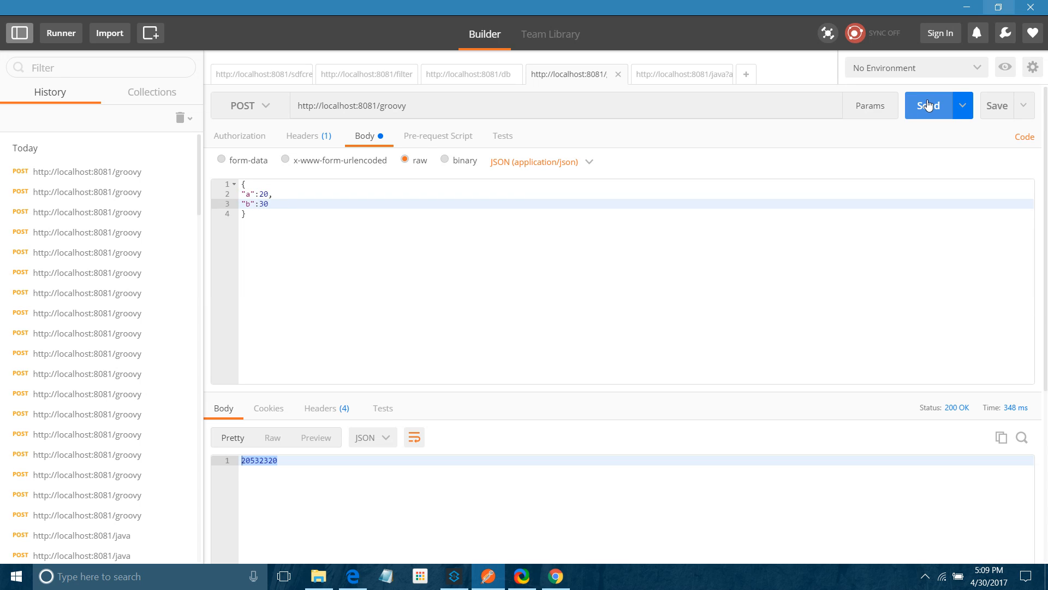
left_click(928, 106)
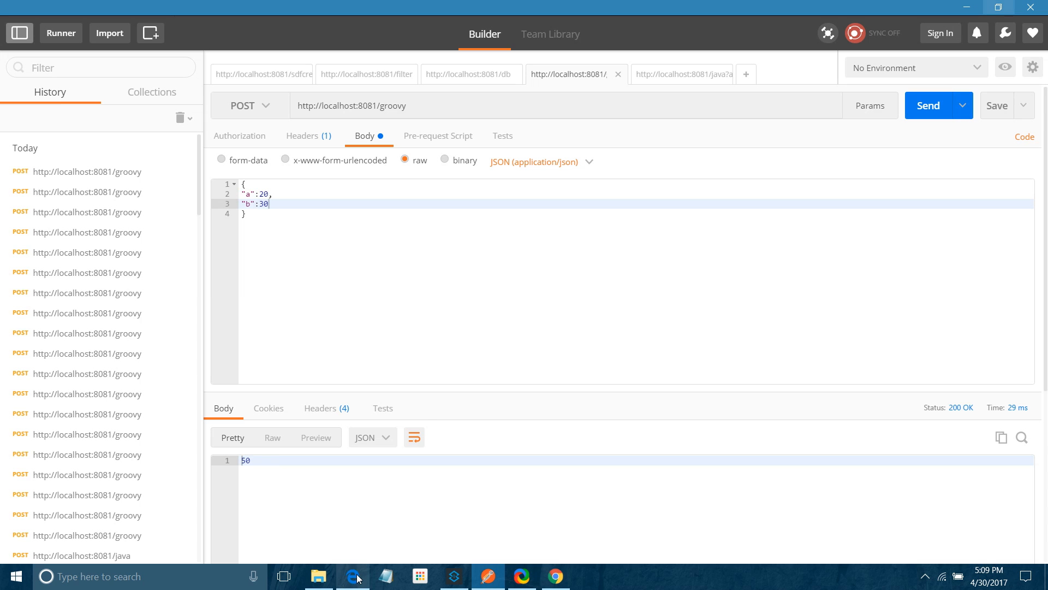
left_click(455, 575)
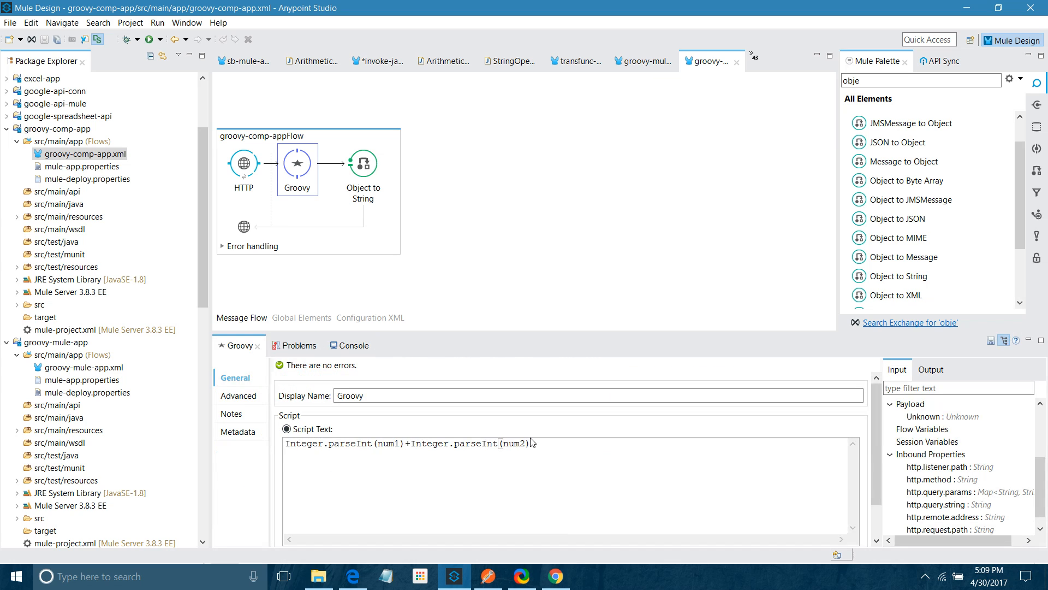
Cut the parseInt expression from the script and save it in Notepad as groovycomp.txt on the Desktop.
triple_click(406, 443)
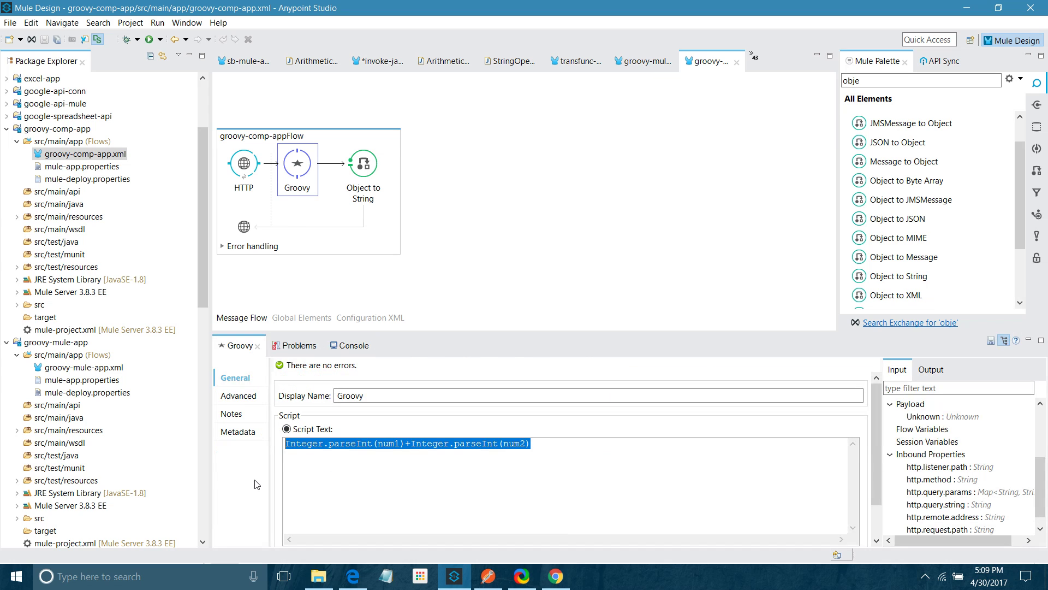
key("Delete")
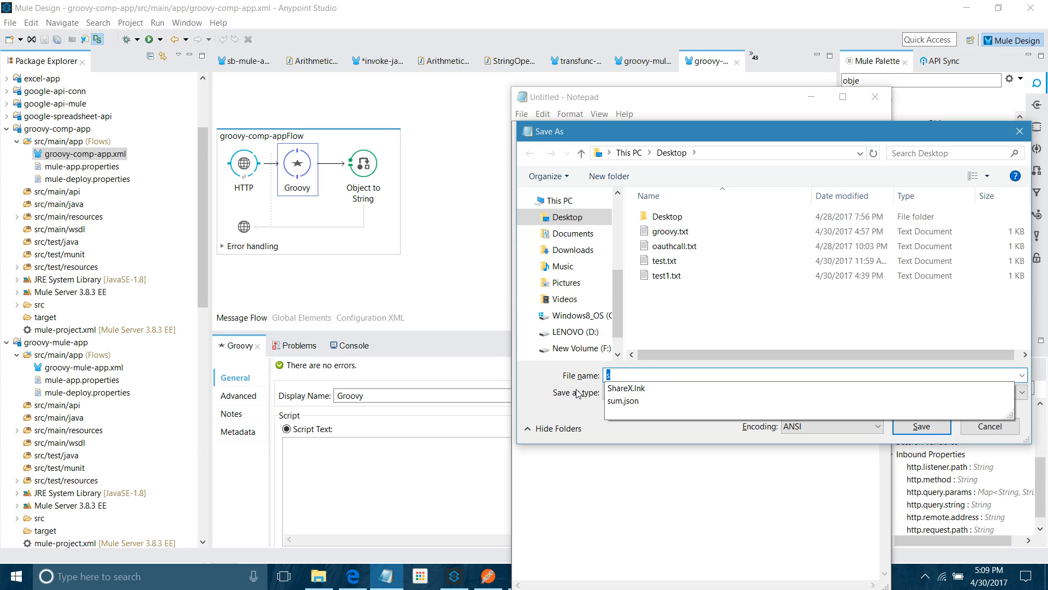
type("groovycomp")
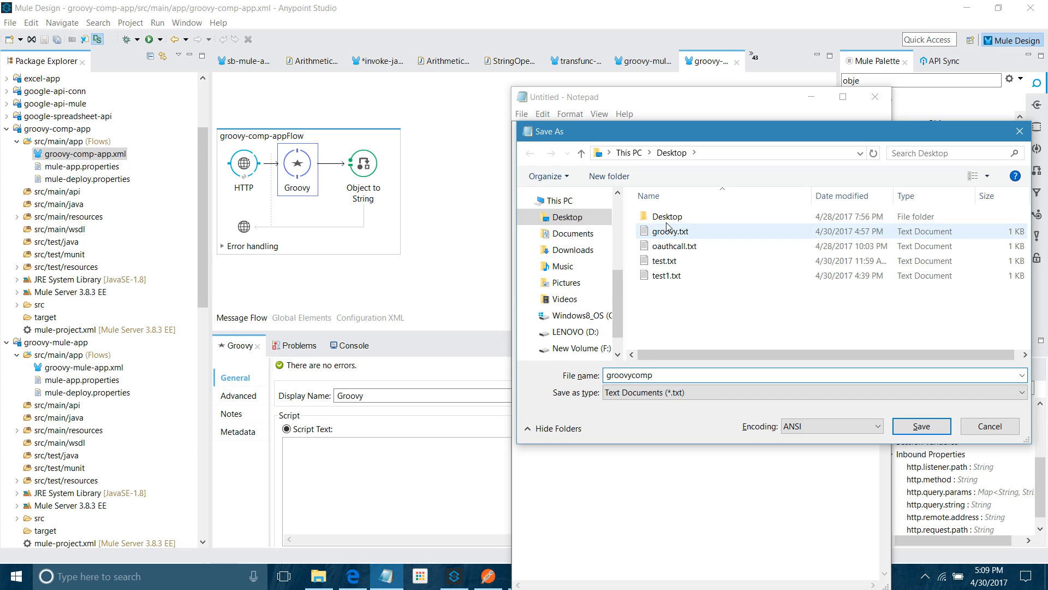
left_click(922, 425)
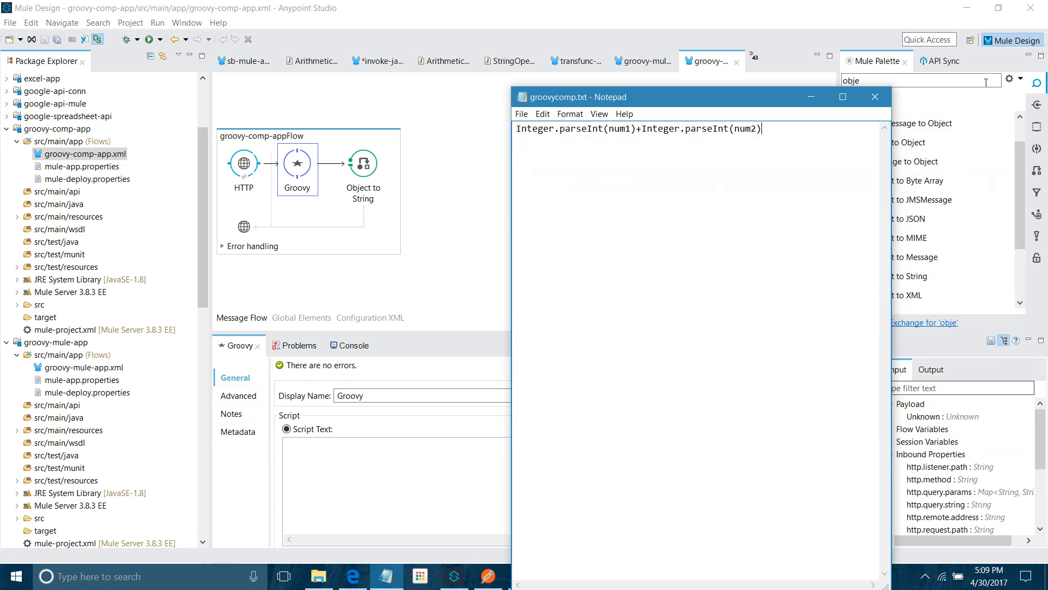
left_click(876, 96)
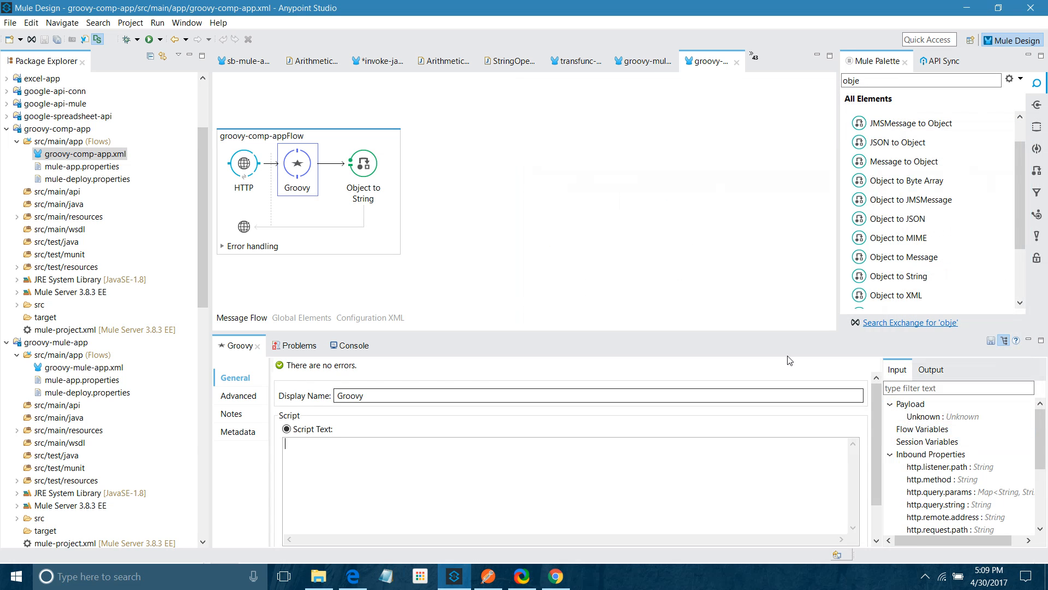
Point the Groovy component at the script file groovycomp.txt and rerun groovy-comp-app.
scroll("down", 3)
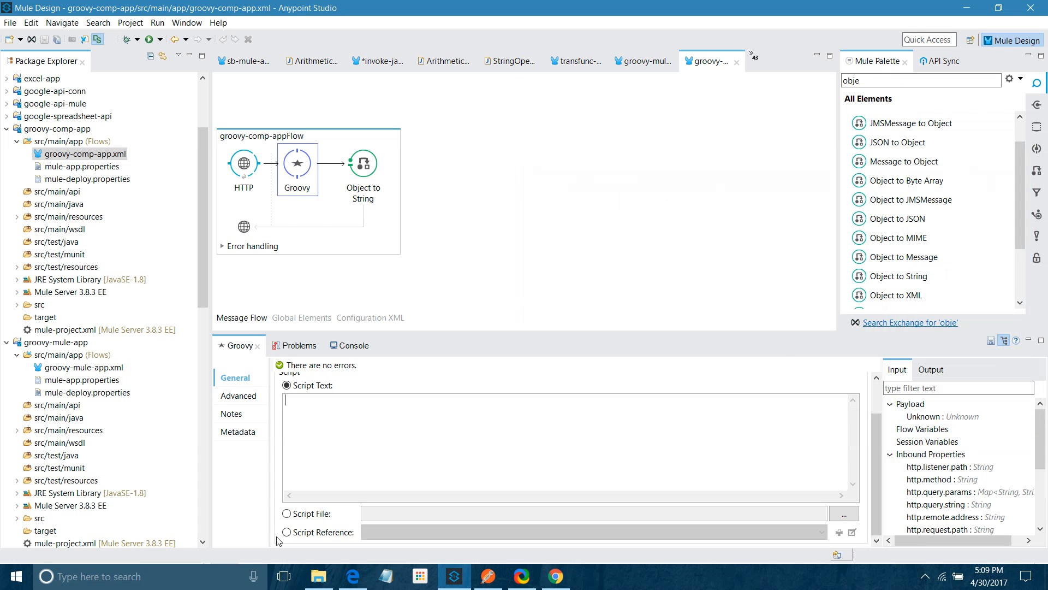
left_click(286, 513)
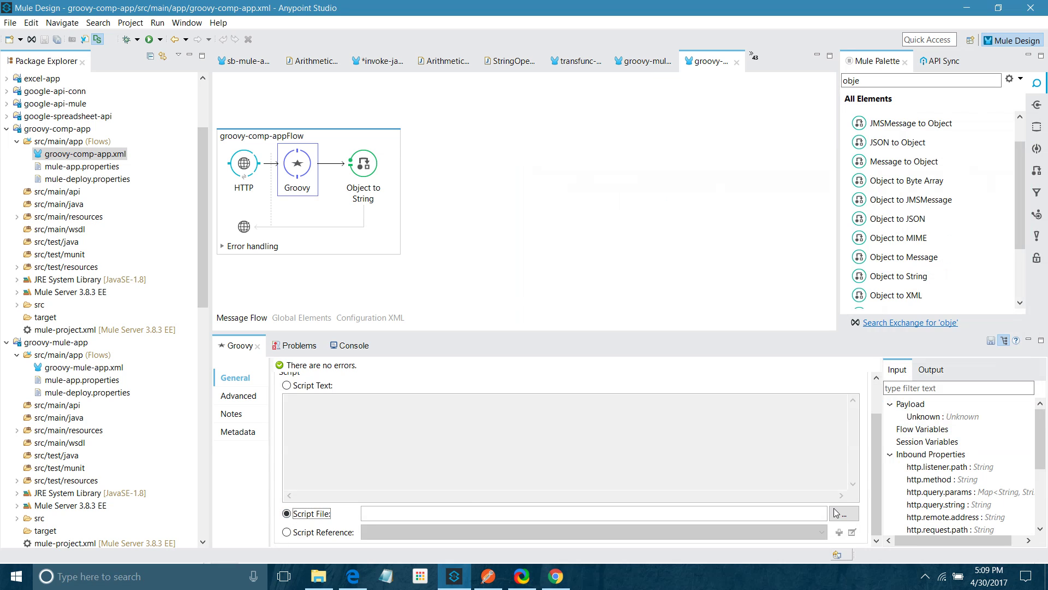
left_click(844, 513)
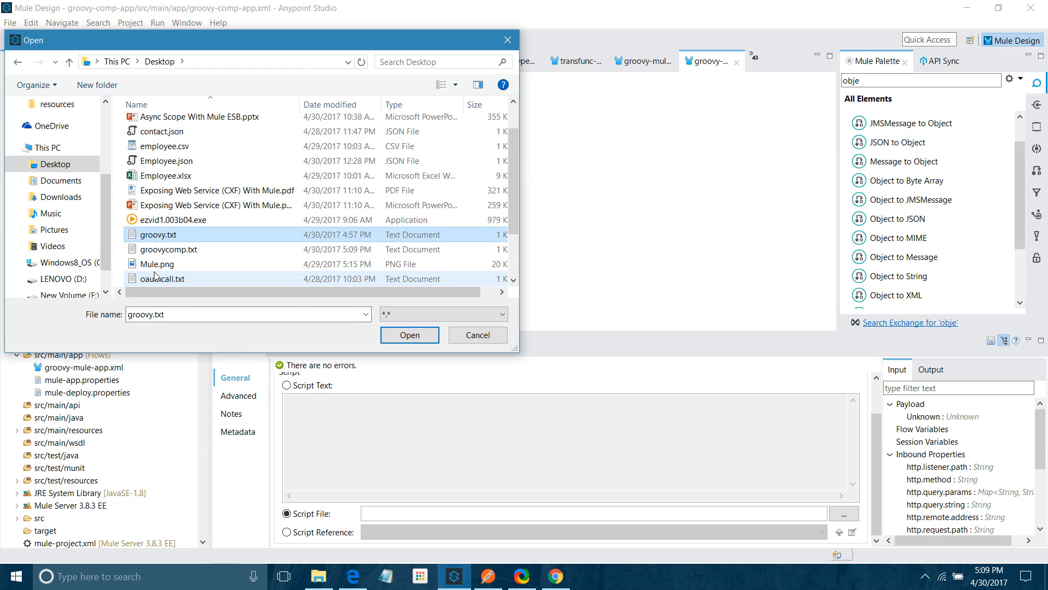
left_click(409, 335)
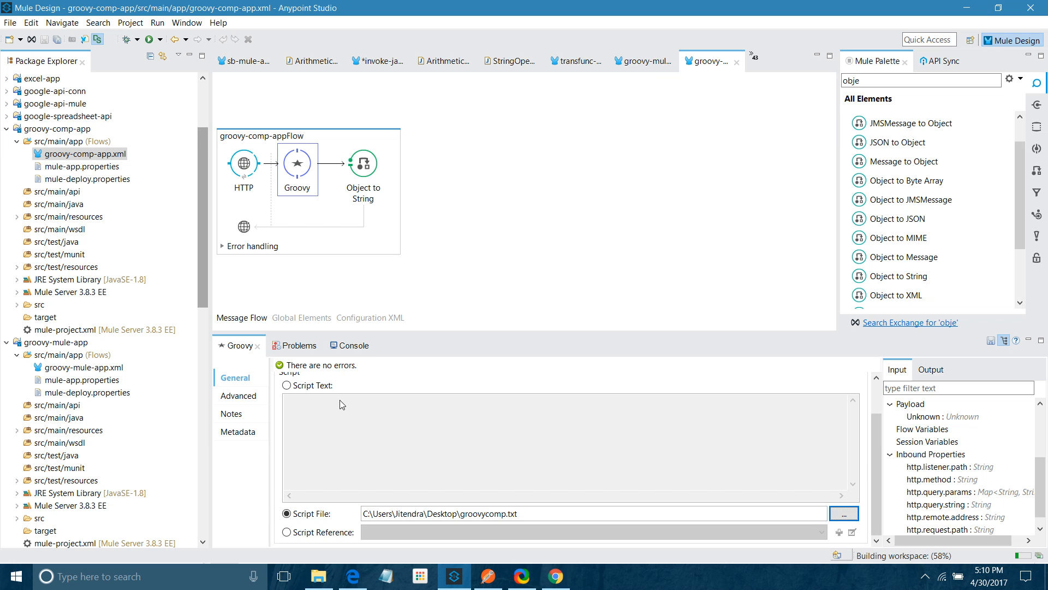
left_click(353, 345)
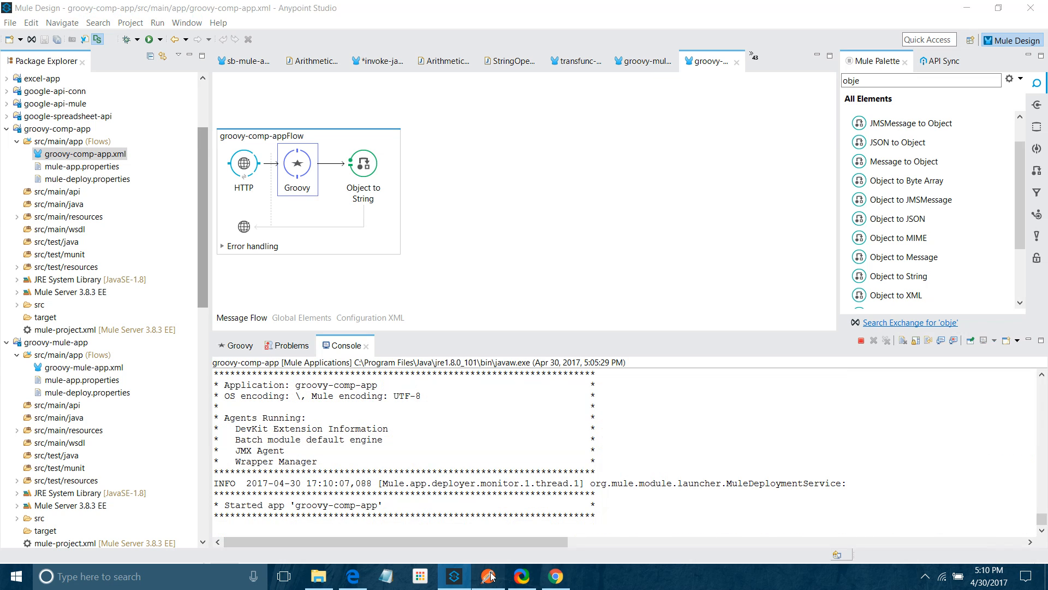
mouse_move(491, 575)
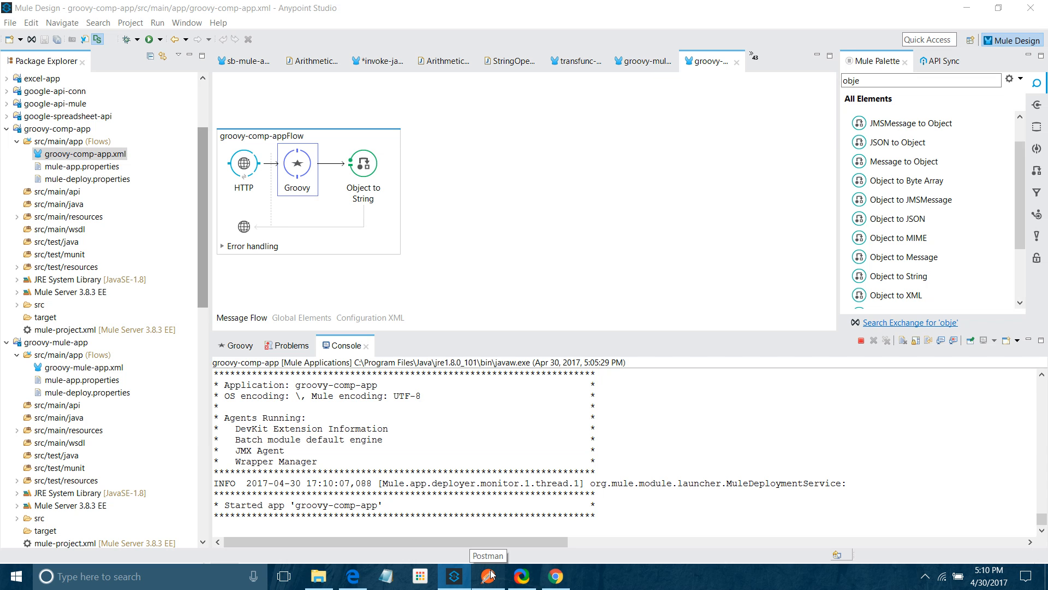
left_click(939, 106)
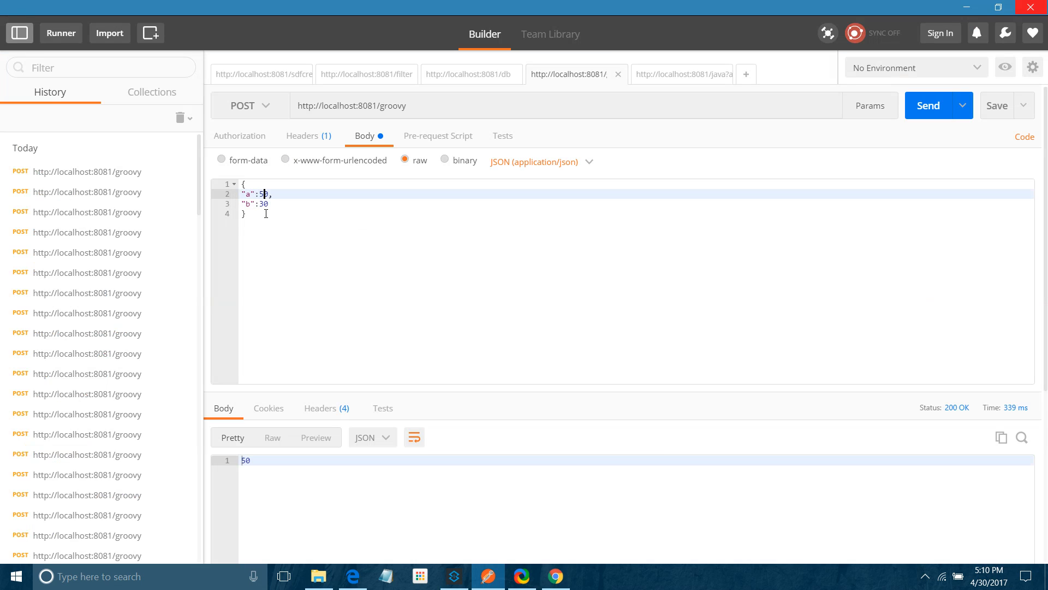
left_click(928, 105)
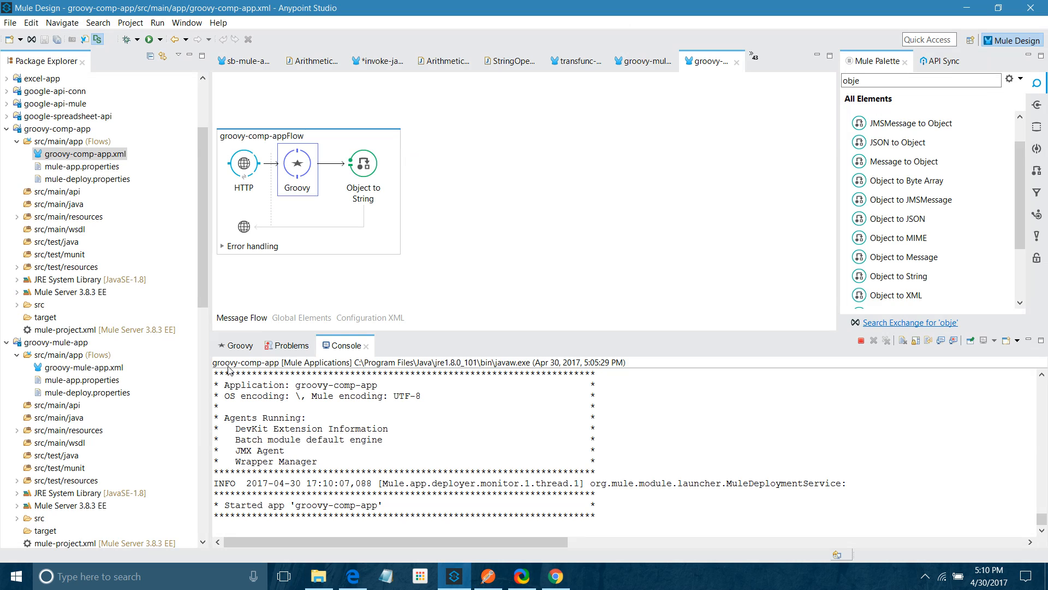
Delete the num1 and num2 rows from the Groovy component's Advanced Script Properties.
left_click(236, 345)
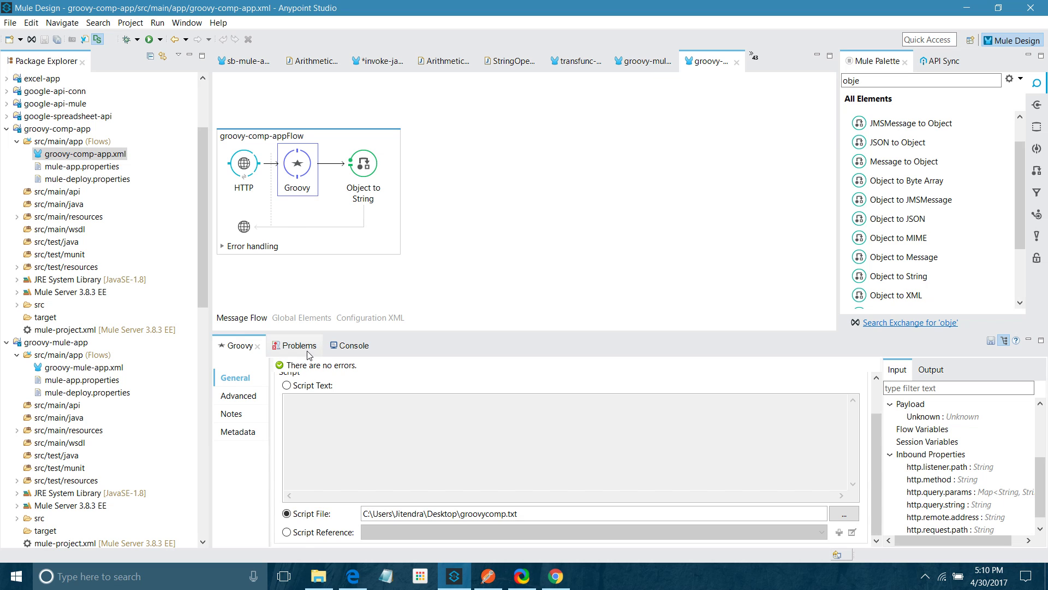
left_click(238, 396)
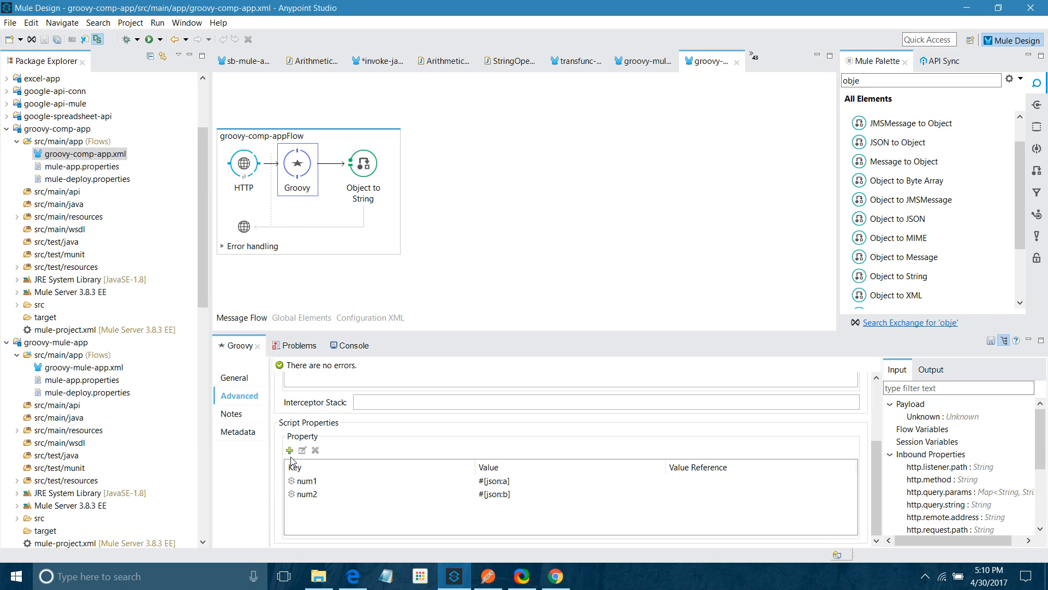
left_click(314, 450)
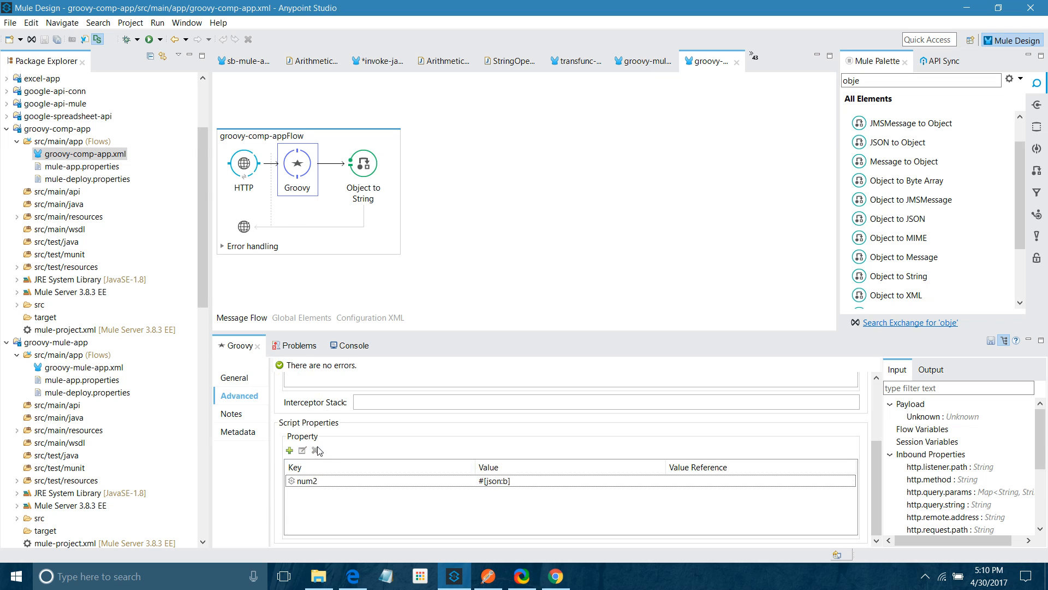
left_click(316, 450)
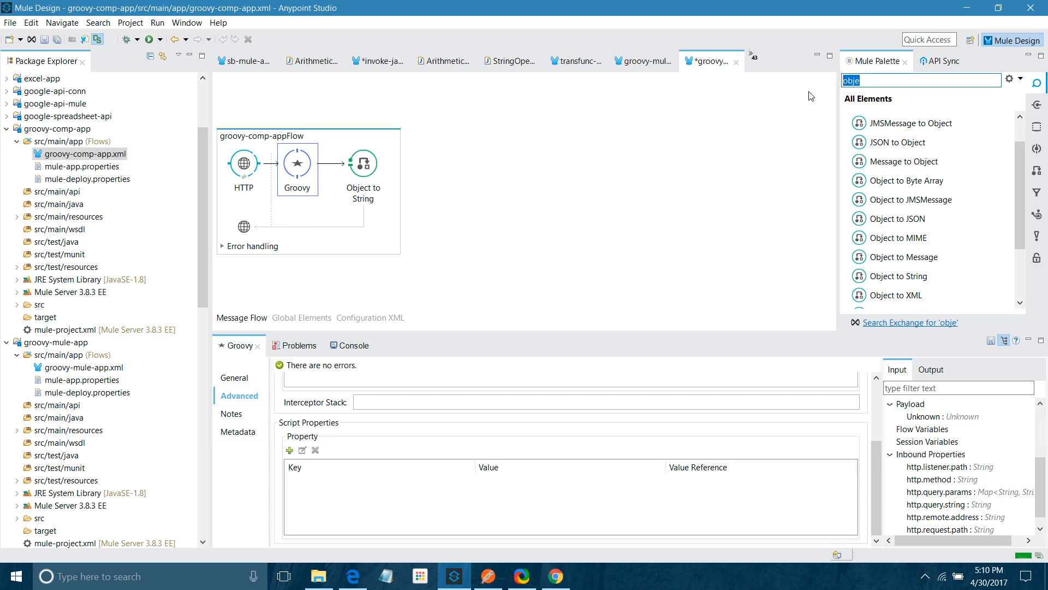
Drag two Variable steps before Groovy and set the first to flow variable num1 = #[json:a].
type("var")
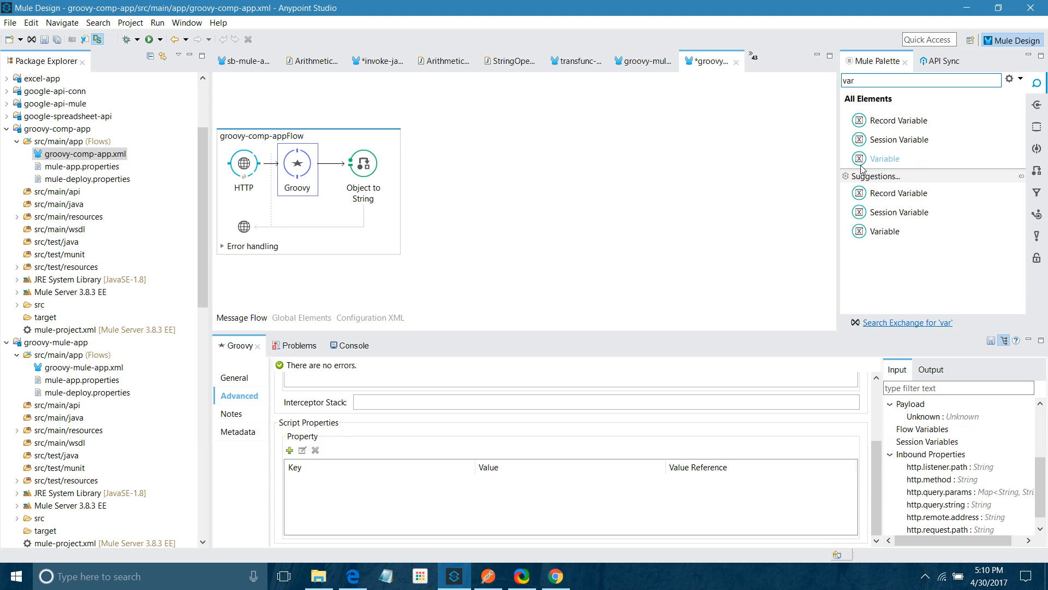
left_click_drag(885, 158, 297, 163)
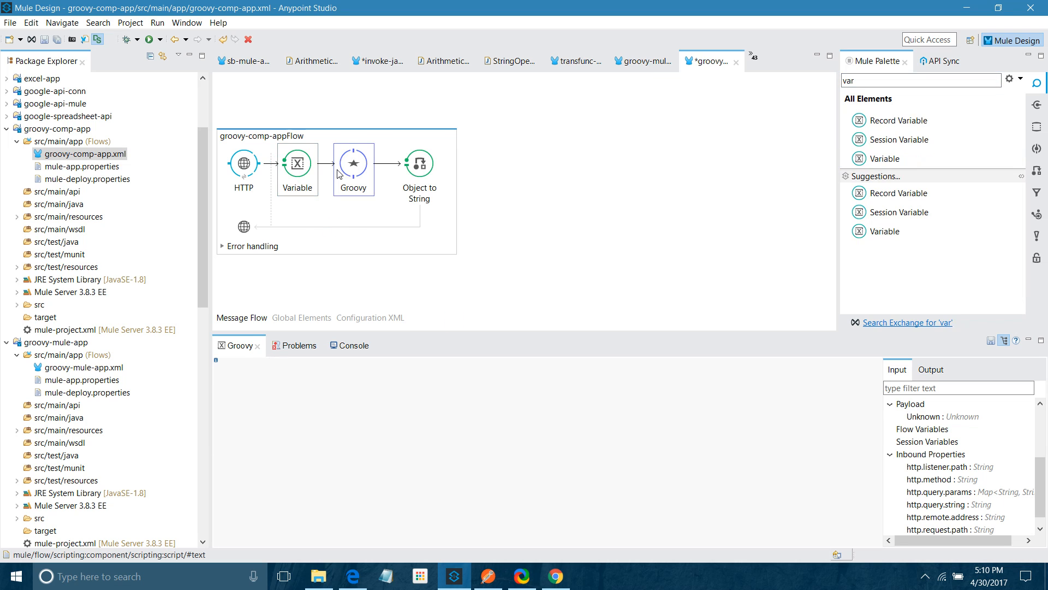
left_click(297, 163)
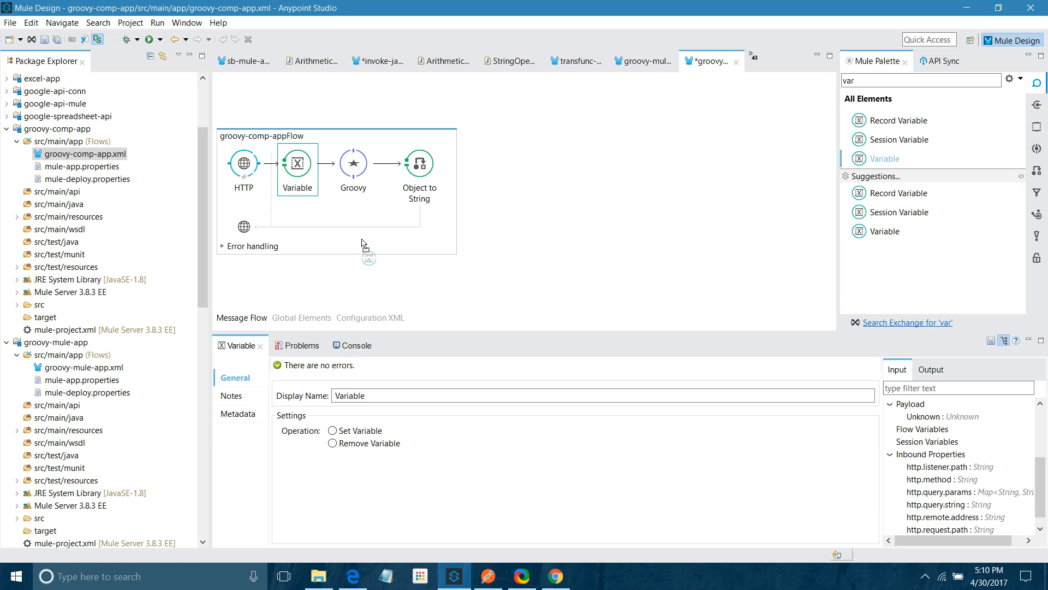
left_click_drag(885, 158, 353, 164)
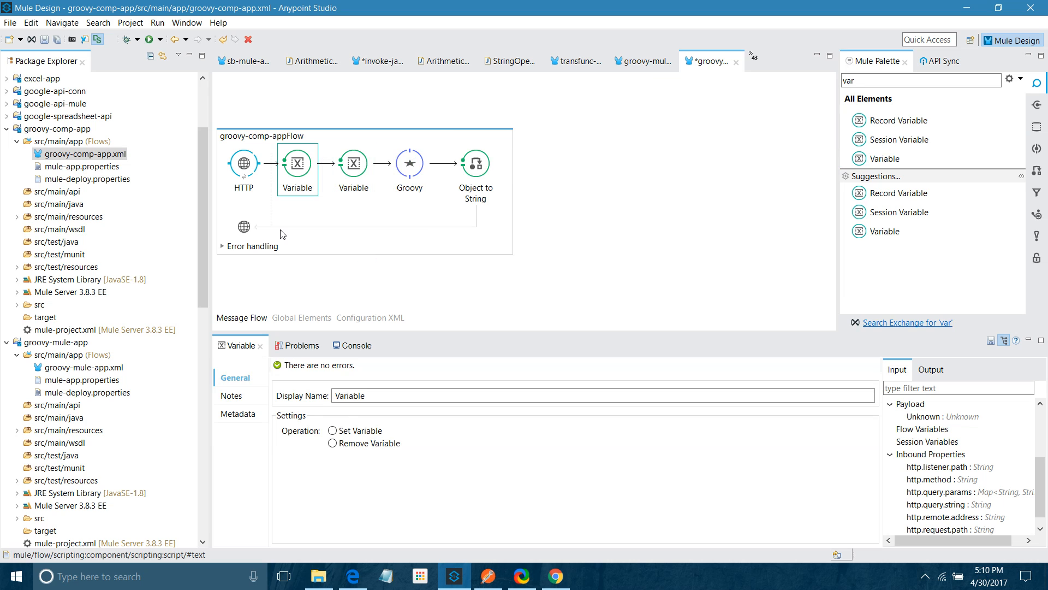
left_click(331, 430)
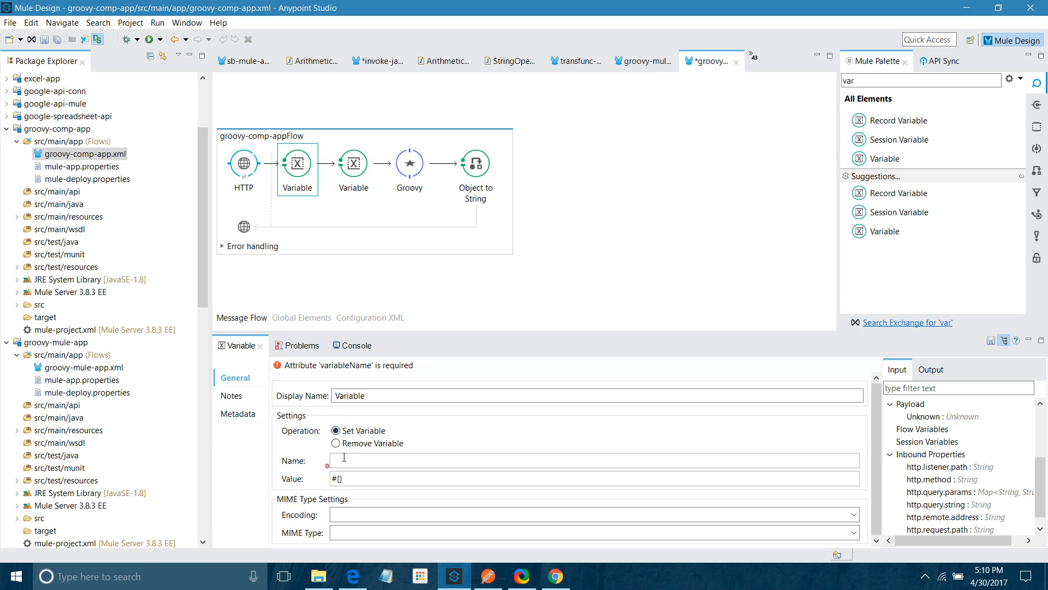
type("num1")
type("json:a")
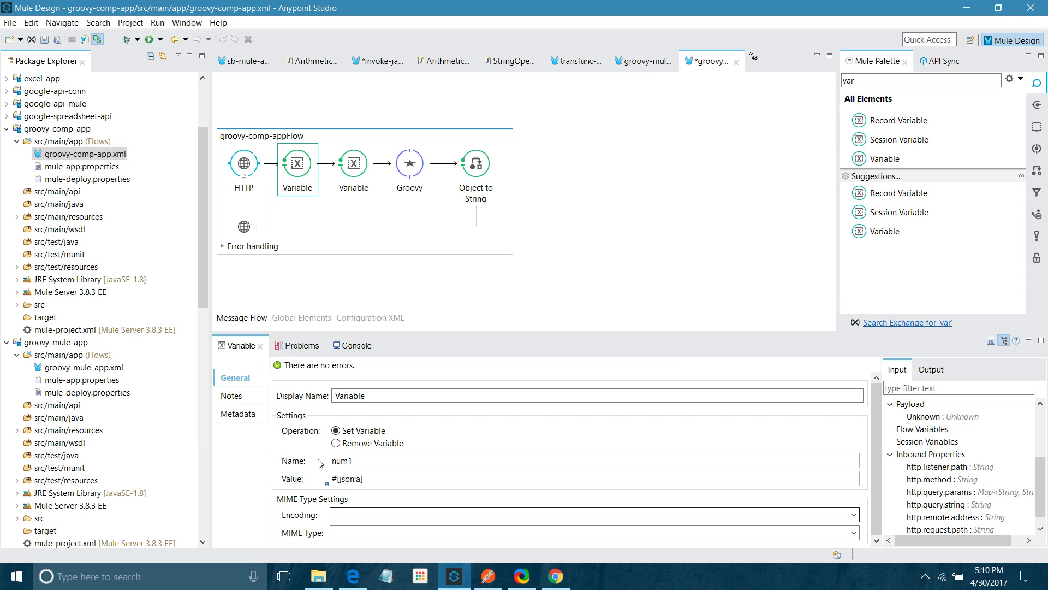
Configure the second Variable step as flow variable num2 = #[json:b].
left_click(354, 164)
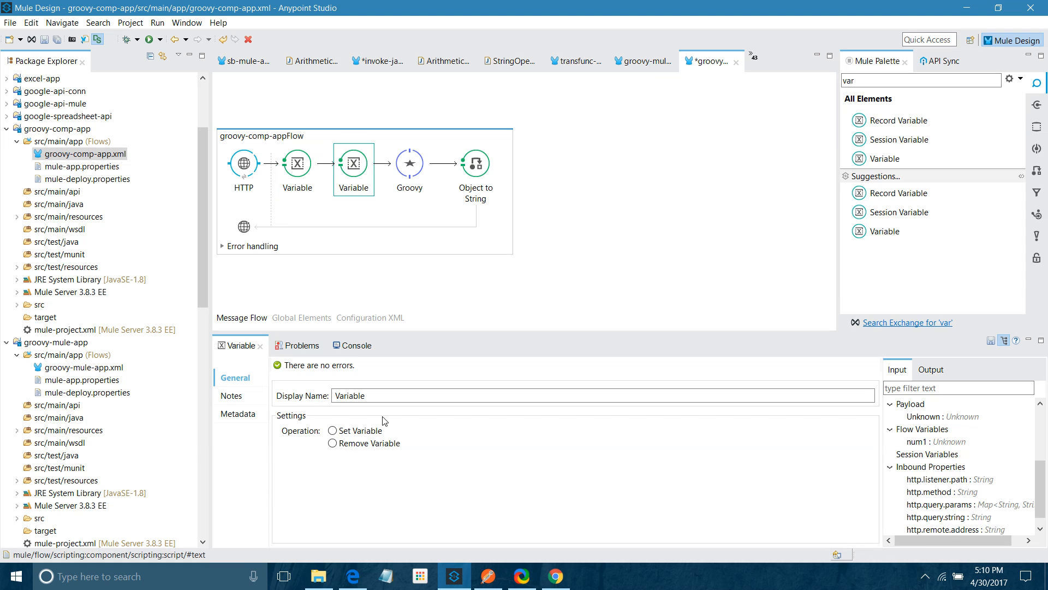
left_click(331, 430)
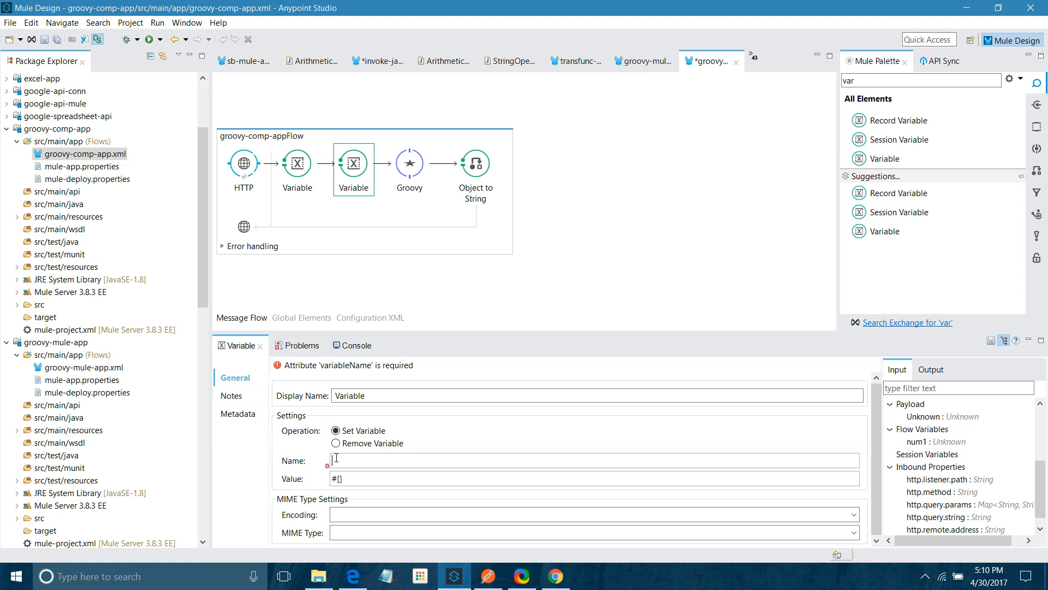
type("num2")
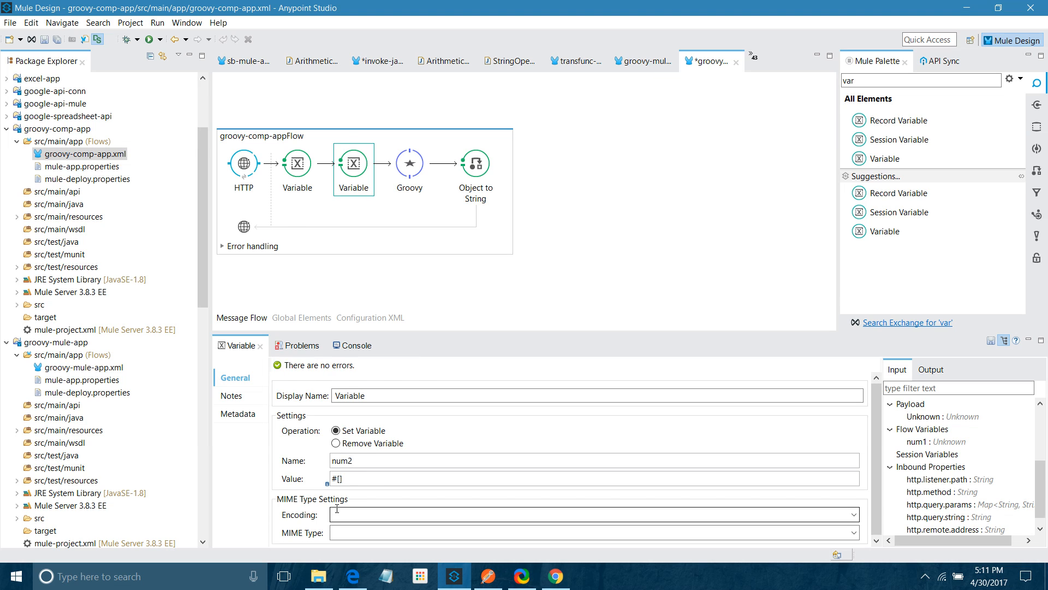
type("json:b")
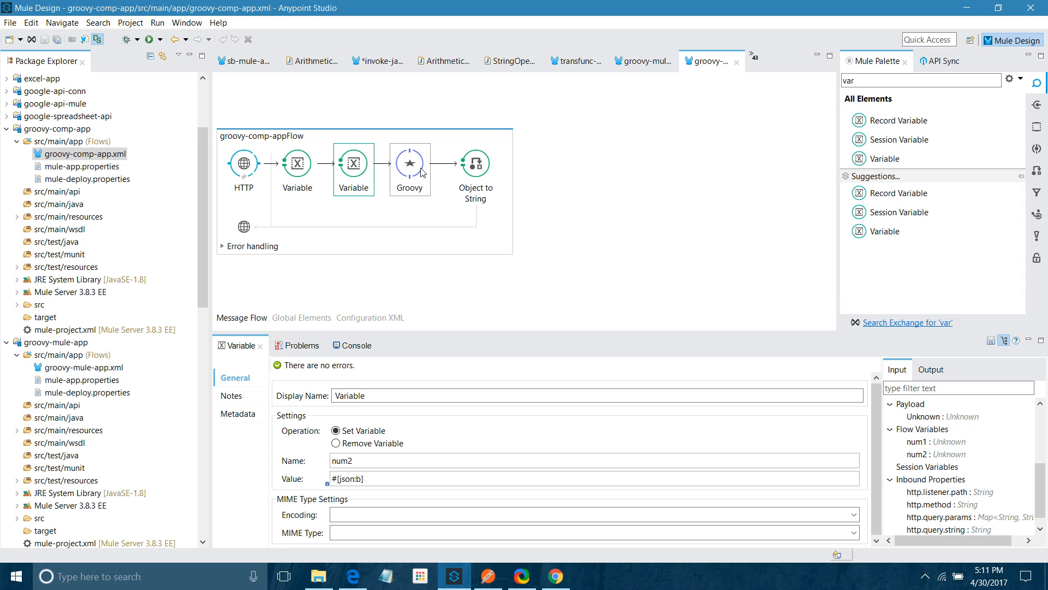
Switch the Groovy component back to inline Script Text and check the first variable's name.
left_click(411, 163)
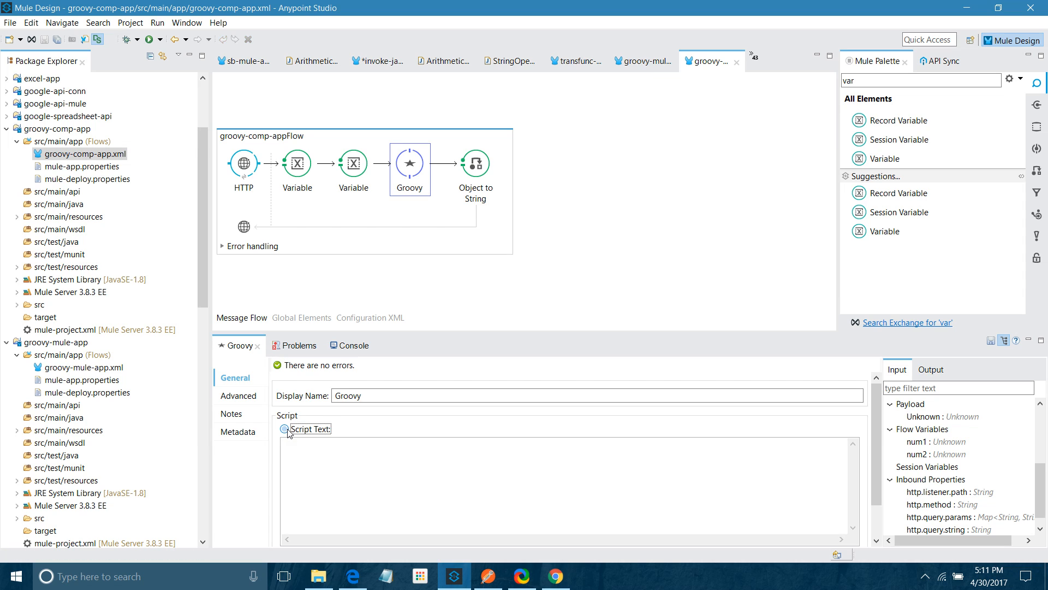
left_click(284, 428)
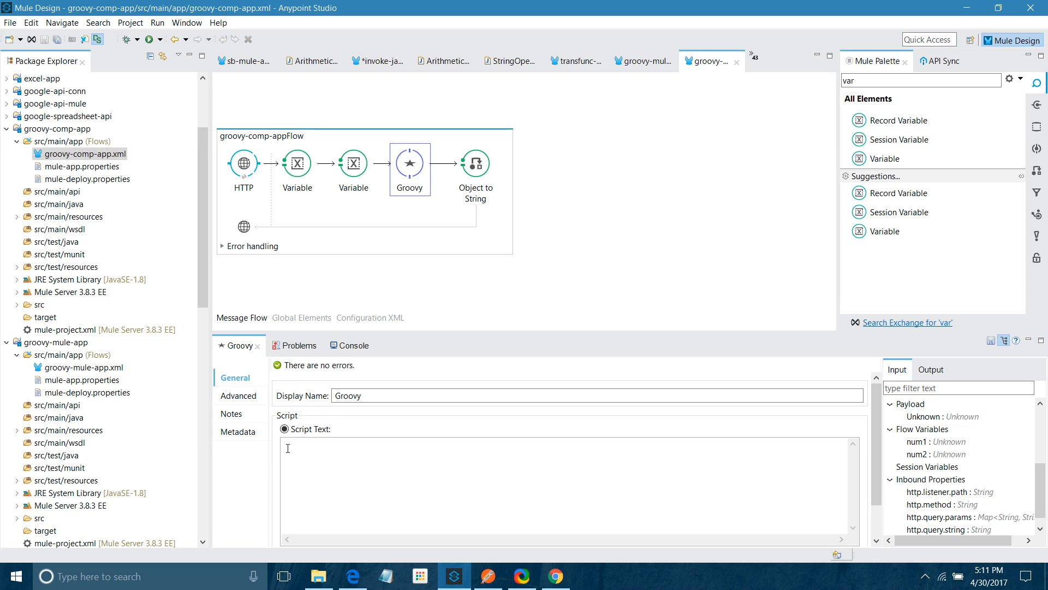
type("num")
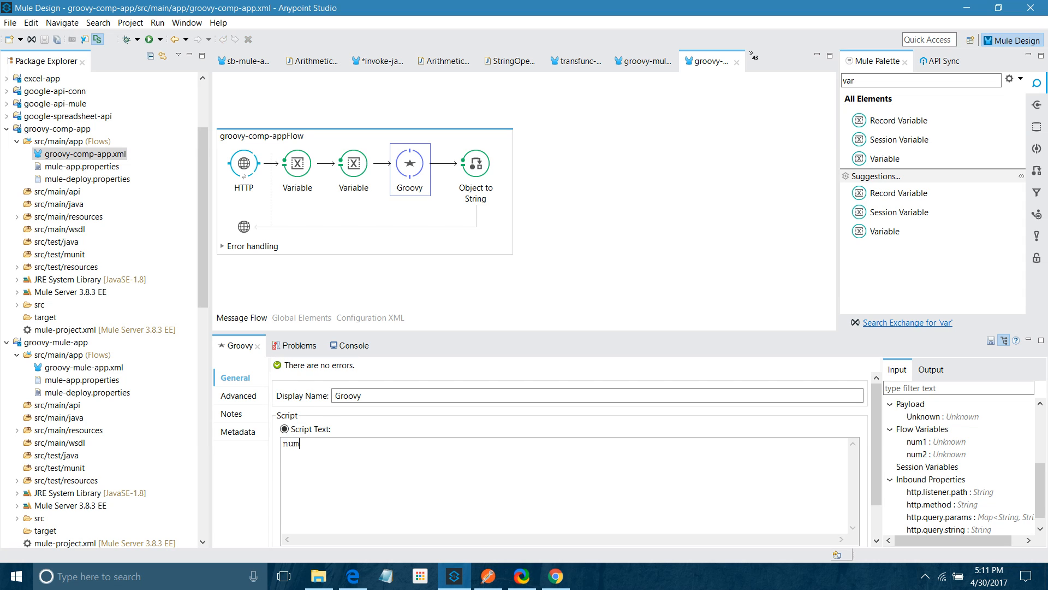
key("BackSpace")
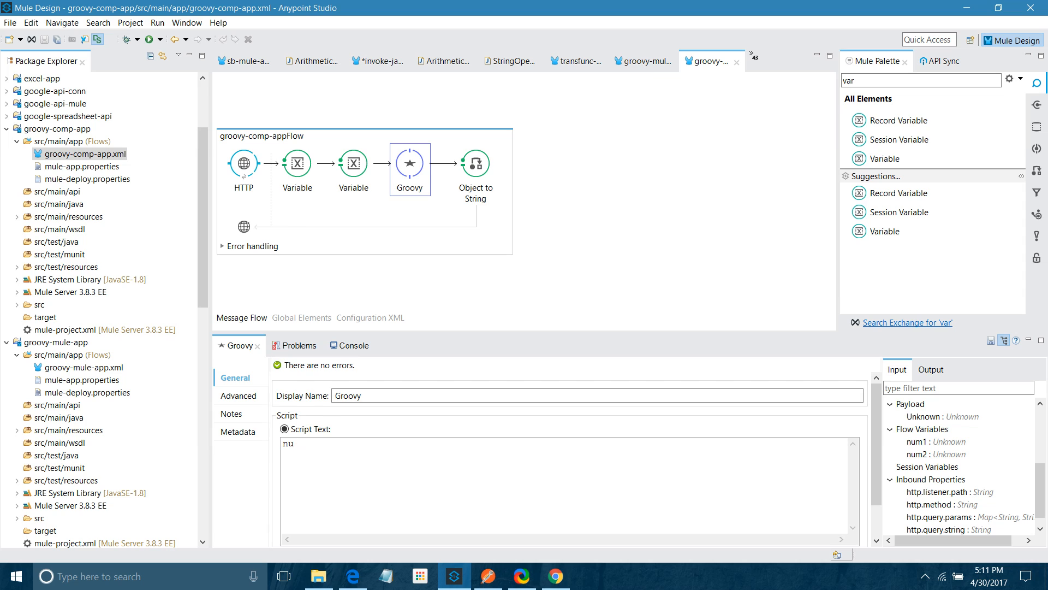
key("Backspace")
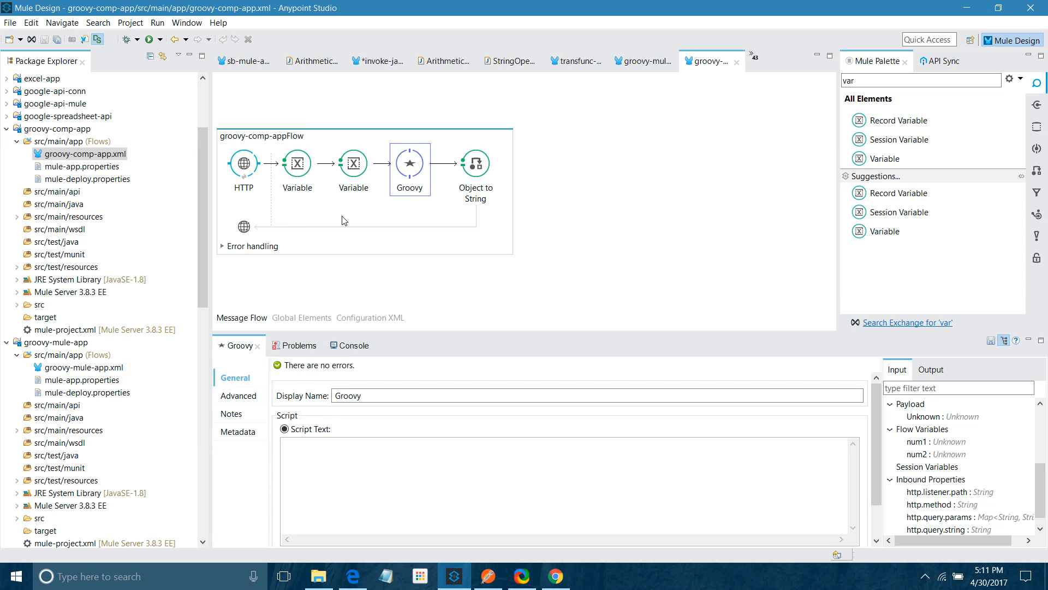
left_click(297, 164)
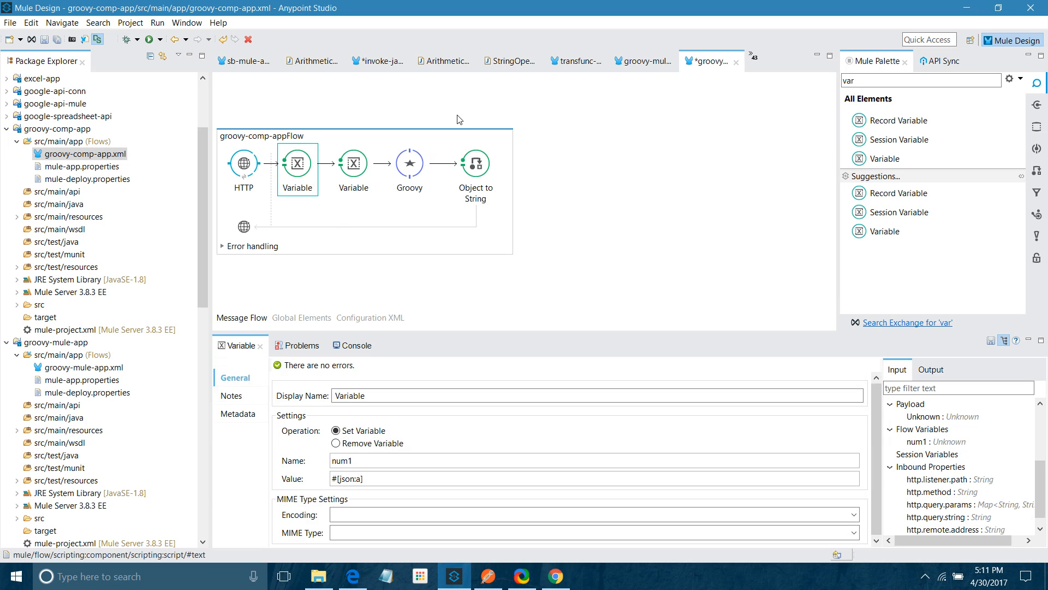
left_click(410, 163)
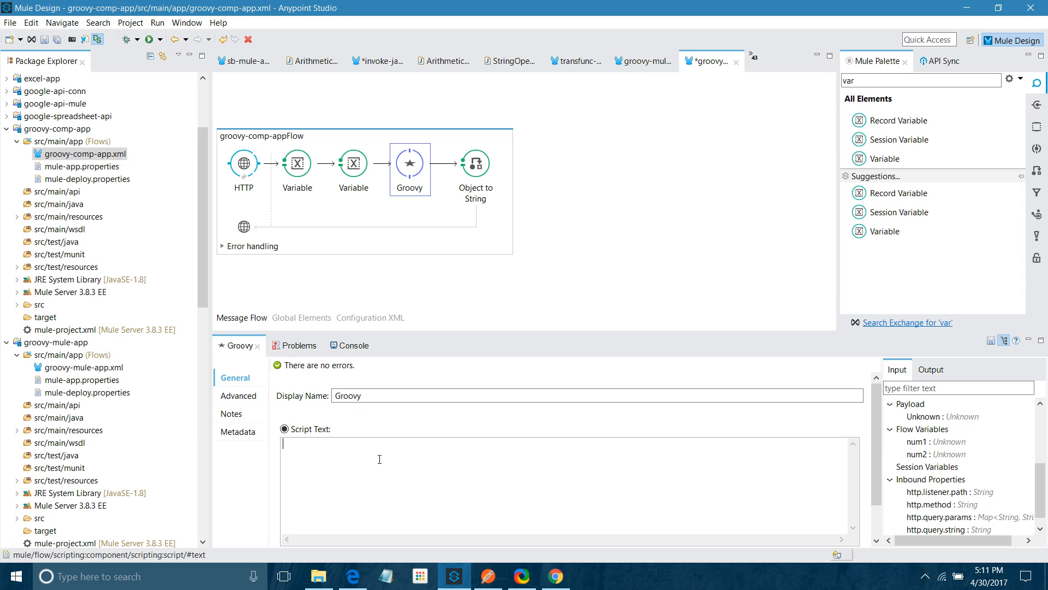
Enter the script x=#[flowVars.num1], y=#[flowVars.num2], then x+y.
type("x=")
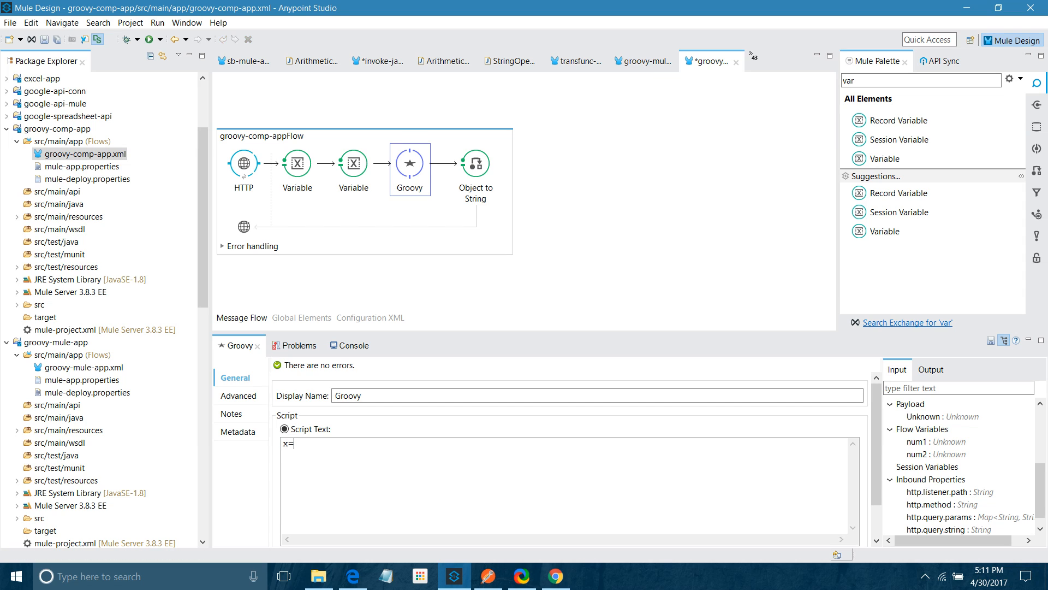
type("#[flowVars")
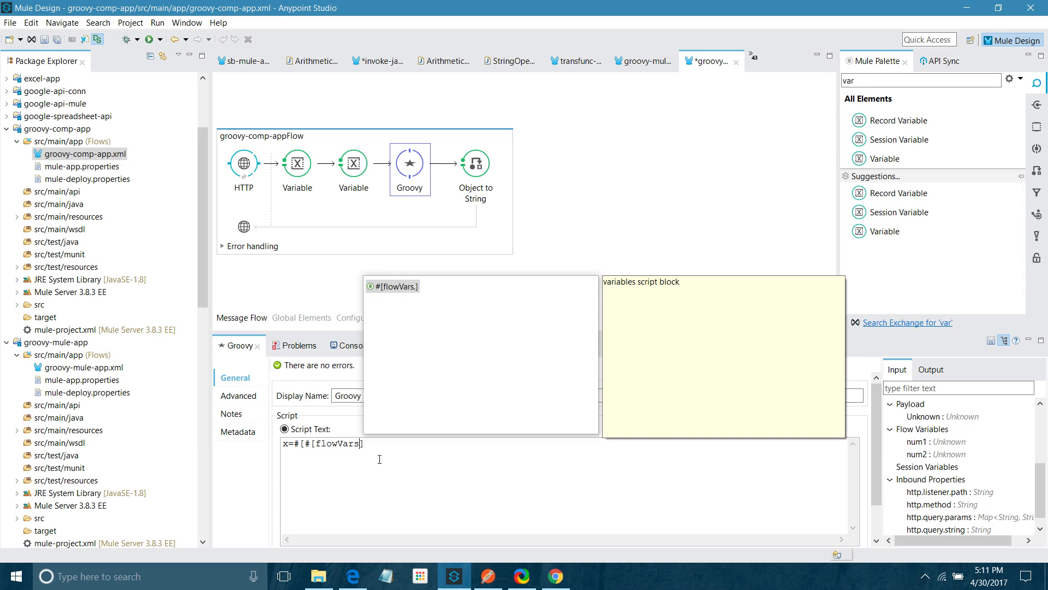
type("num1")
type("n=[flowVars.num2]")
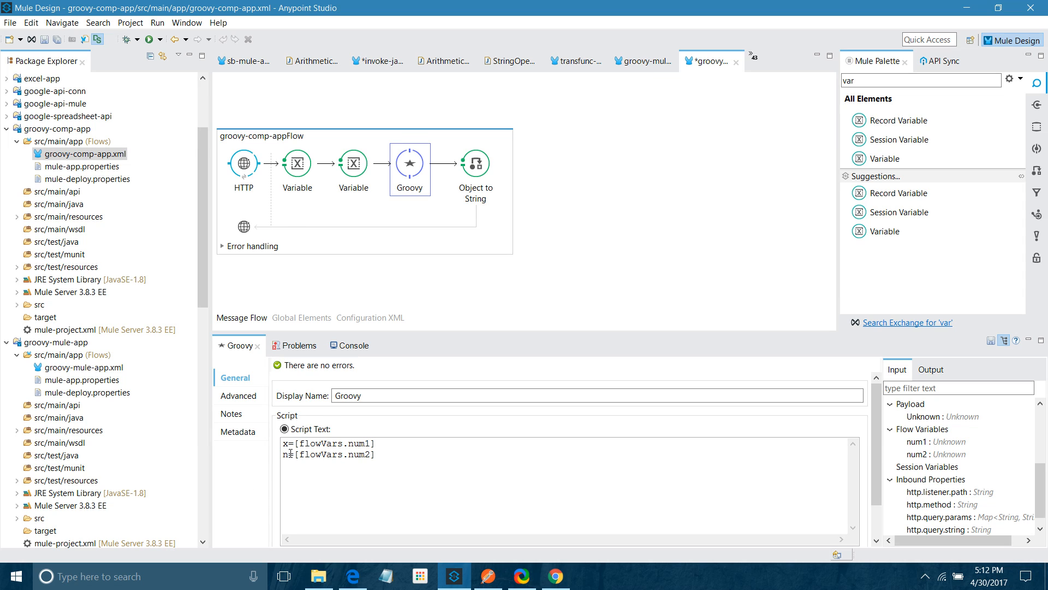
key("BackSpace")
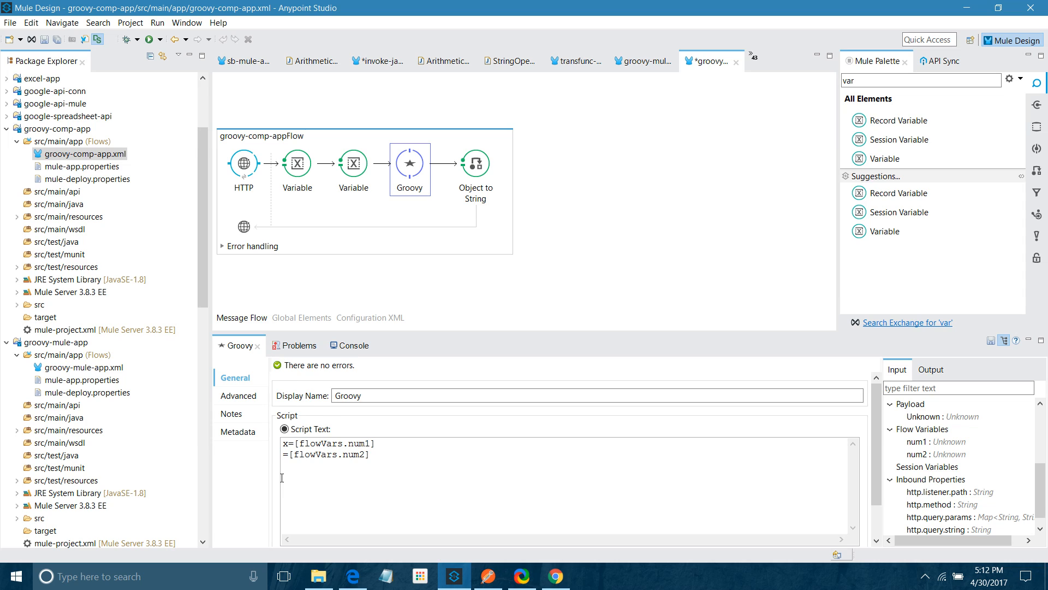
type("y")
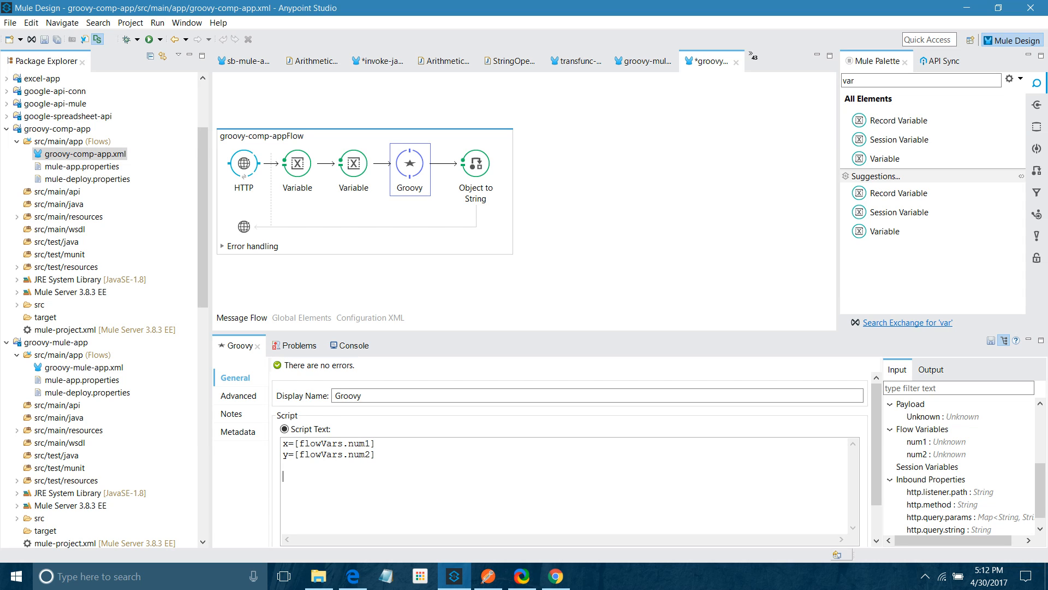
type("x+y")
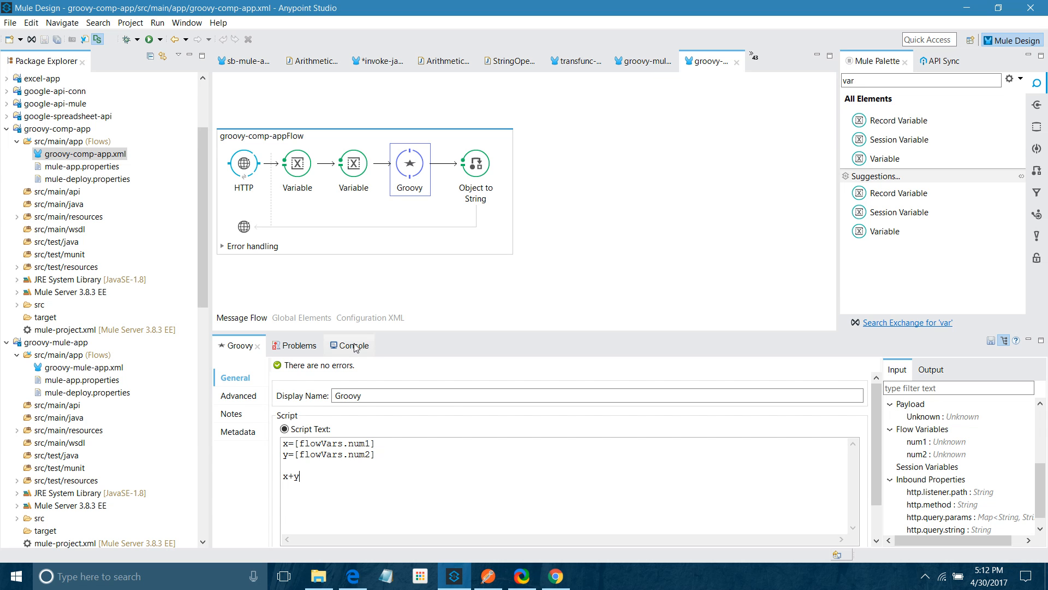
Resend the groovy POST with a=50, b=30 and get [50, 30] back, then return to Studio.
left_click(349, 345)
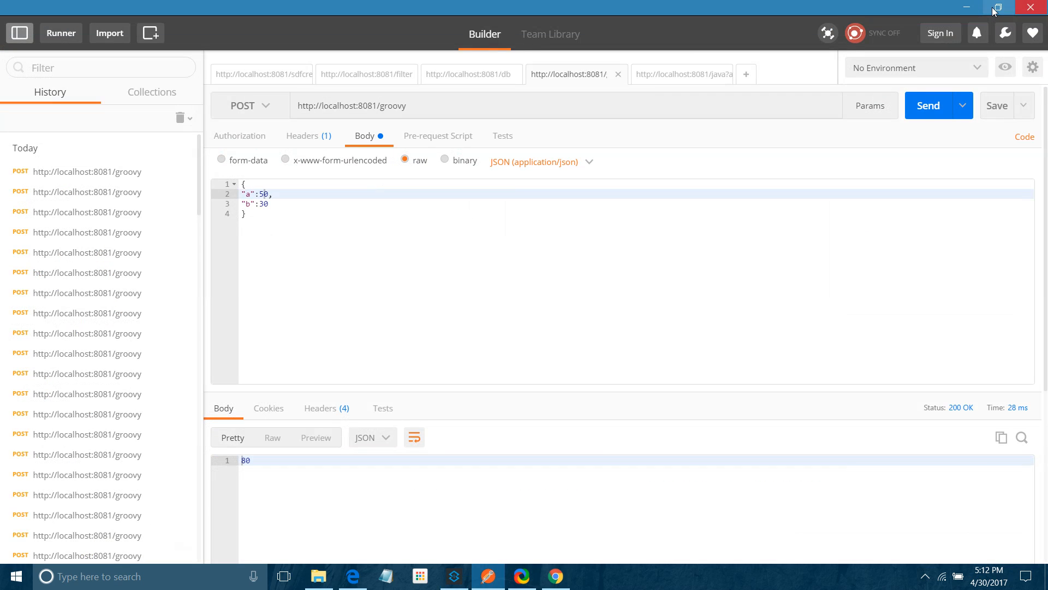
left_click(928, 105)
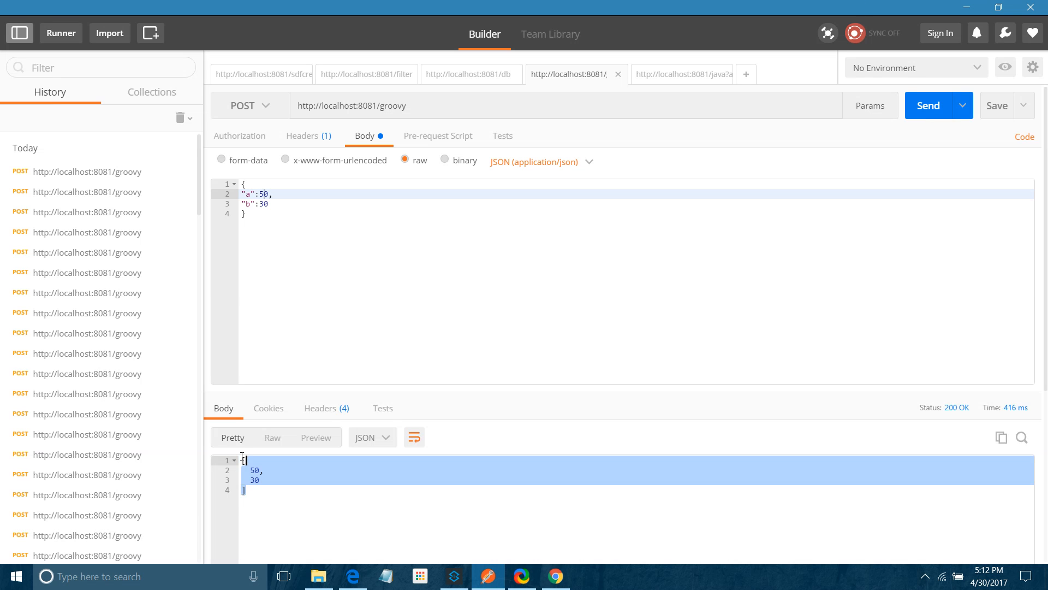
left_click(454, 576)
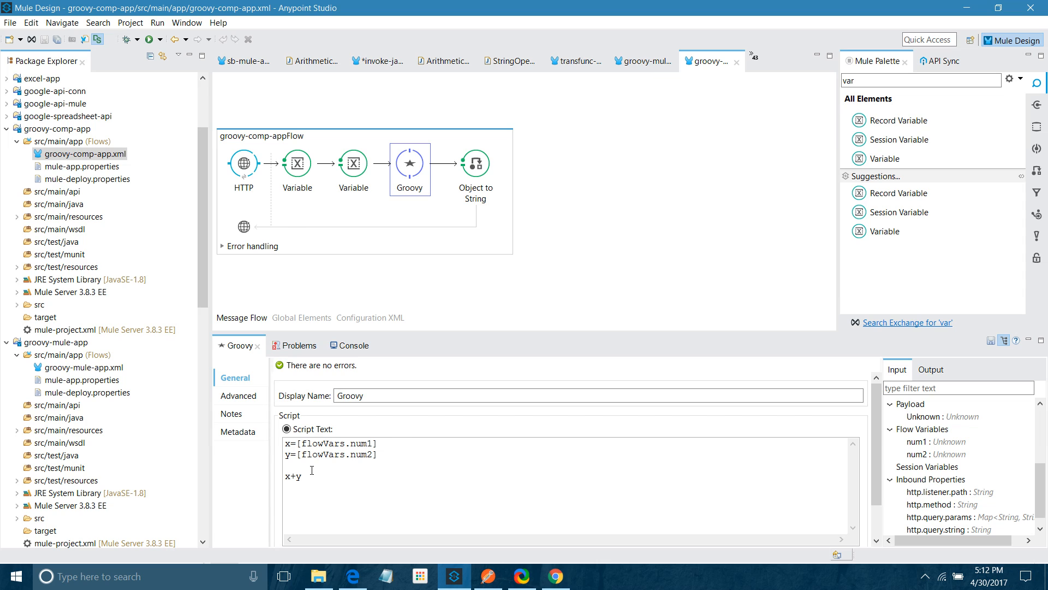
Rewrite the first script line as x=message.Invocation.getProperty('num1').
double_click(294, 476)
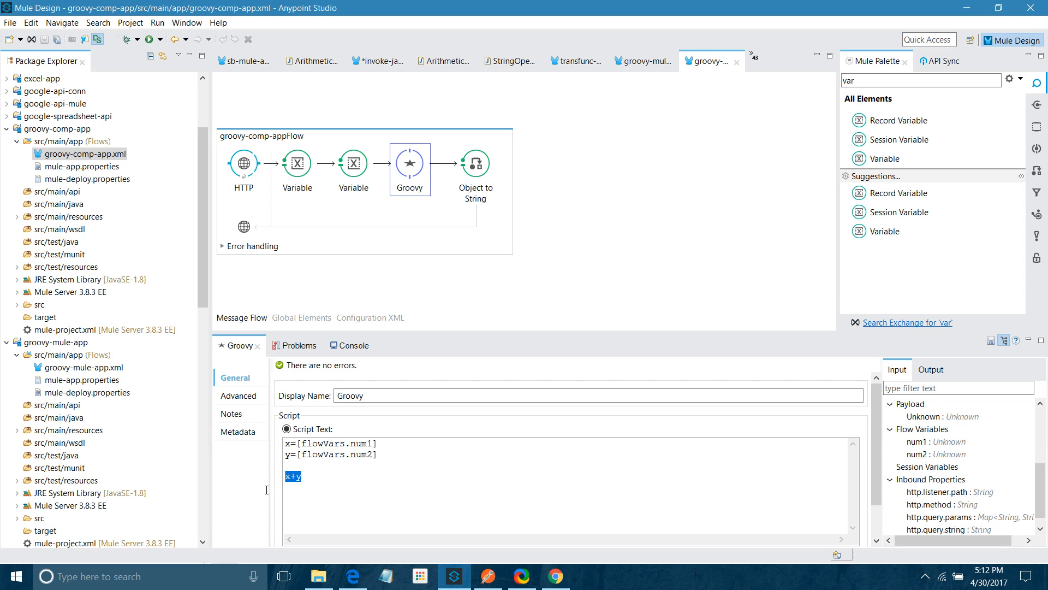
mouse_move(325, 473)
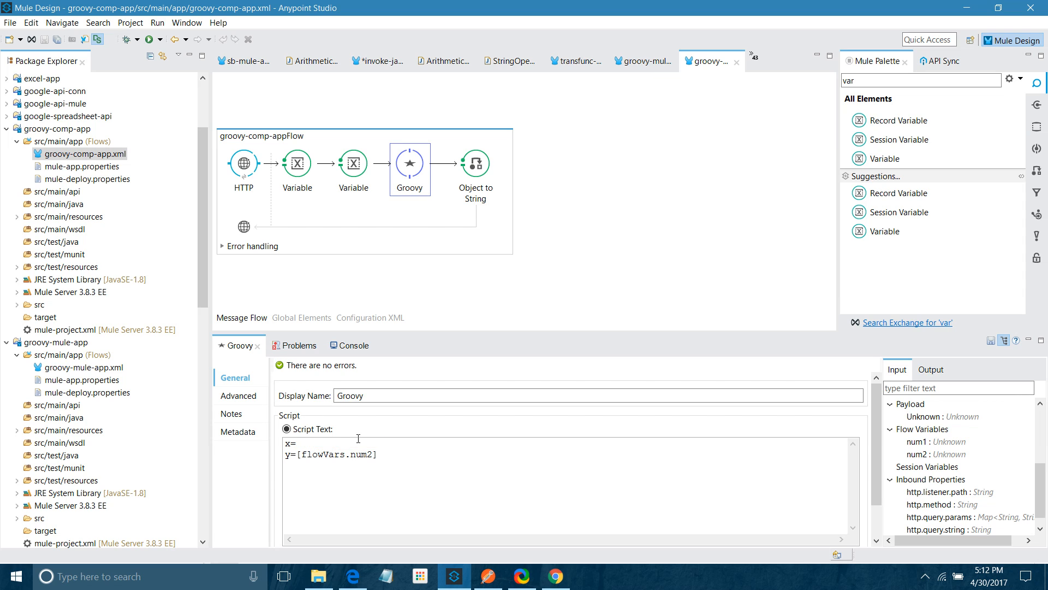
type("message")
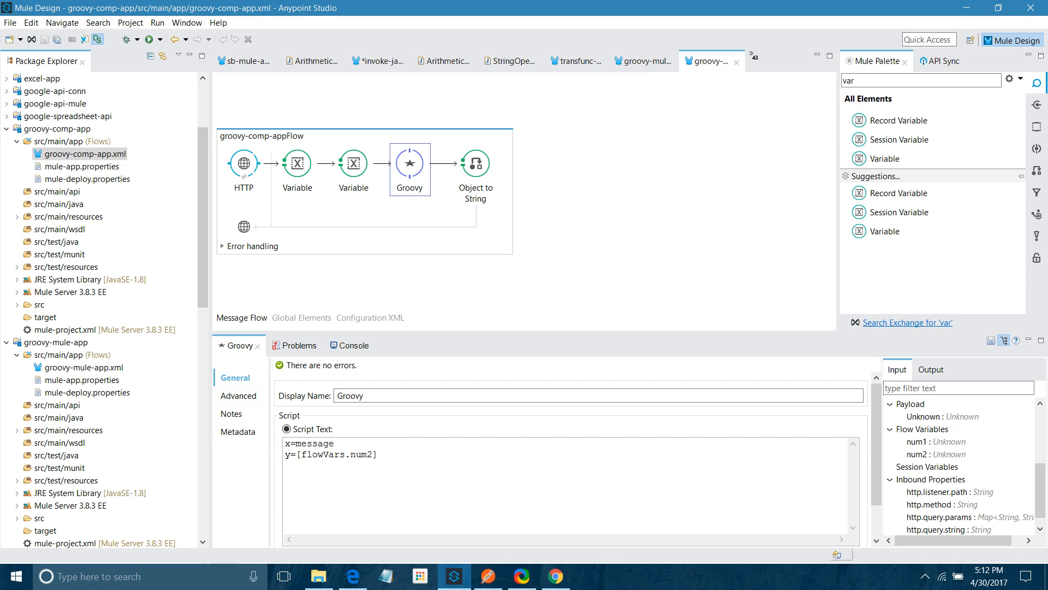
left_click(333, 443)
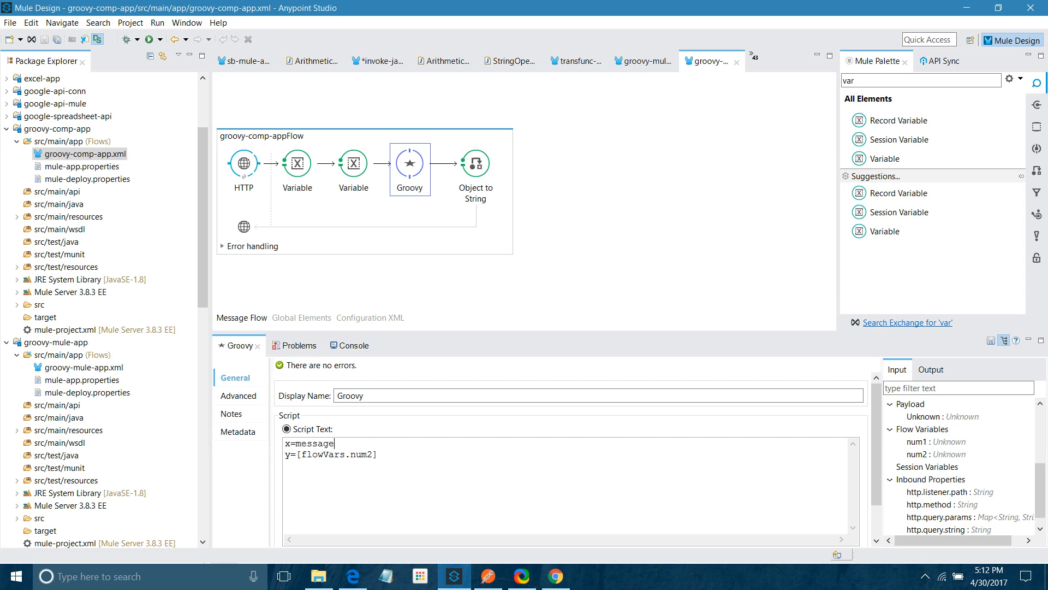
type(".")
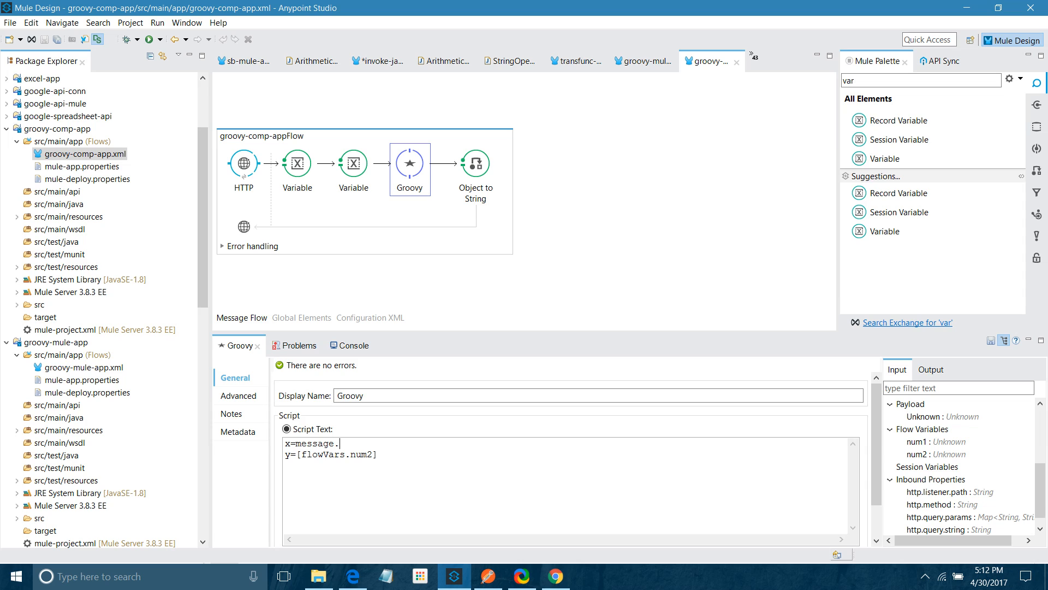
type("Pr")
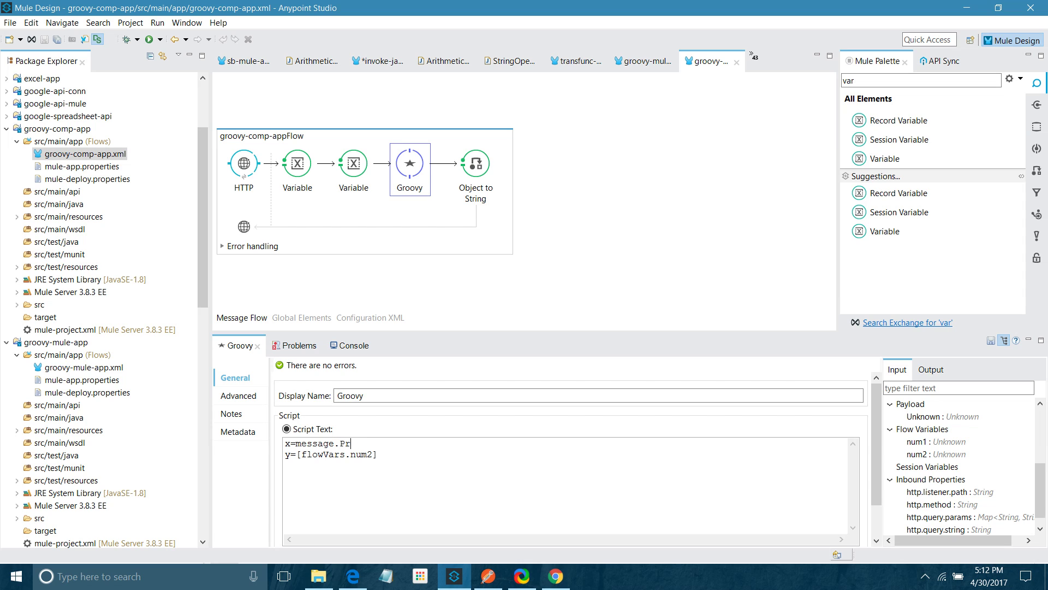
type("opert")
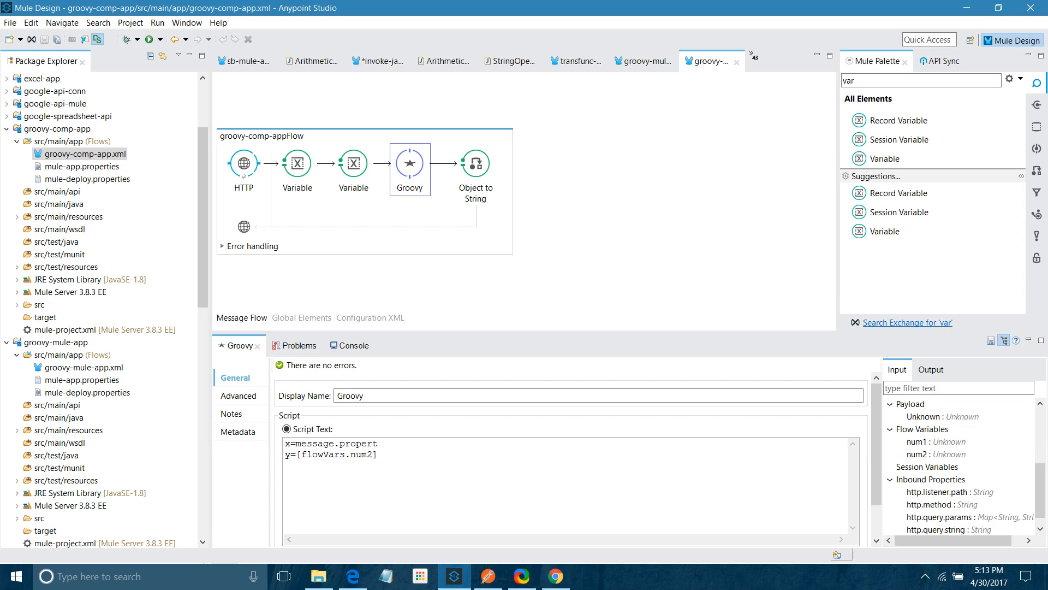
key("BackSpace")
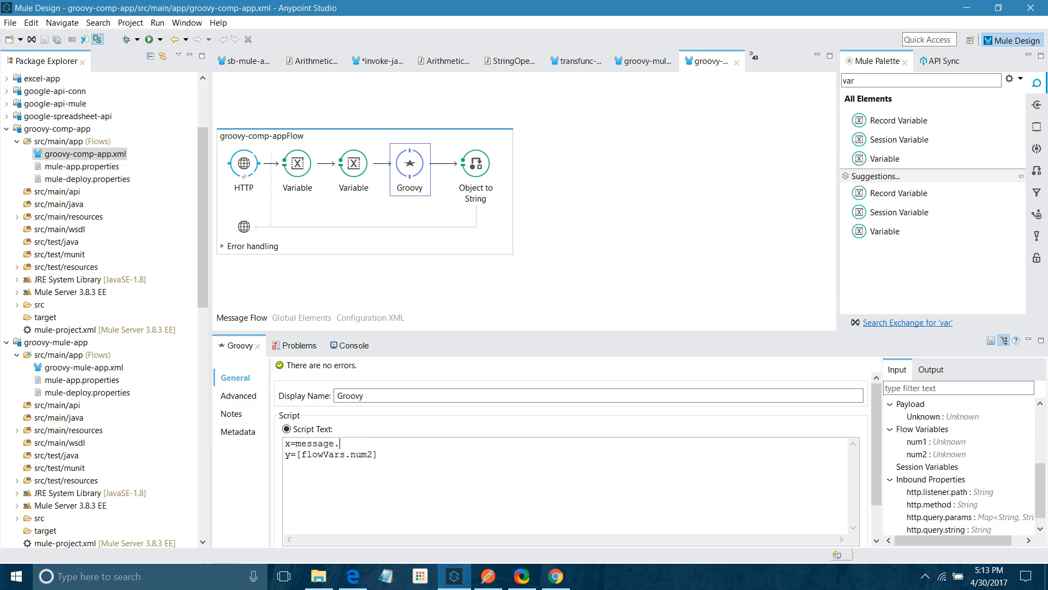
type("Invoc")
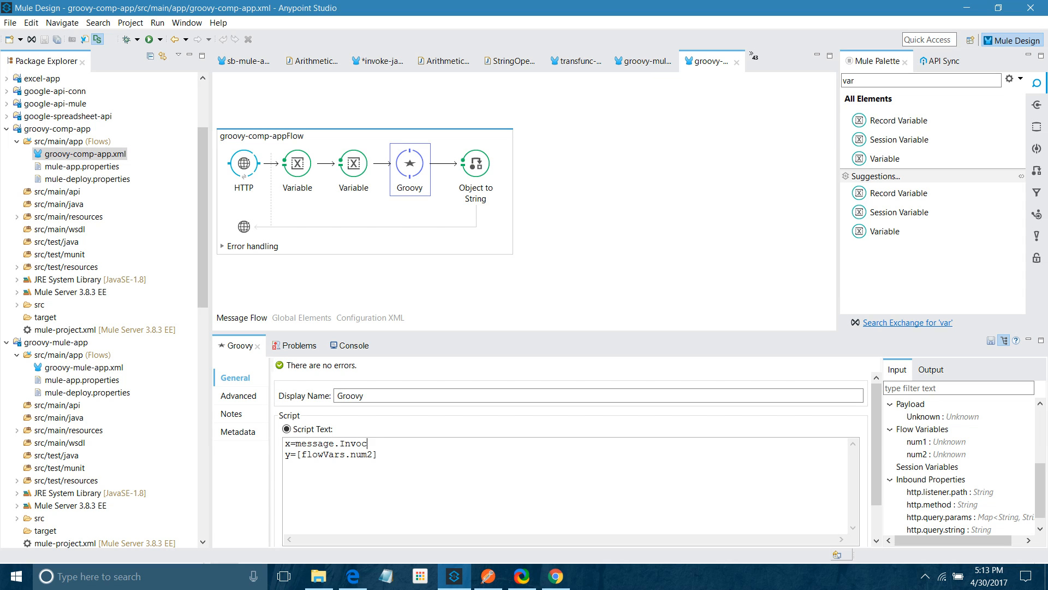
type("atio")
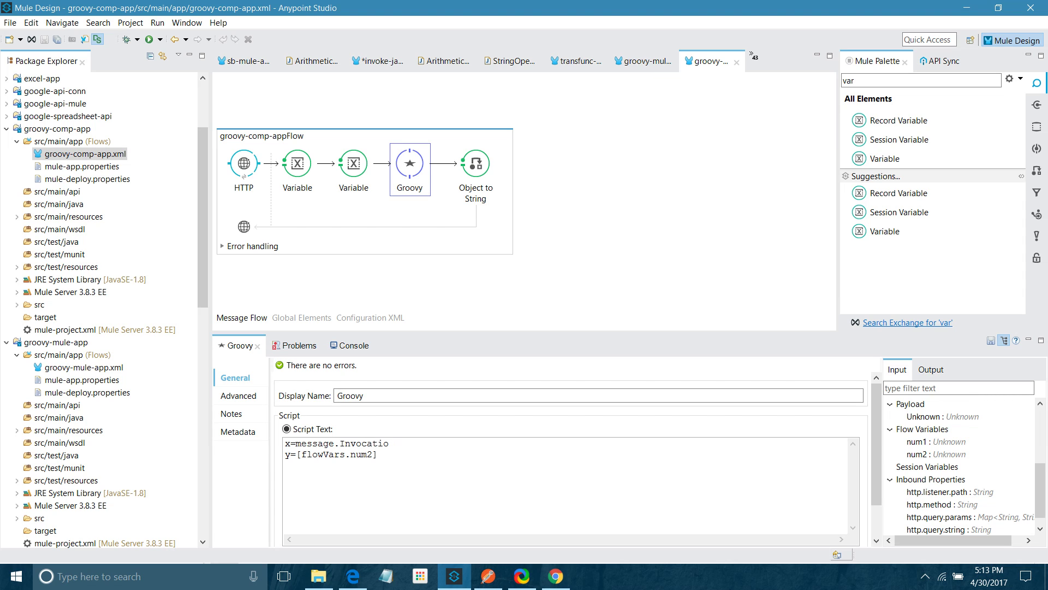
type("n.")
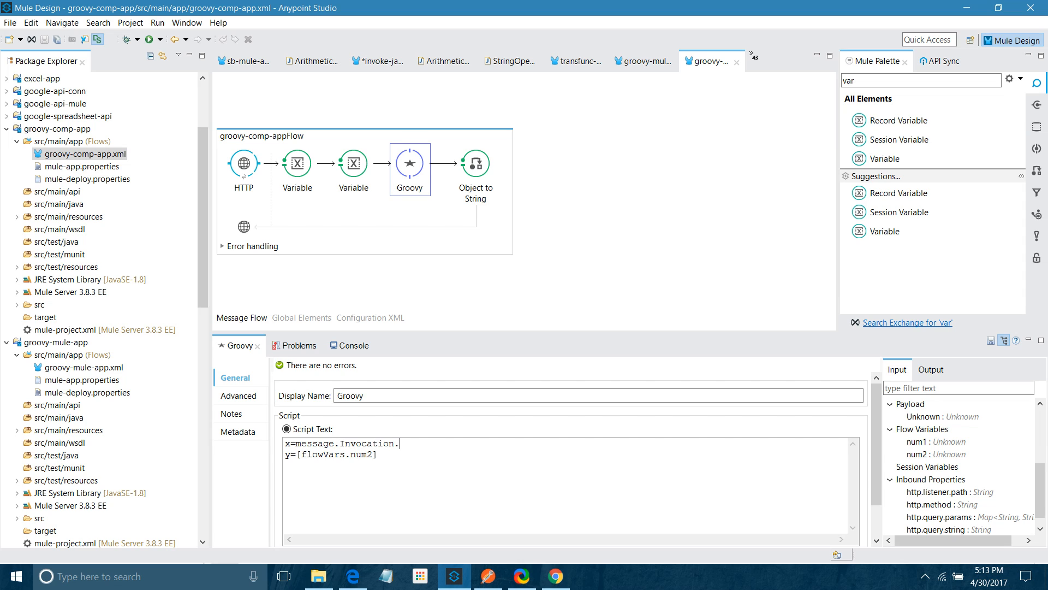
type("getProp")
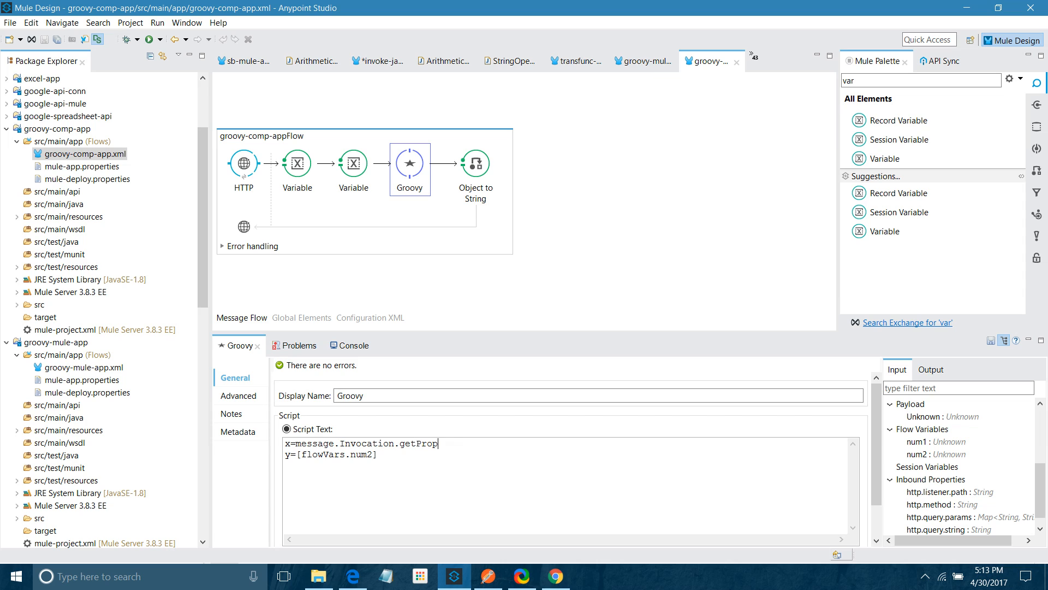
type("erty(")
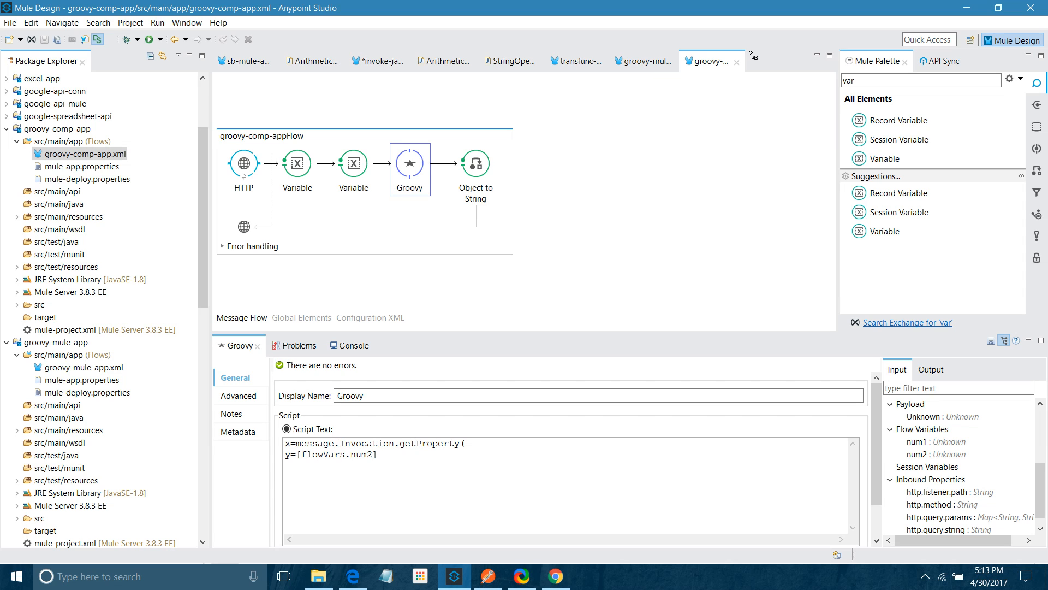
type("'n")
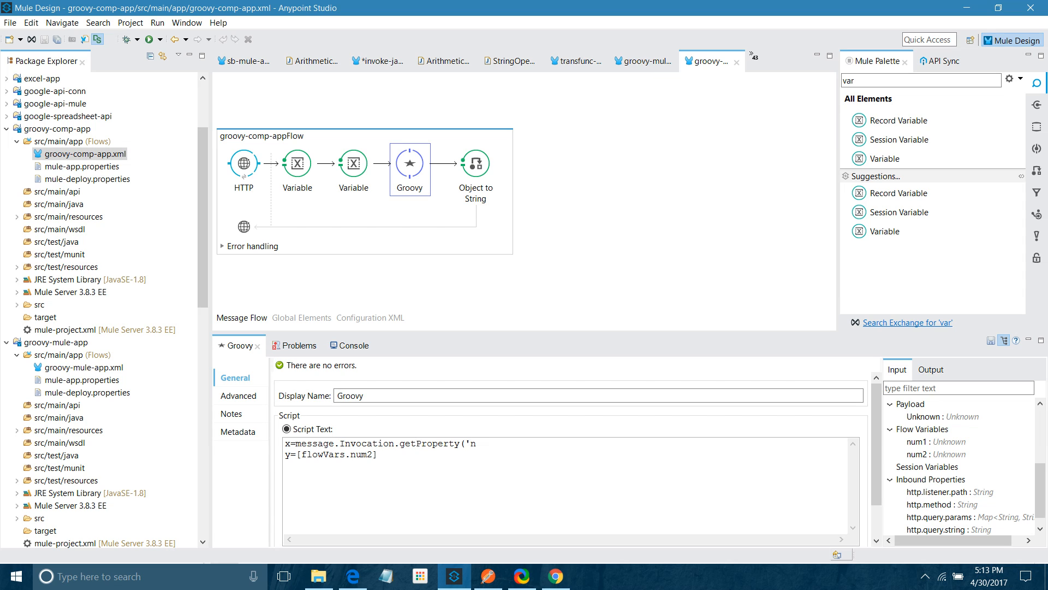
type("um1')")
type("y=message.")
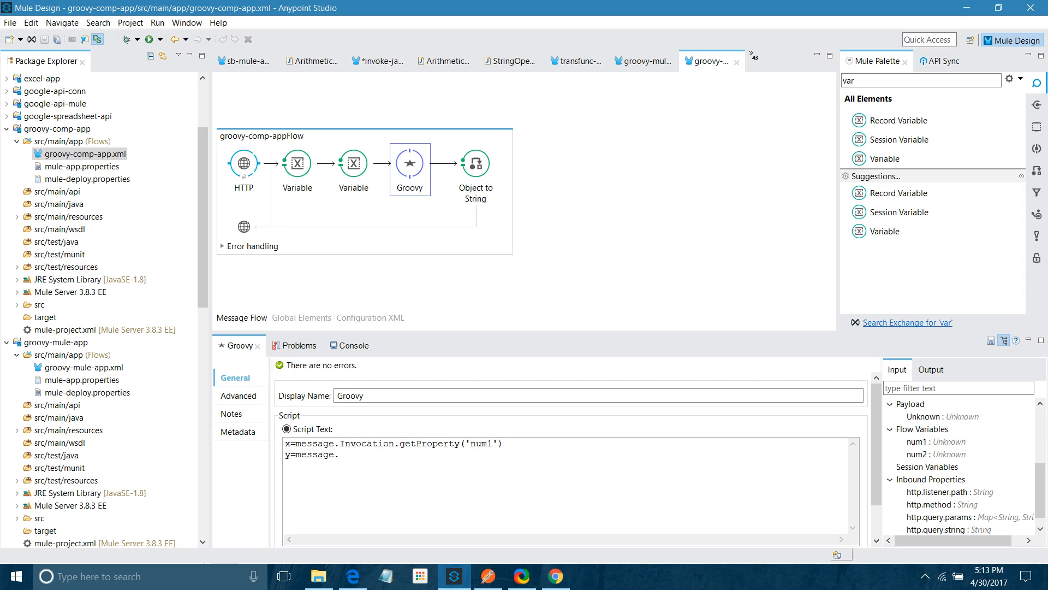
Add y=message.Invocation.getProperty('num2') and x+y, then redeploy groovy-comp-app.
type("Invo")
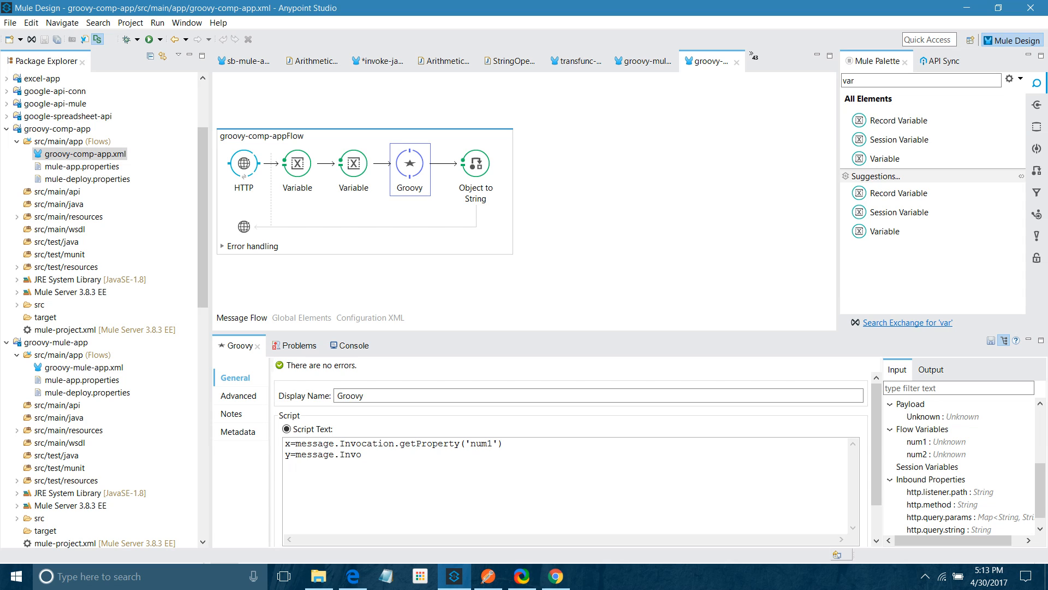
type("cation.")
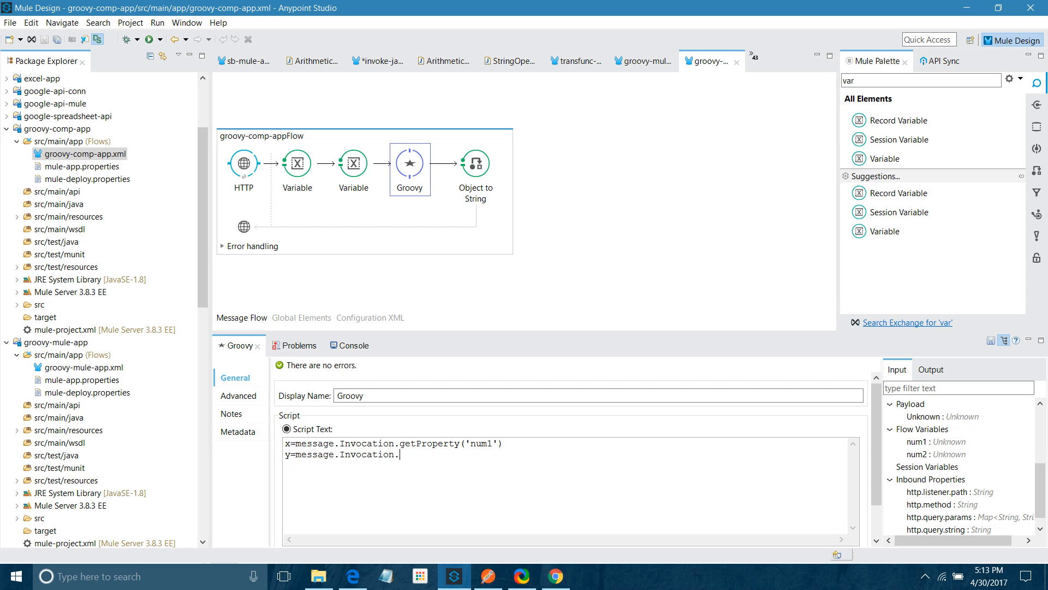
type("getP")
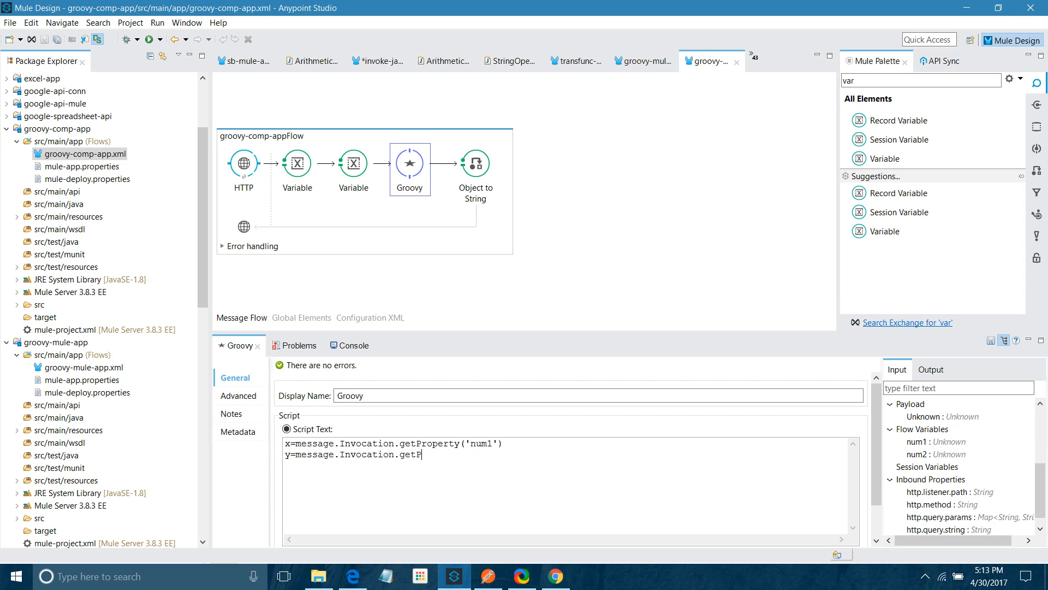
type("roperty")
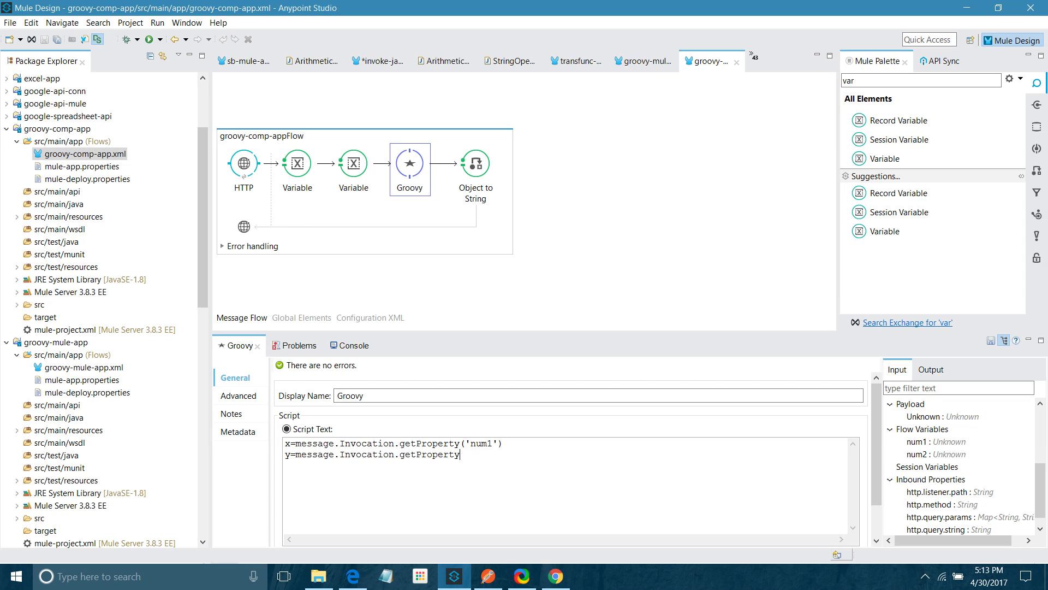
type("(num")
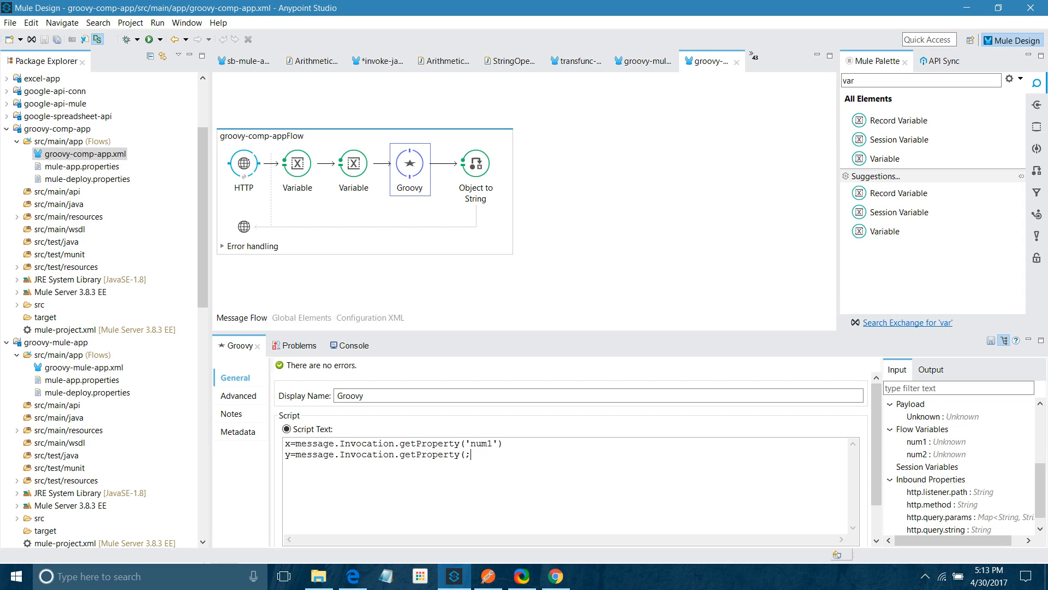
type("'")
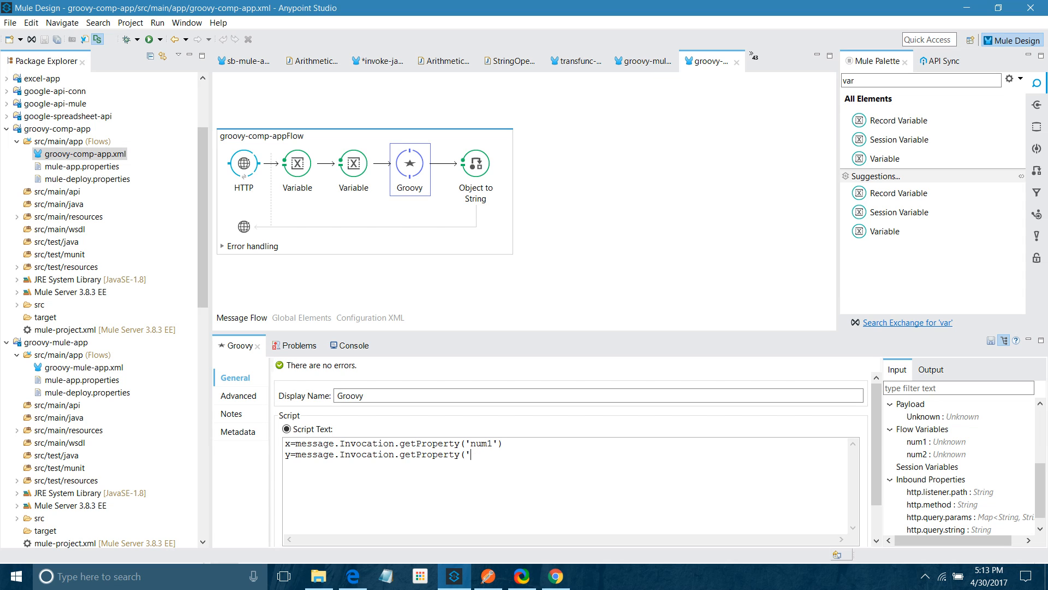
type("num2")
type("x")
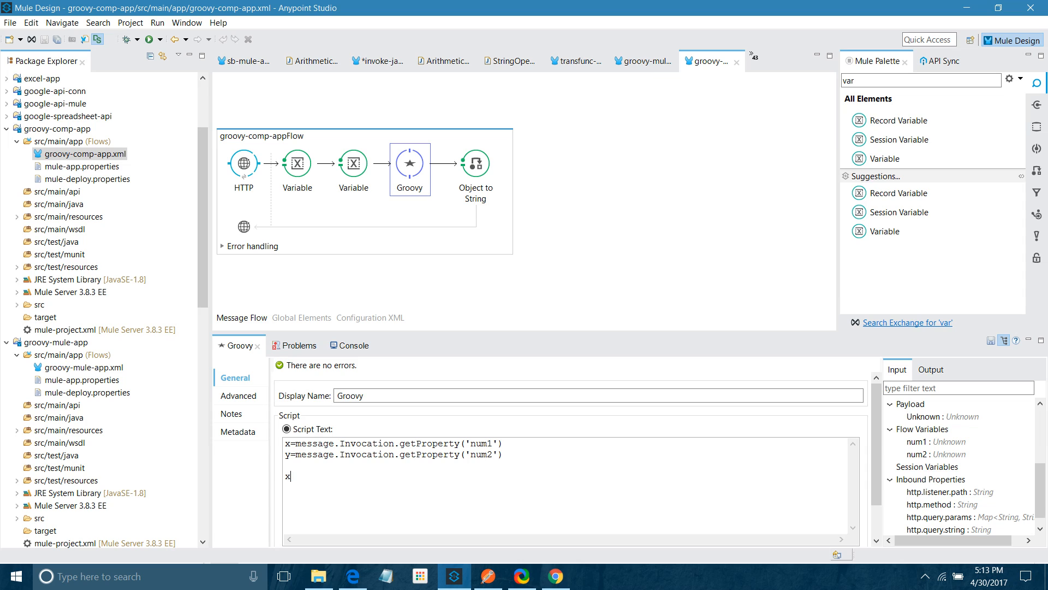
type("+y")
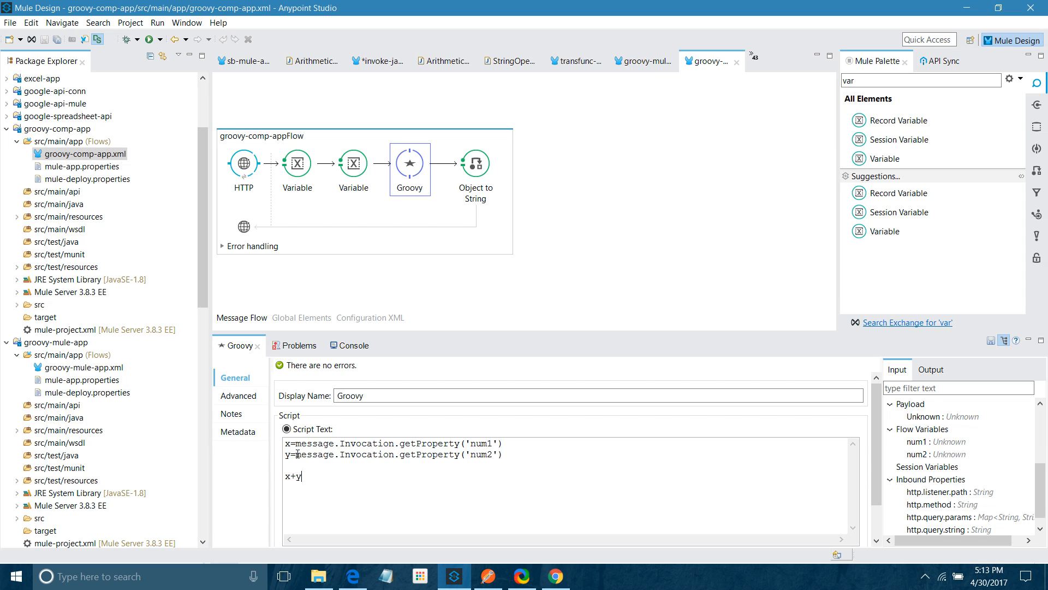
left_click(345, 345)
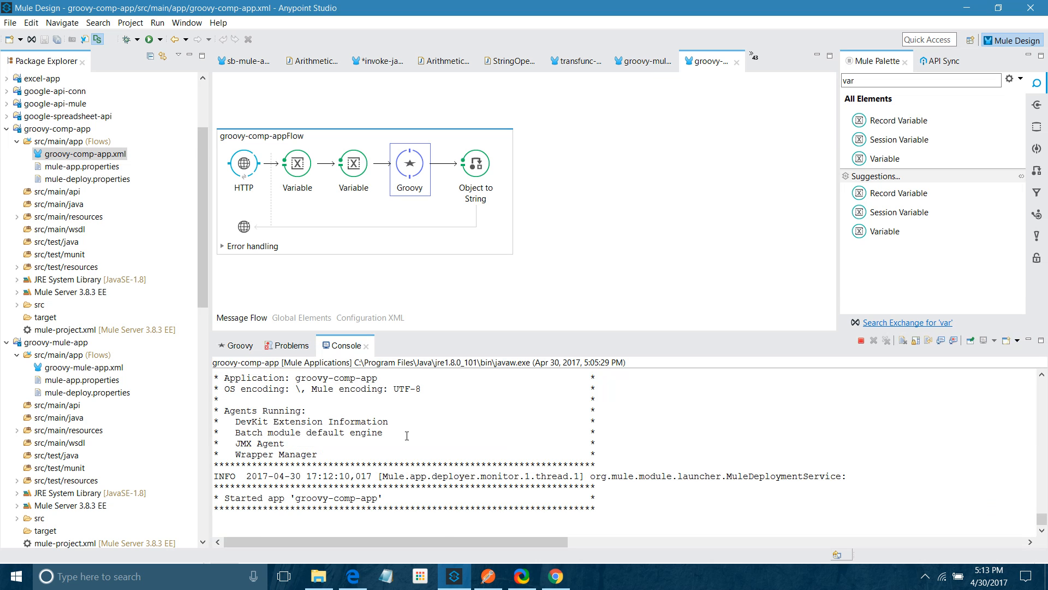
Resend the groovy request, see the 500 Failed to invoke ScriptComponent error, and return to Studio.
left_click(487, 576)
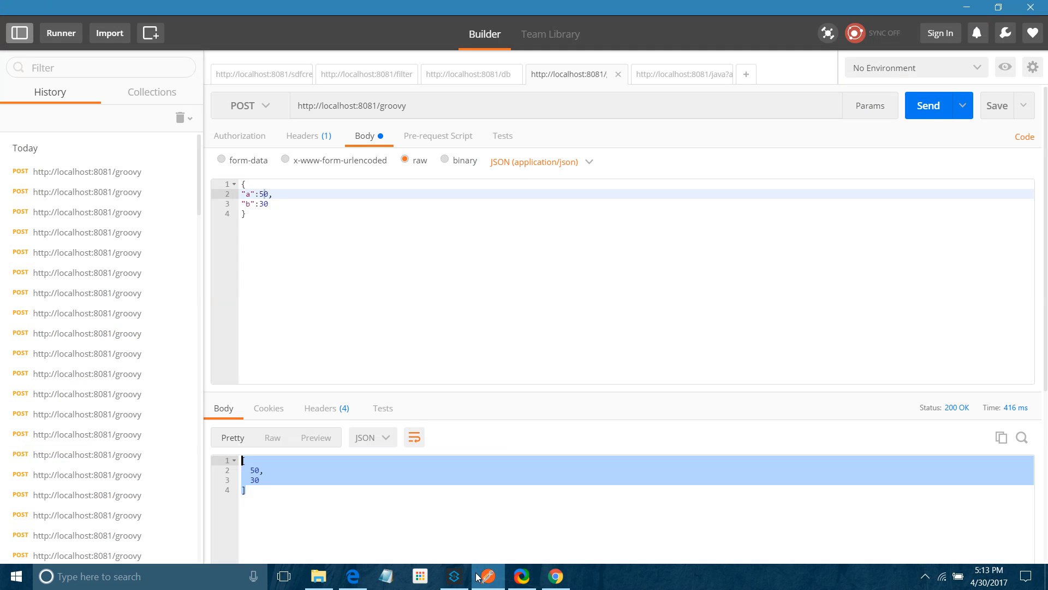
left_click(928, 106)
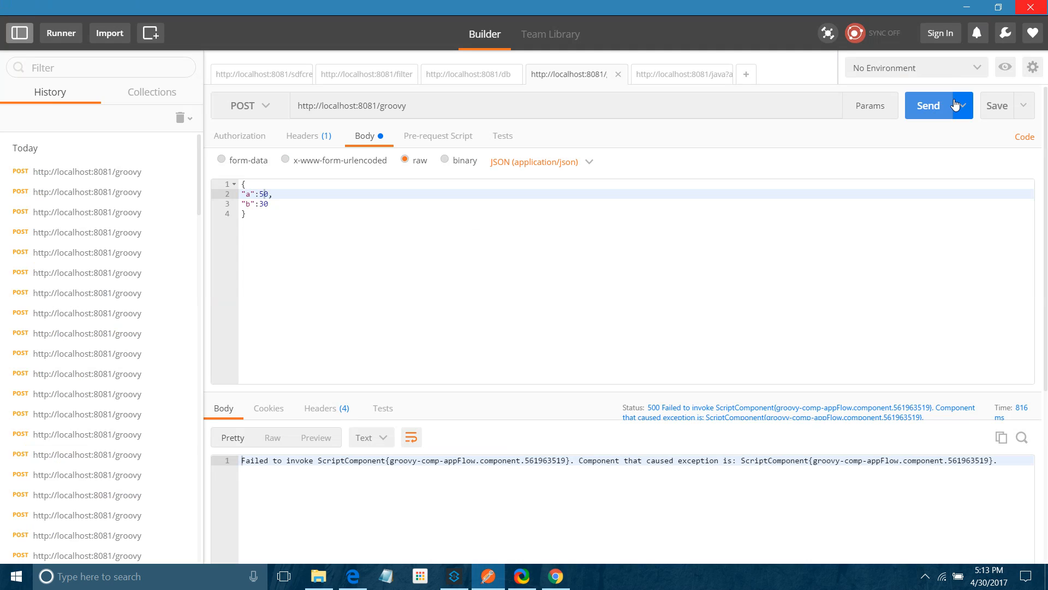
mouse_move(636, 476)
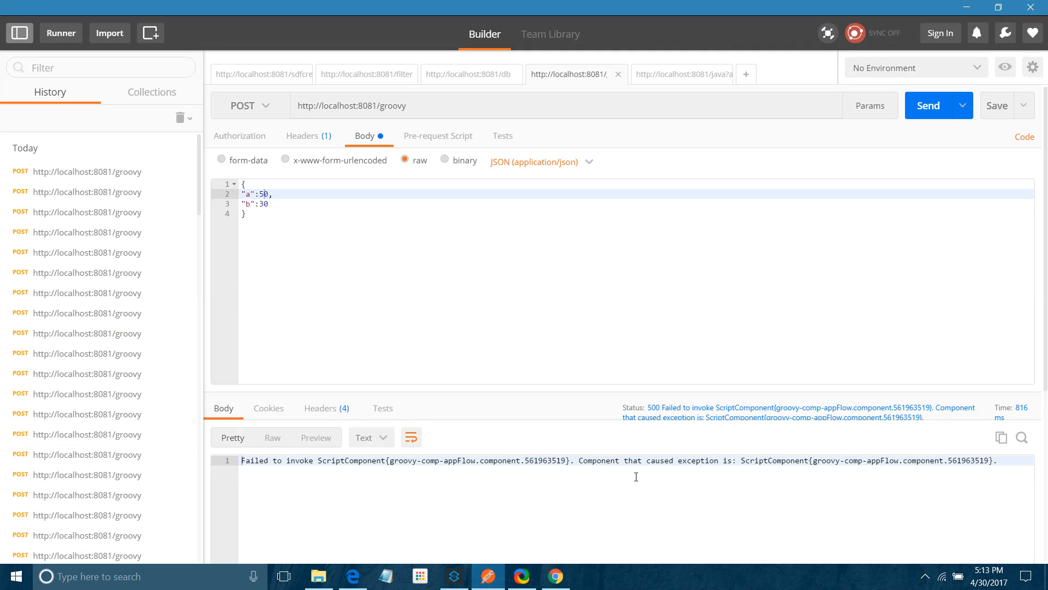
mouse_move(642, 448)
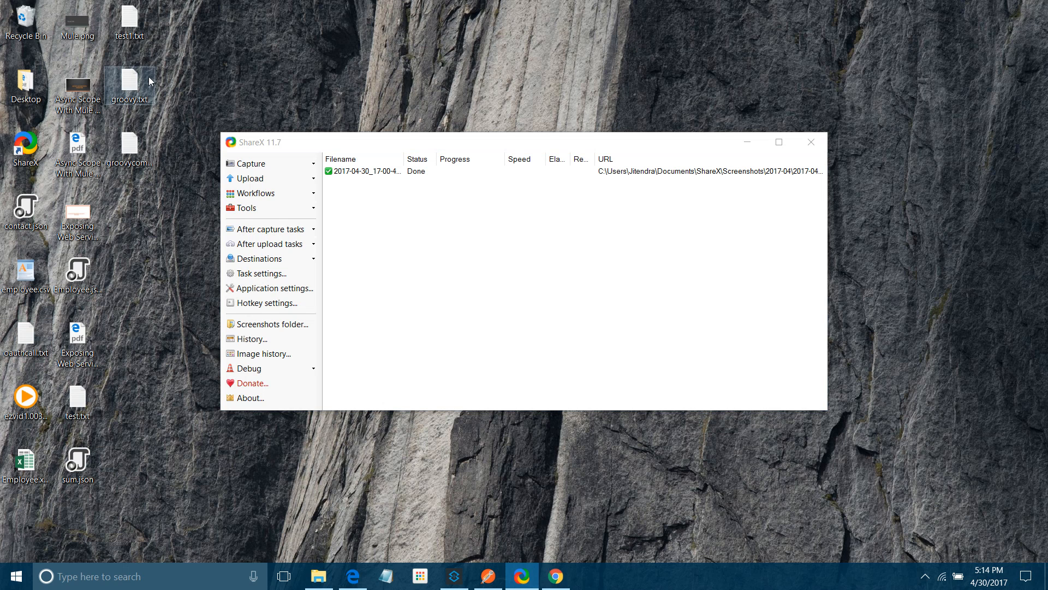
double_click(128, 82)
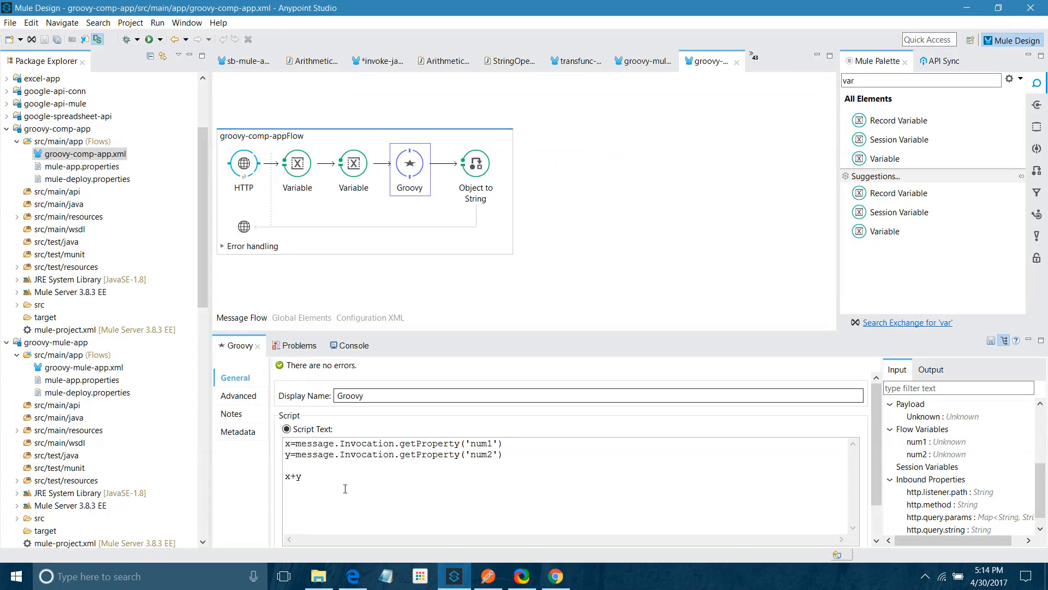
Change both lines to message.getInvocationProperty('num1') and ('num2') and check the console log.
double_click(367, 443)
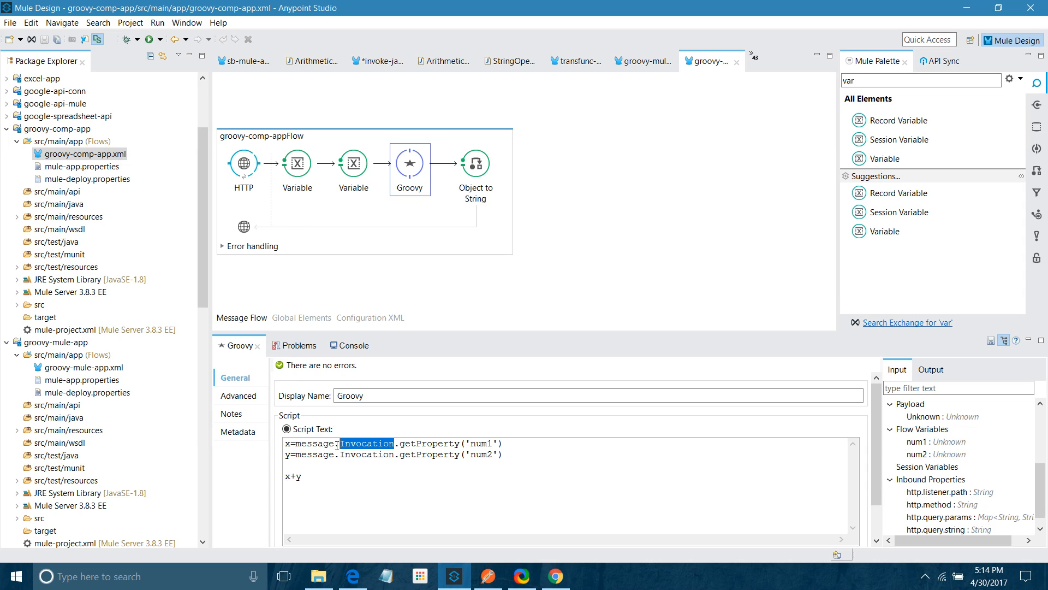
key("Delete")
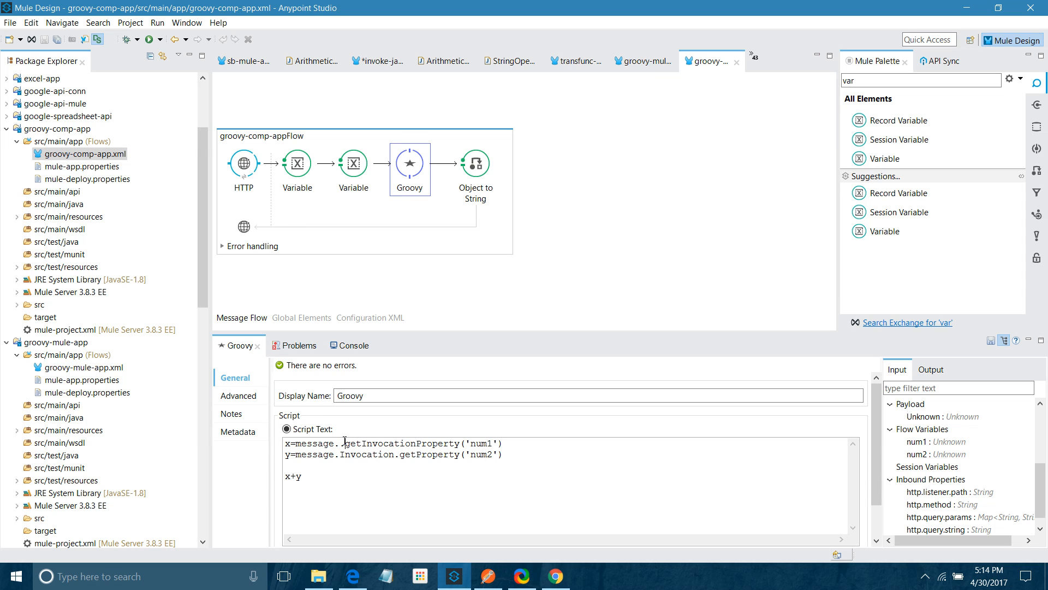
double_click(397, 444)
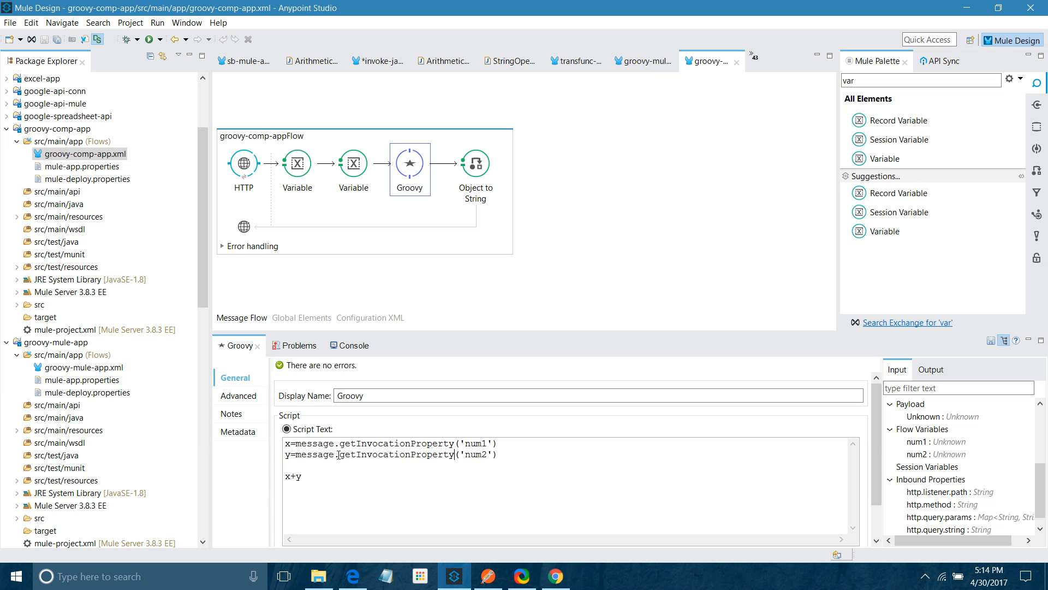
left_click(347, 345)
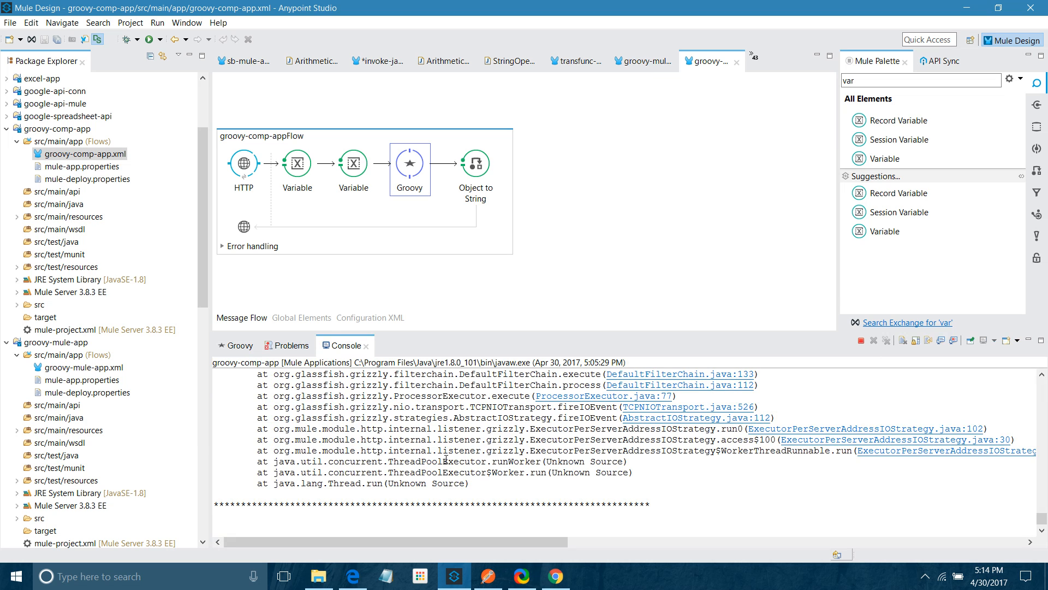
scroll("down", 3)
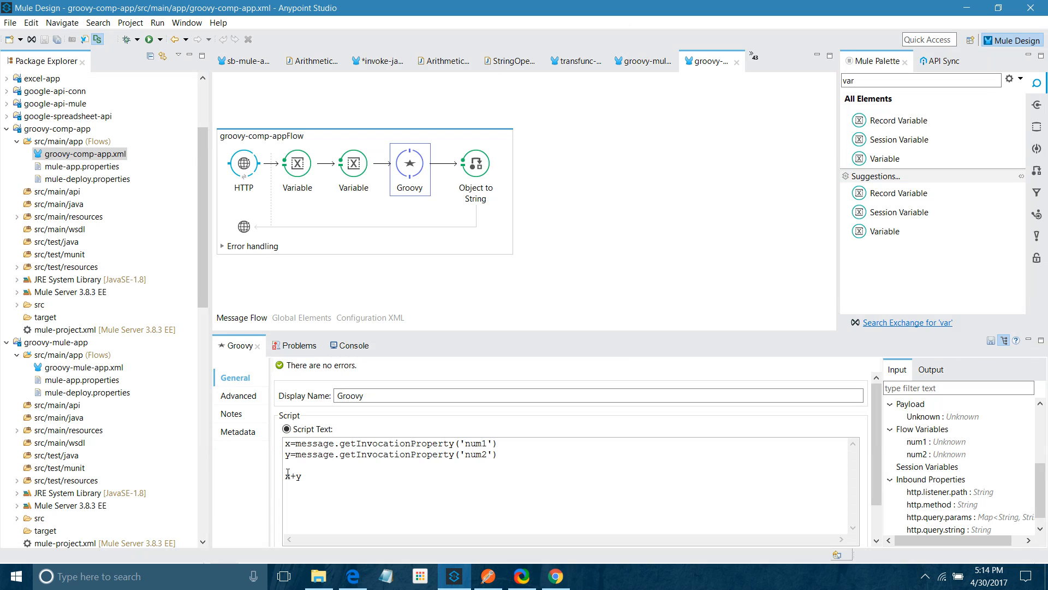
Make the last line Integer.parseInt(x)+Integer.parseInt(y).
type("-")
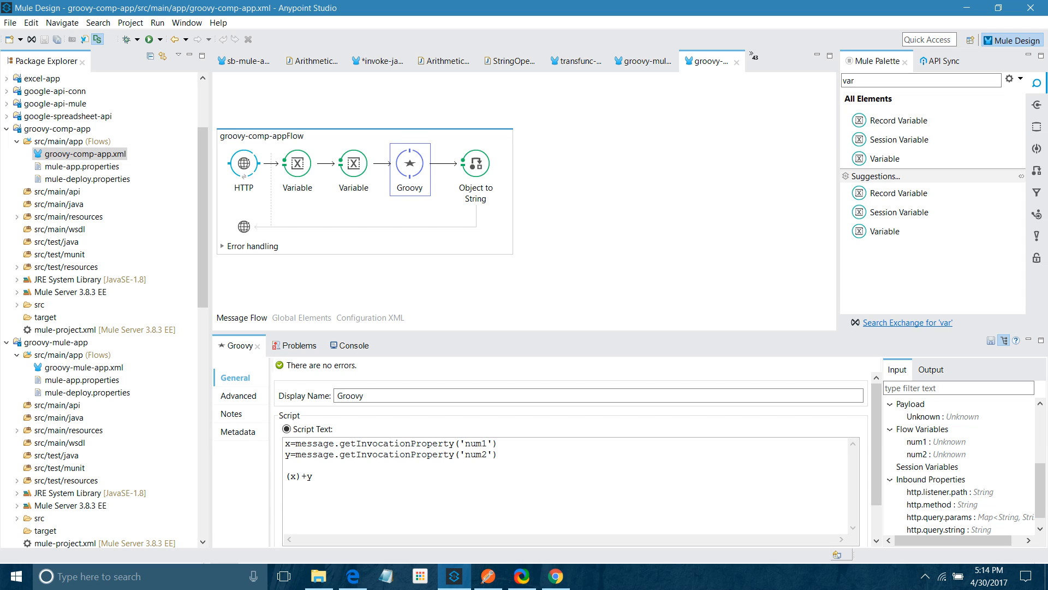
type("Integer.parse")
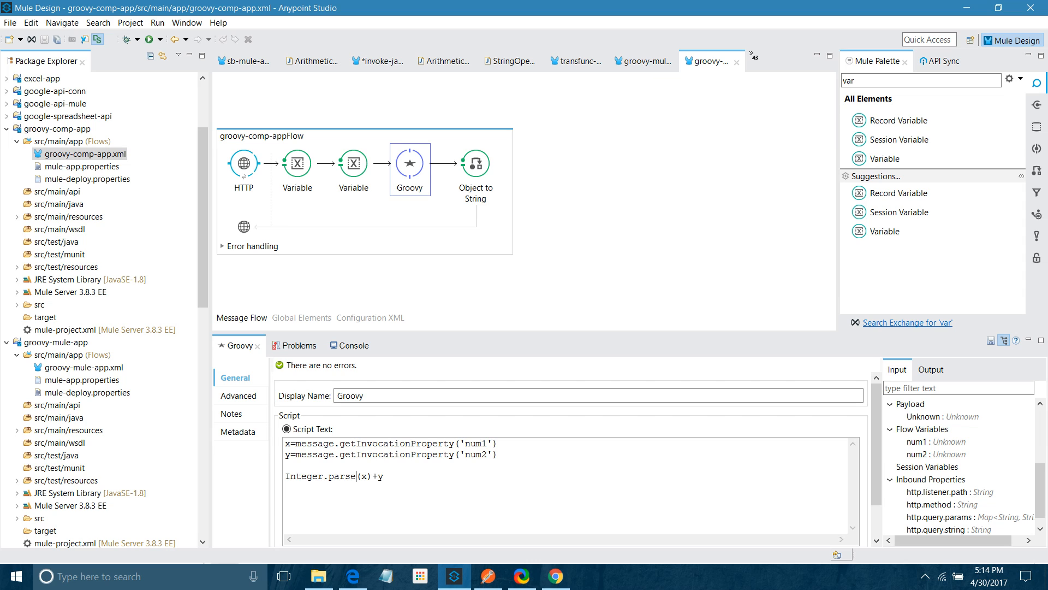
type("Int")
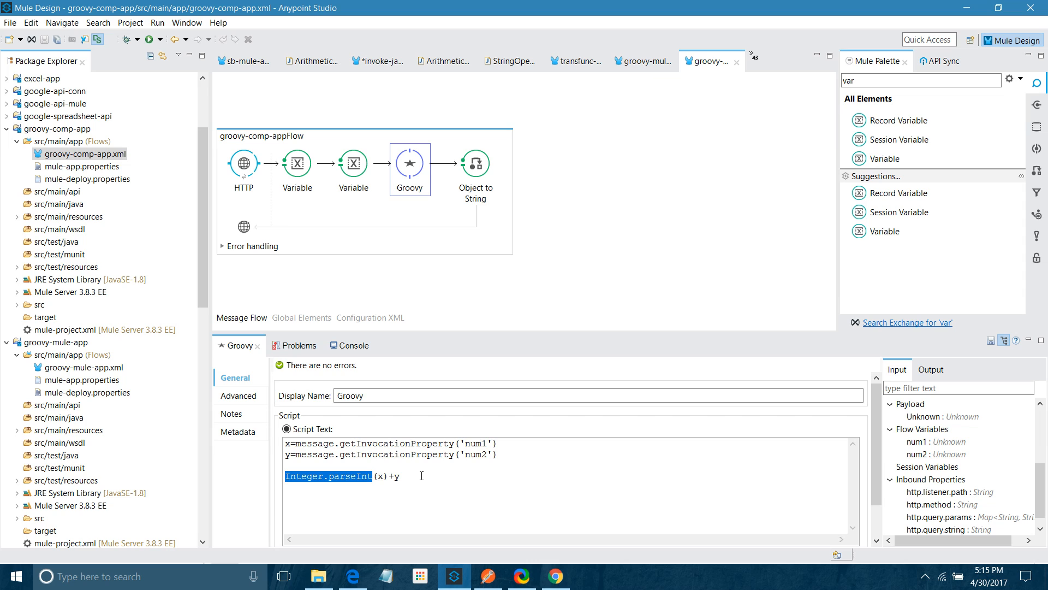
type("Integer.parseInt")
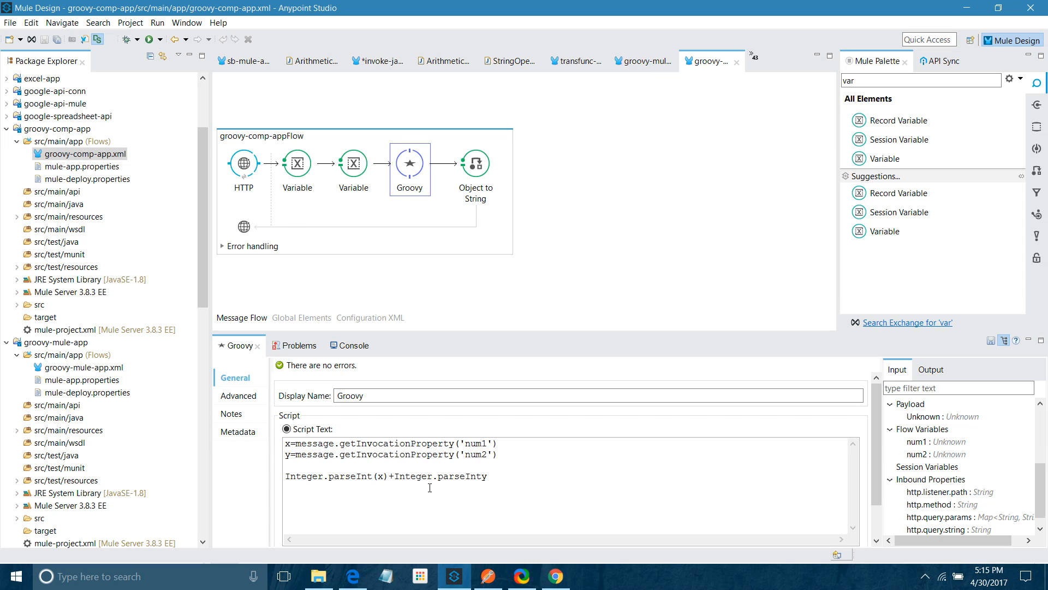
type("(y")
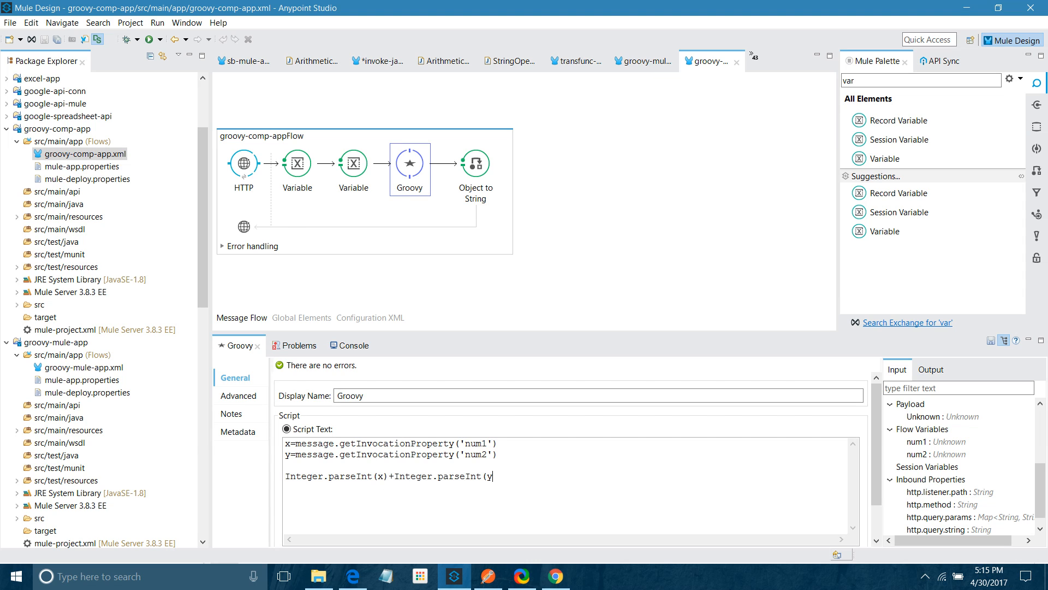
type(")")
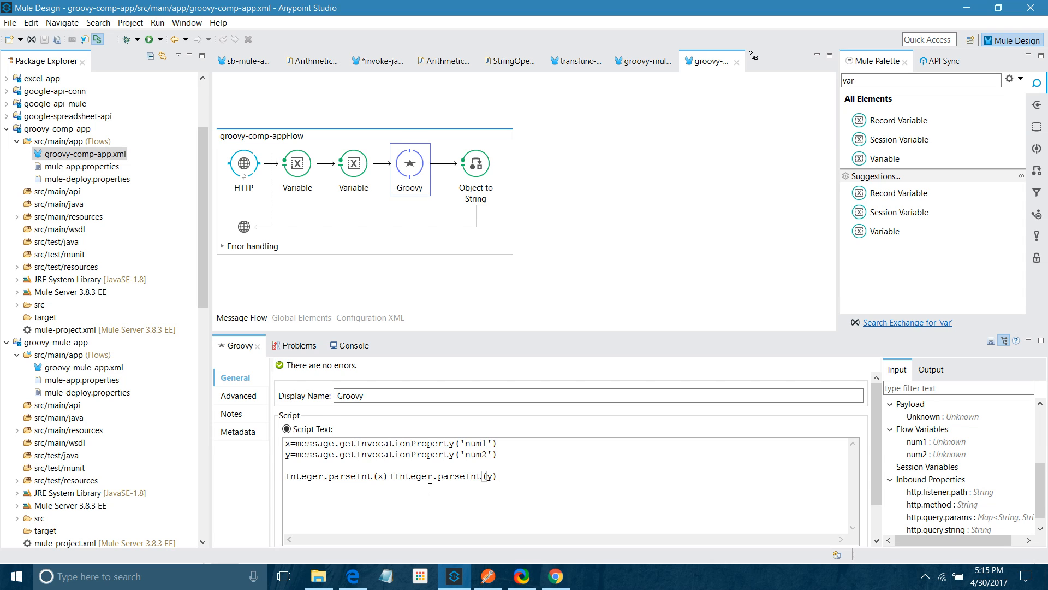
mouse_move(378, 349)
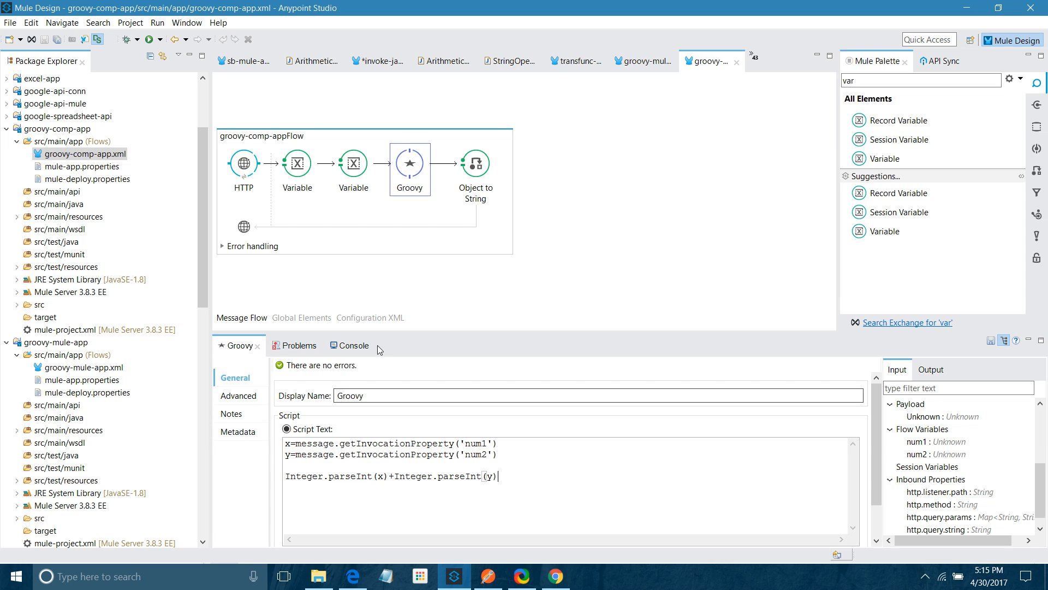
Resend the groovy POST with a=50, b=30 and get 200 OK with 80, then return to Studio.
left_click(488, 577)
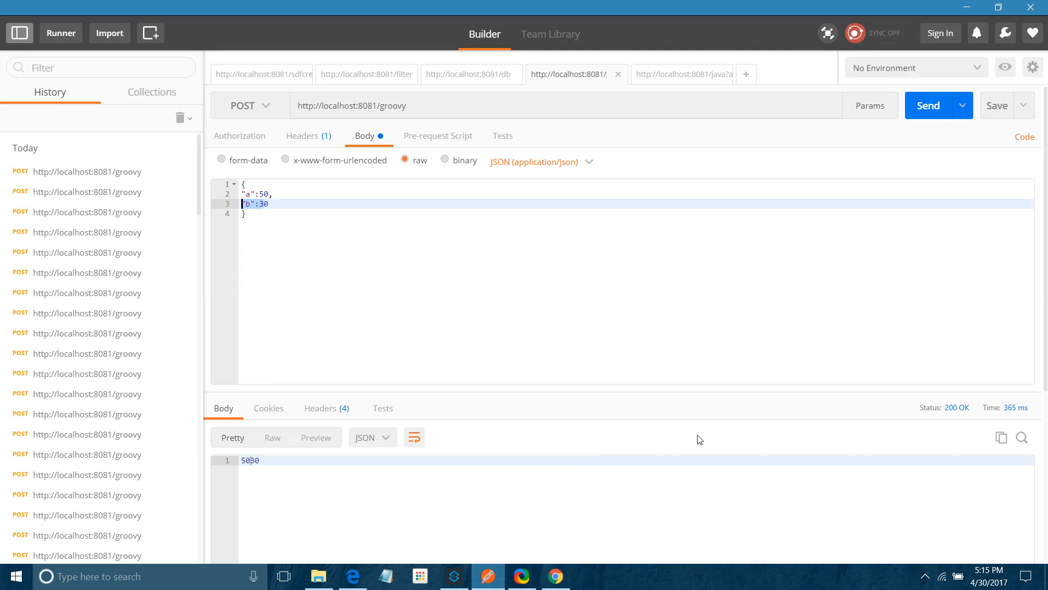
left_click(928, 105)
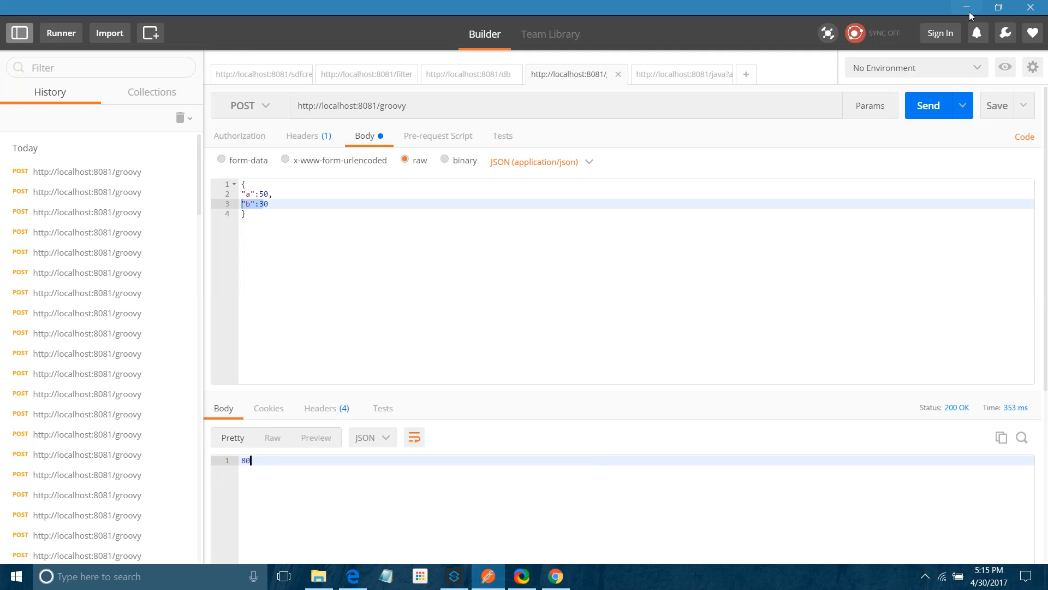
left_click(455, 577)
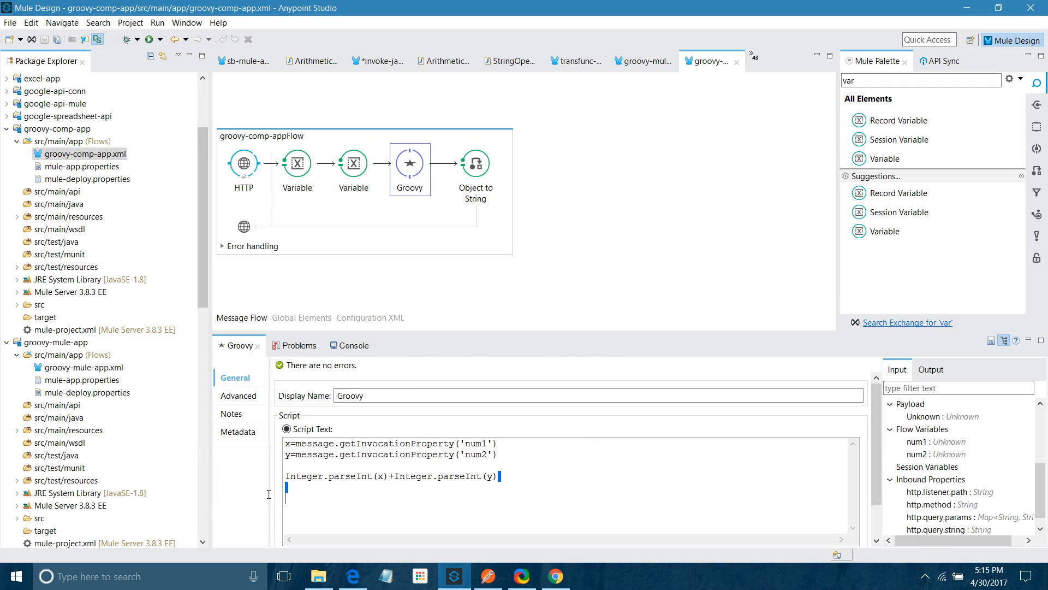
Clear the inline script and point the component at Script File groovycomp.txt from the Desktop.
key("ctrl+a")
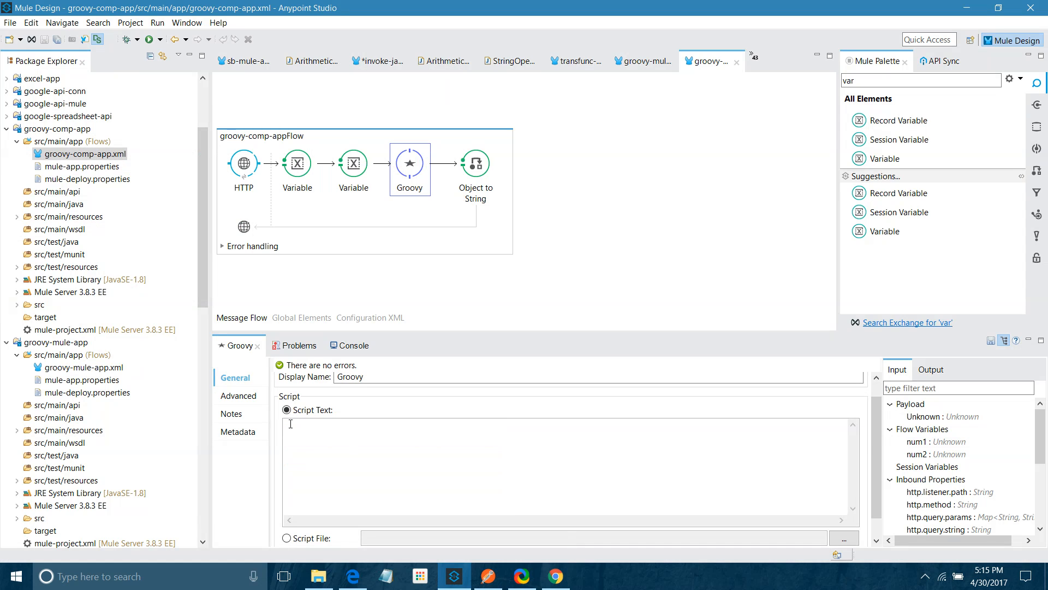
left_click(286, 537)
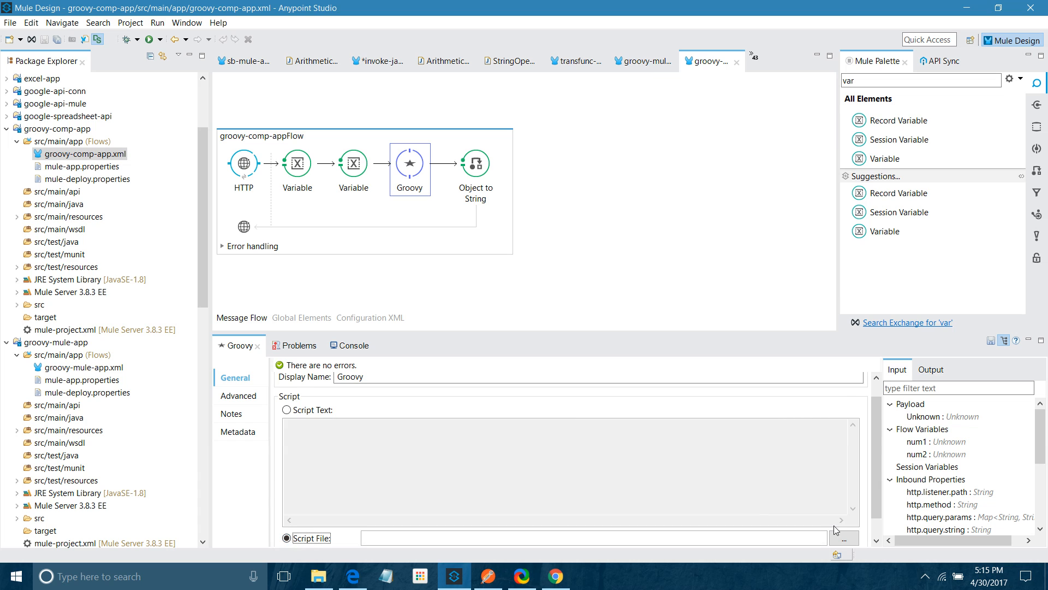
left_click(845, 538)
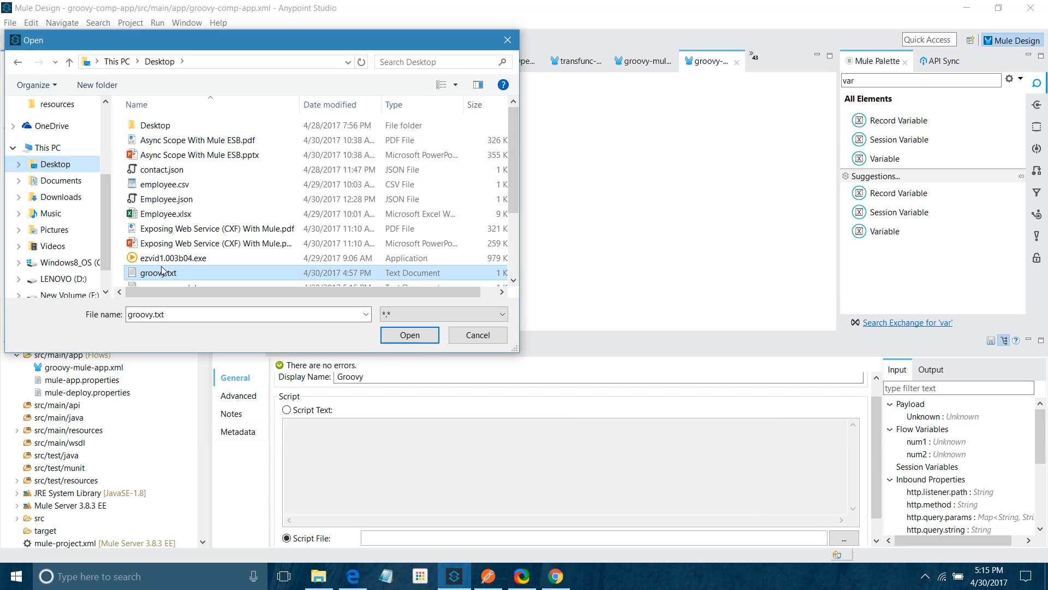
left_click(410, 335)
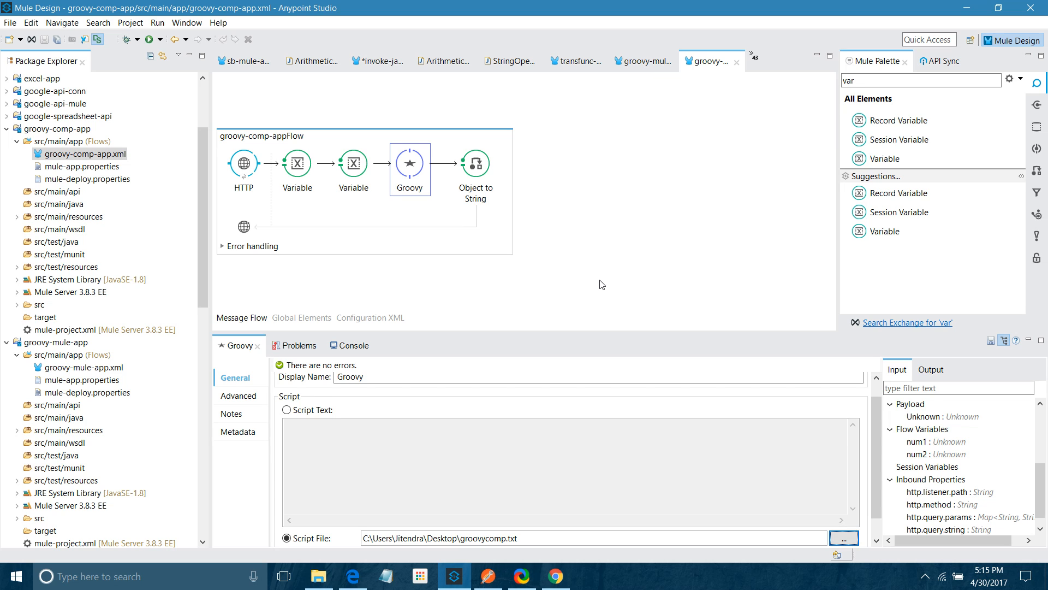
left_click(348, 345)
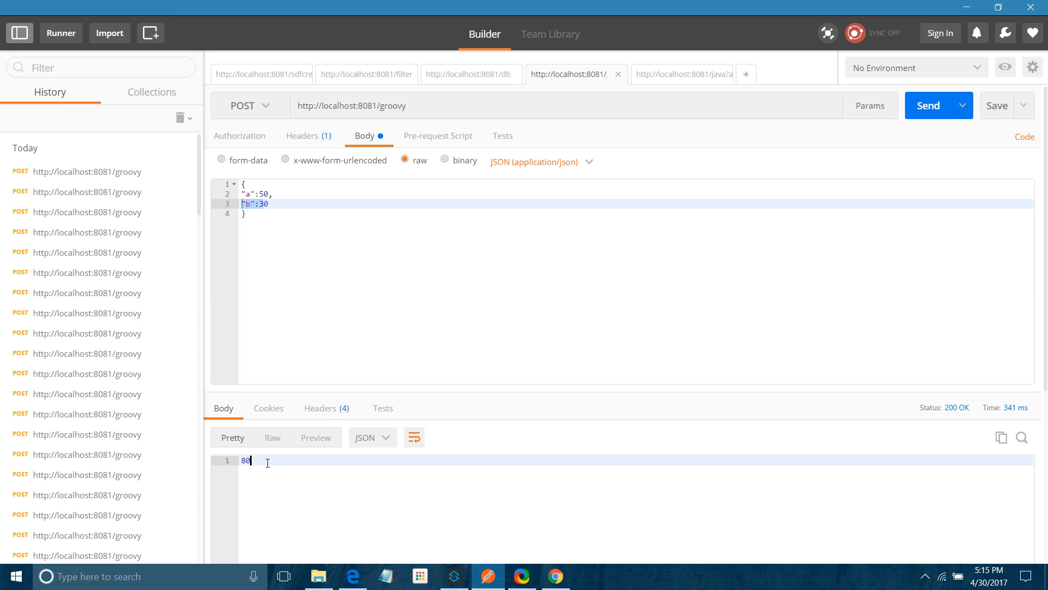
Leave Postman showing 80 and return to Studio with groovy-comp-app started.
left_click(454, 577)
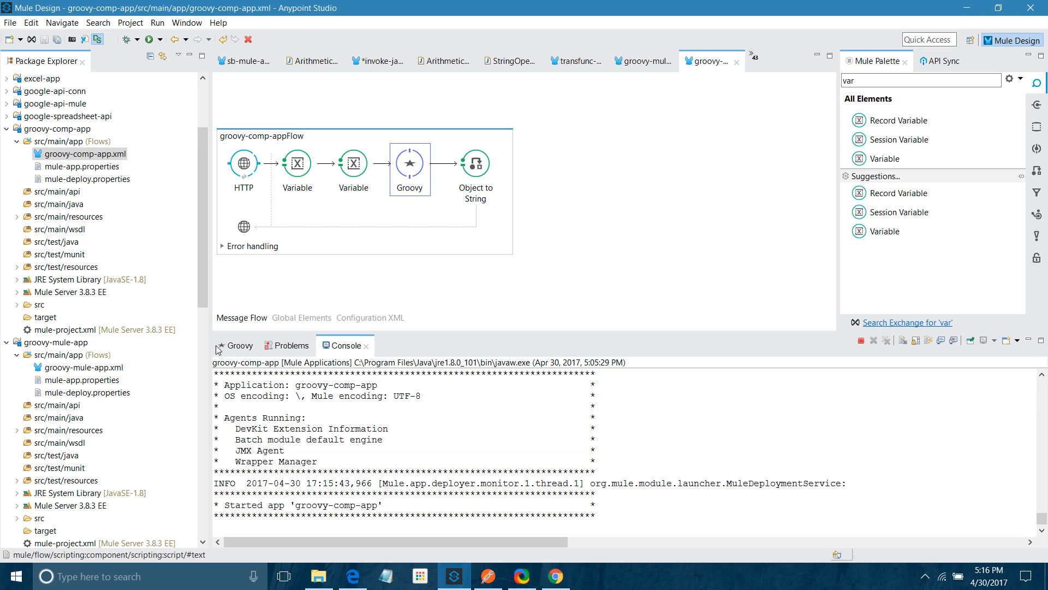
Switch to Script Text with sleep(30000) followed by the getInvocationProperty parseInt sum script.
left_click(238, 345)
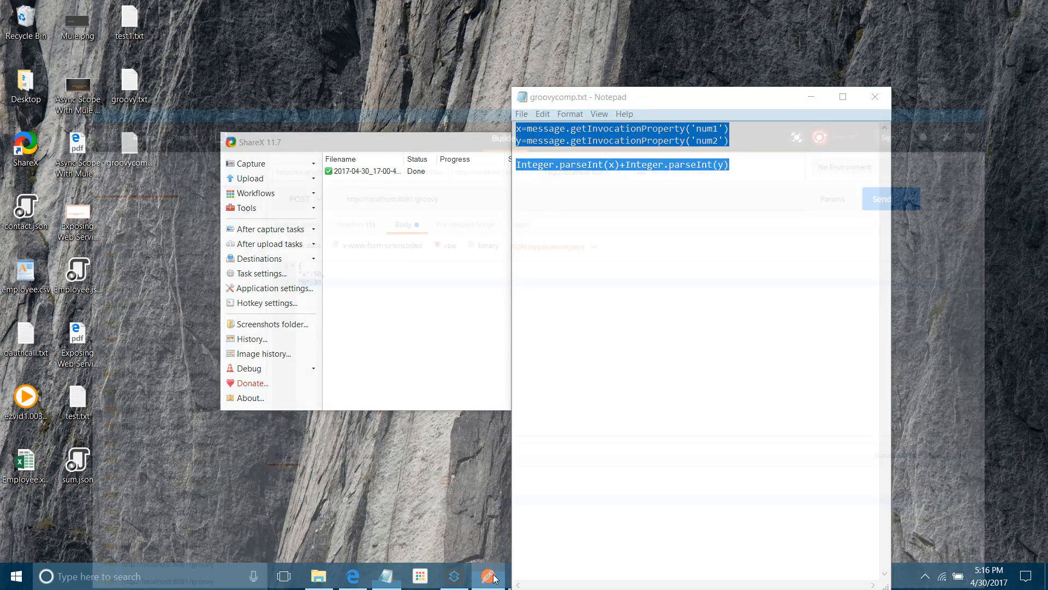
left_click(454, 575)
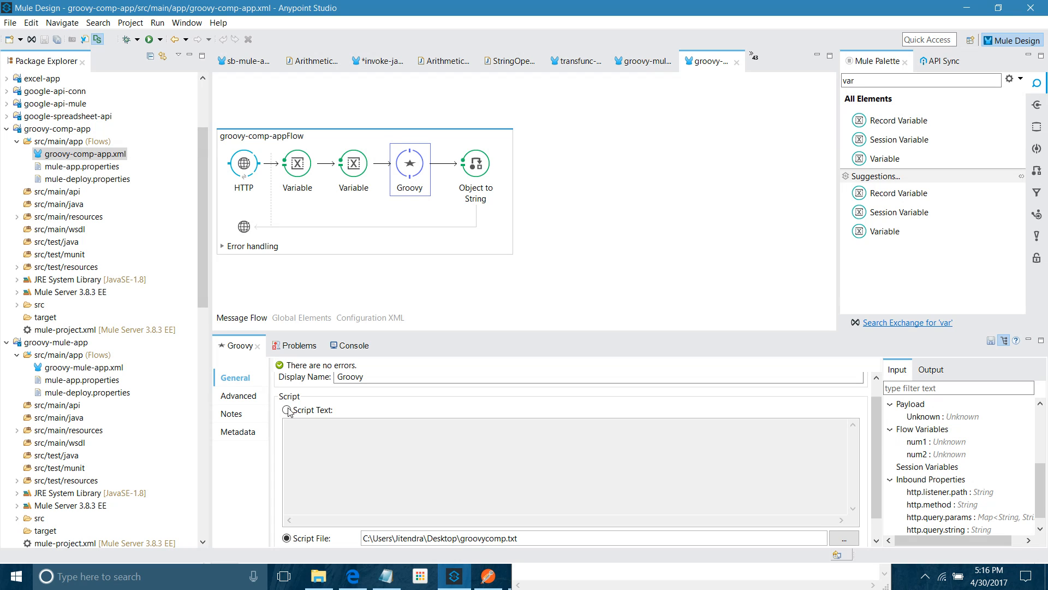
left_click(287, 409)
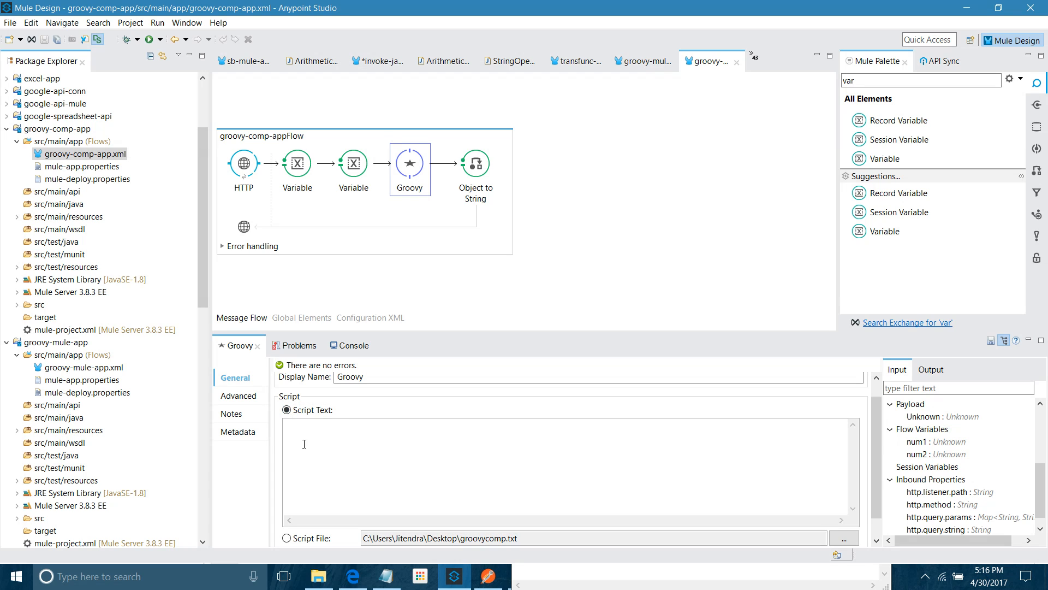
type("sleep")
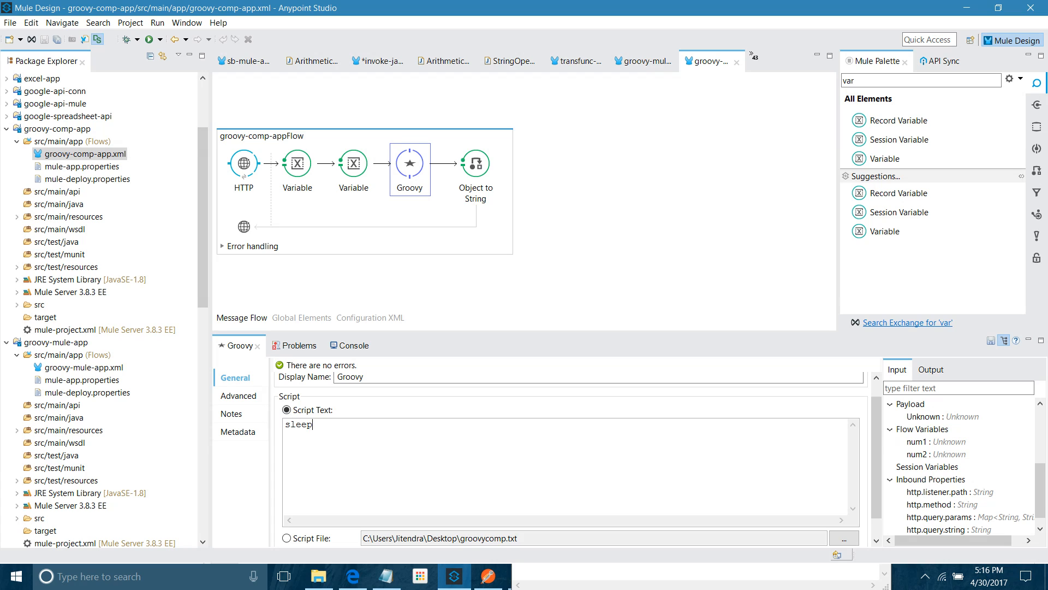
type("(30000)")
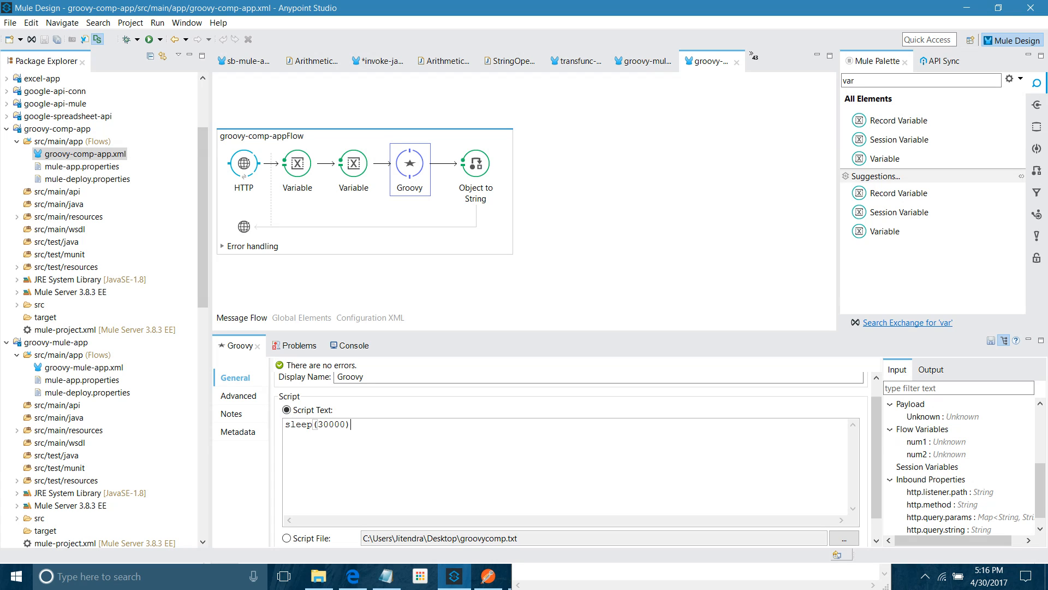
type("x=message.getInvocationProperty('num1')")
type("Integer.parseInt(x)+Integer.parseInt(y)")
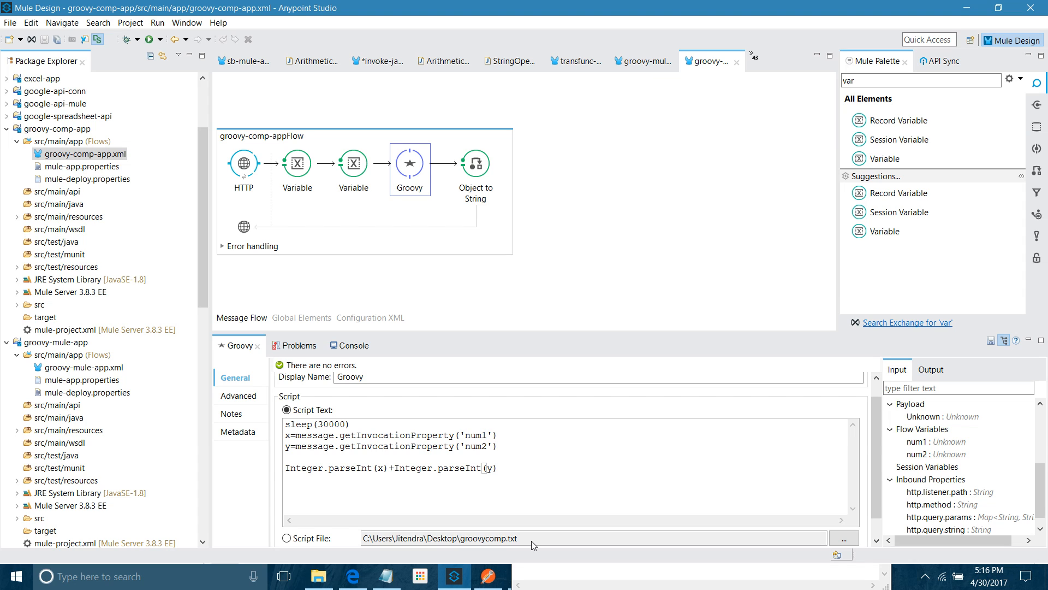
left_click(351, 345)
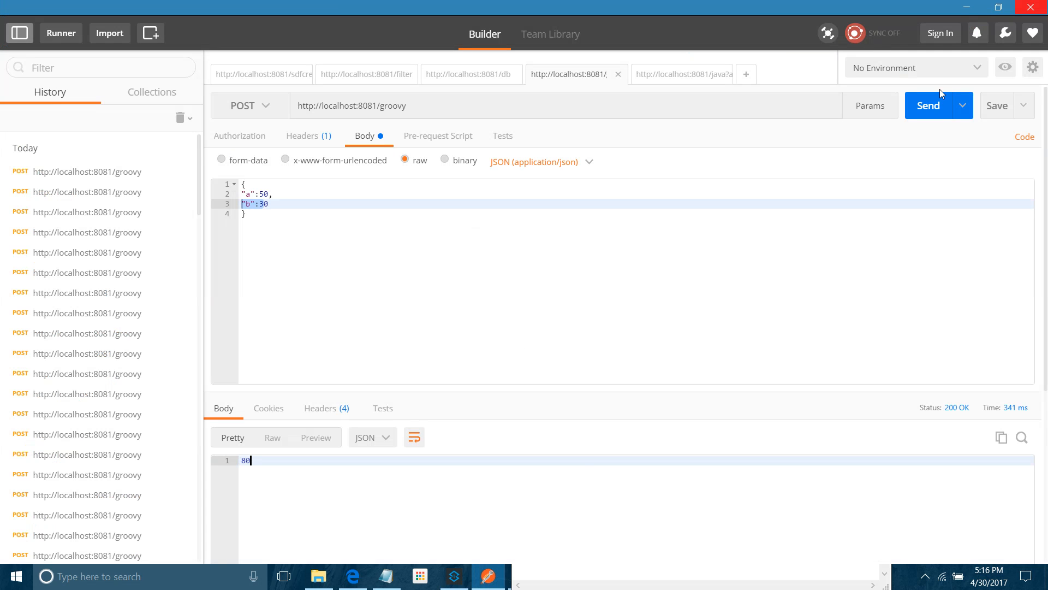
Send the groovy POST again and receive 80 after about 30 seconds.
left_click(928, 105)
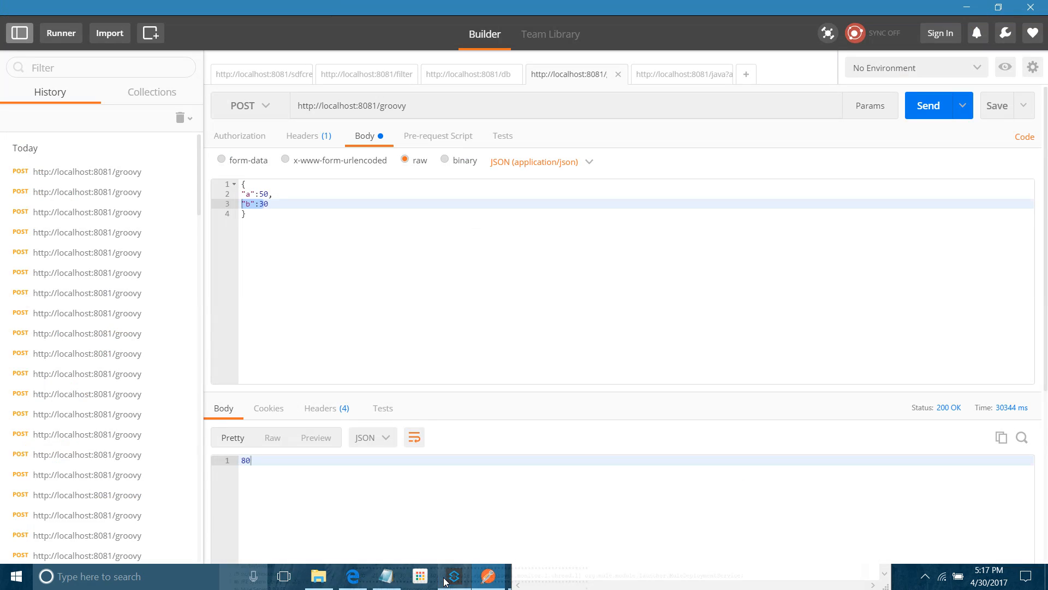
mouse_move(387, 548)
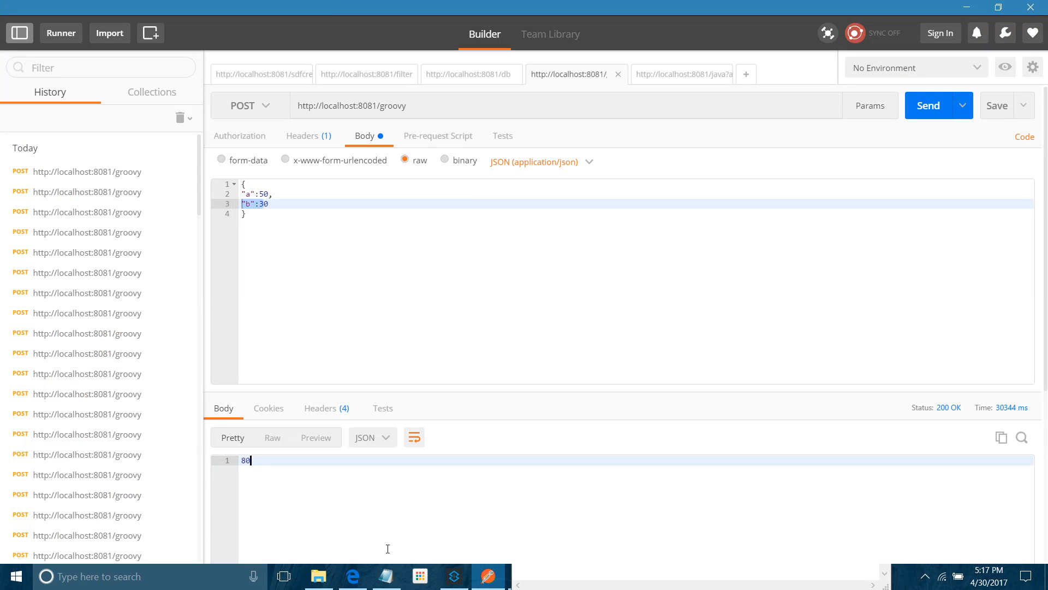
mouse_move(498, 489)
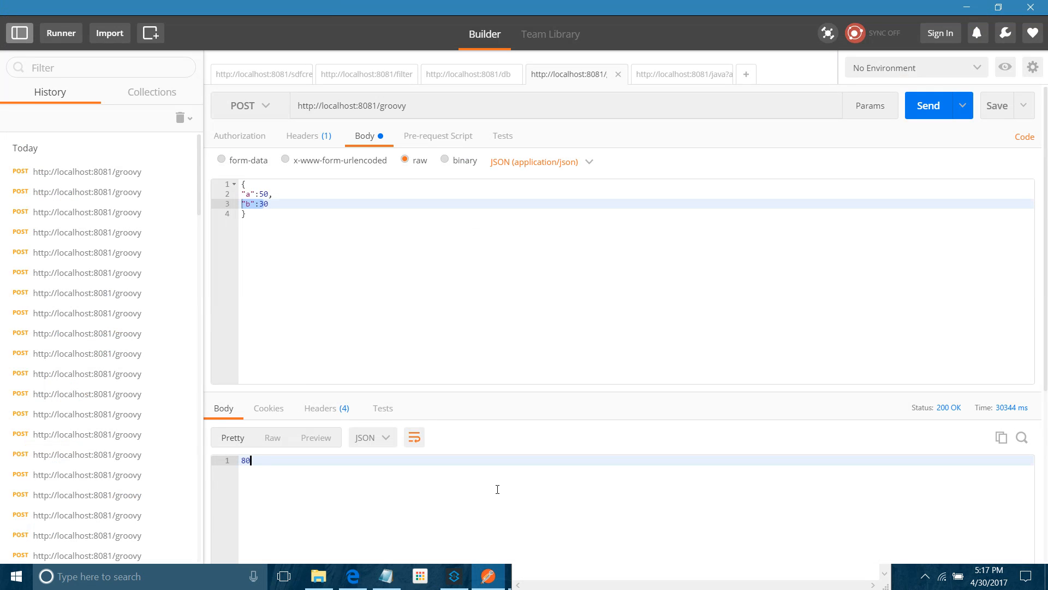